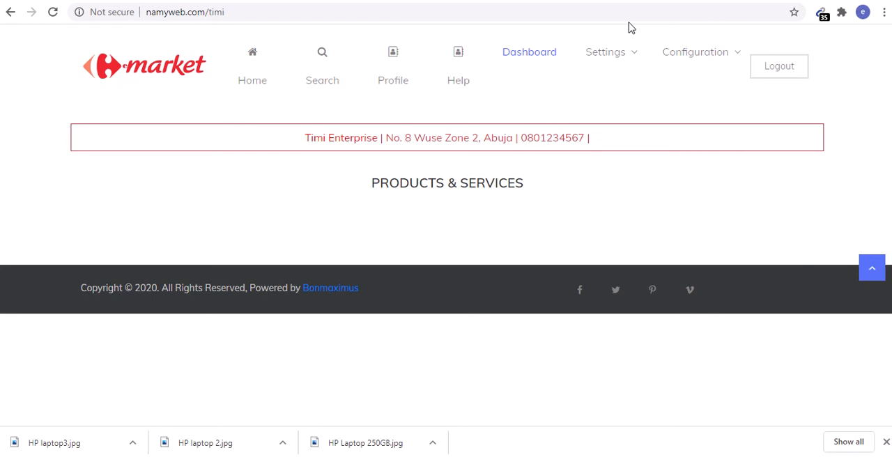
{"action": "mouse_move", "coordinate": [246, 114]}
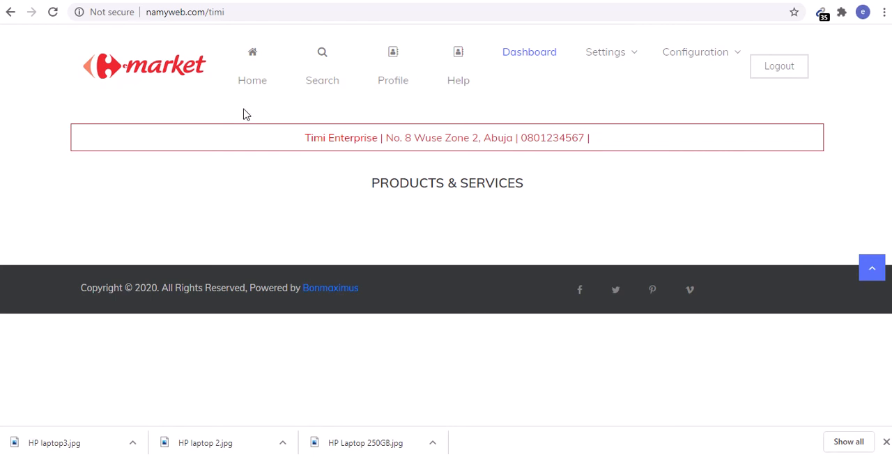
{"action": "mouse_move", "coordinate": [237, 29]}
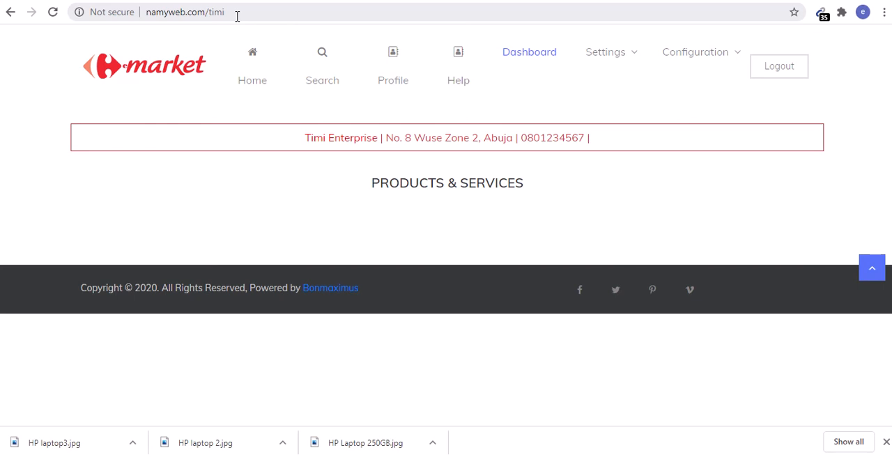
{"action": "mouse_move", "coordinate": [662, 7]}
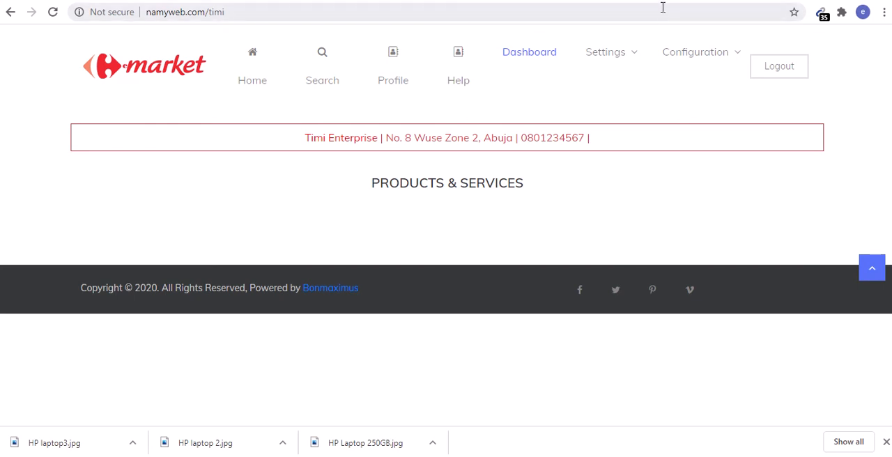
From the store dashboard, go to Configuration > Sliders to see the empty slider list
{"action": "left_click", "coordinate": [529, 51]}
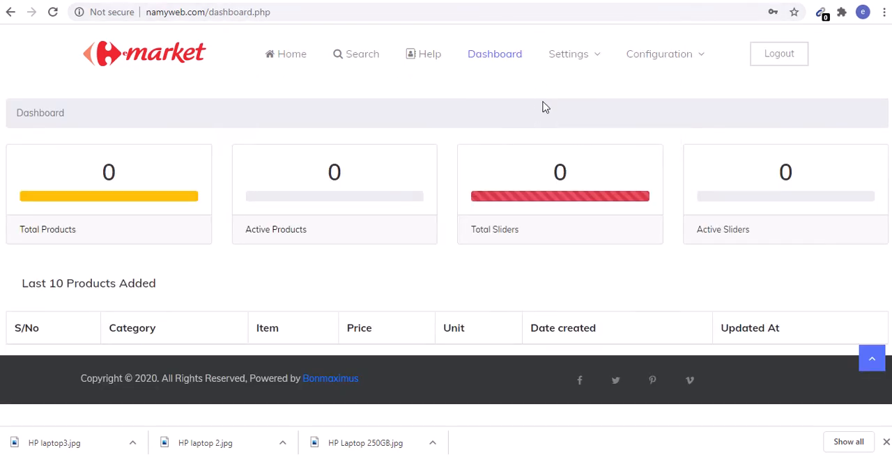
{"action": "mouse_move", "coordinate": [663, 94]}
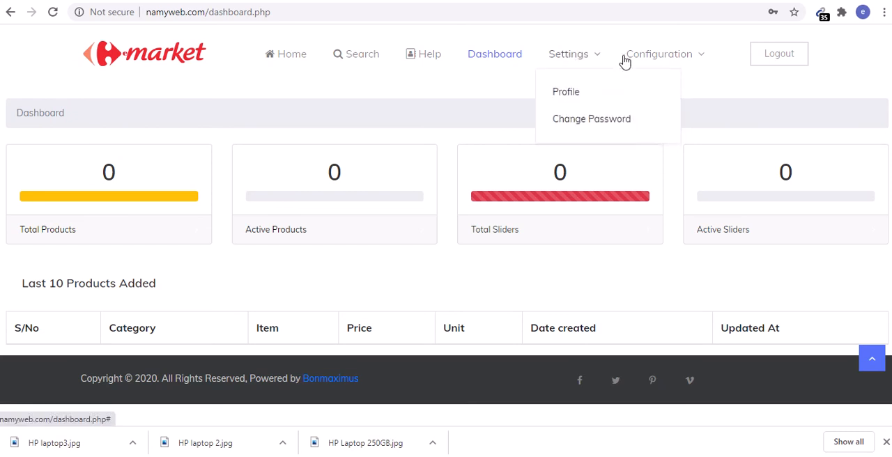
{"action": "left_click", "coordinate": [659, 54]}
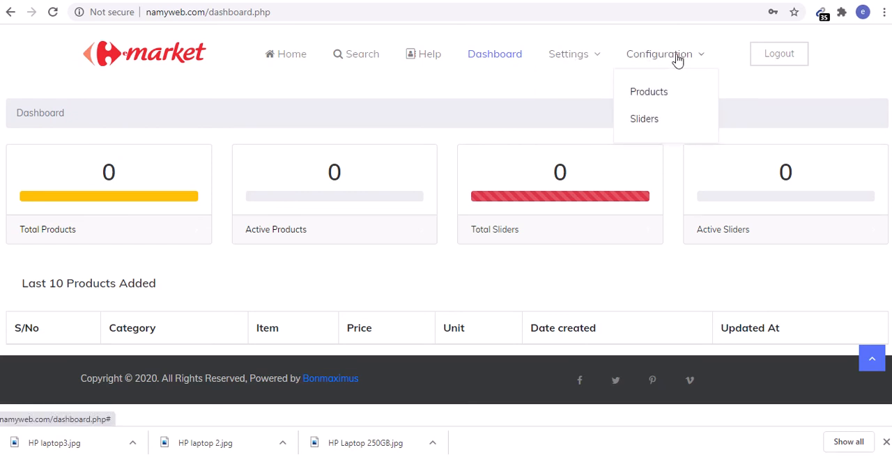
{"action": "mouse_move", "coordinate": [667, 58]}
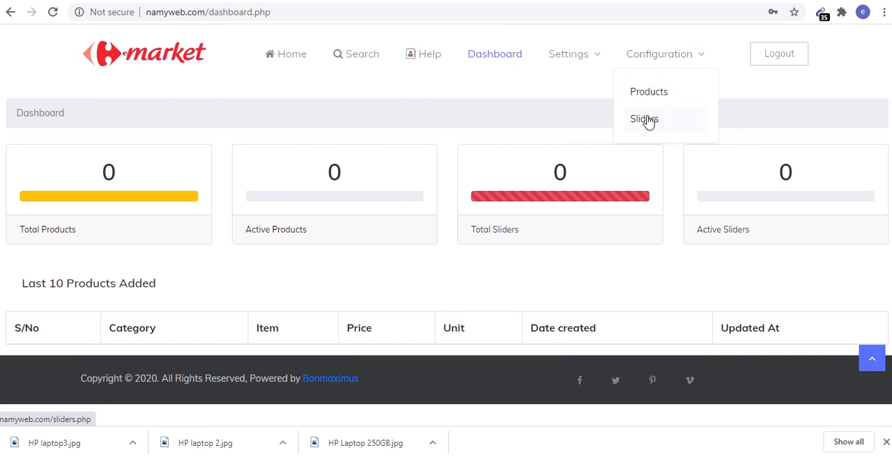
{"action": "left_click", "coordinate": [644, 118]}
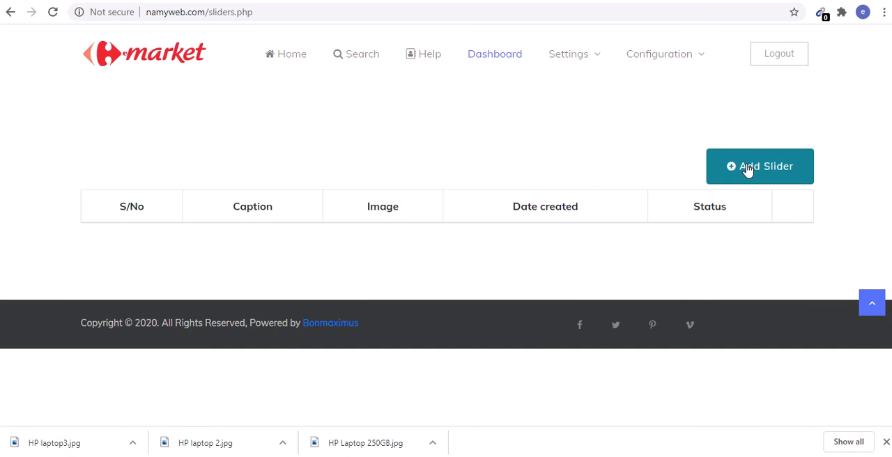
Add a slider captioned 'slider1' with the banner003.png image and submit it
{"action": "left_click", "coordinate": [760, 165]}
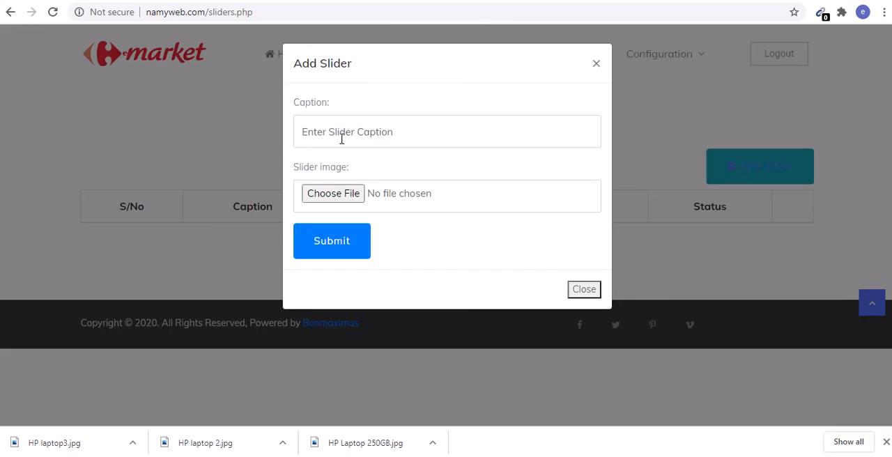
{"action": "left_click", "coordinate": [446, 131]}
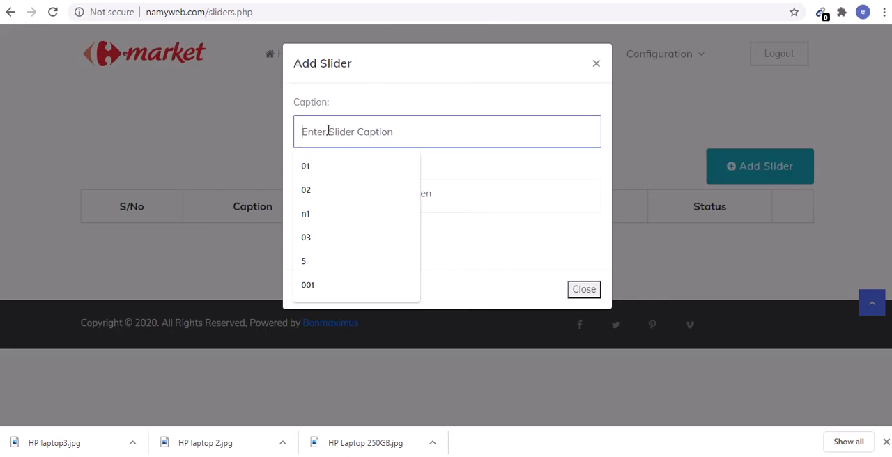
{"action": "type", "text": "slider1"}
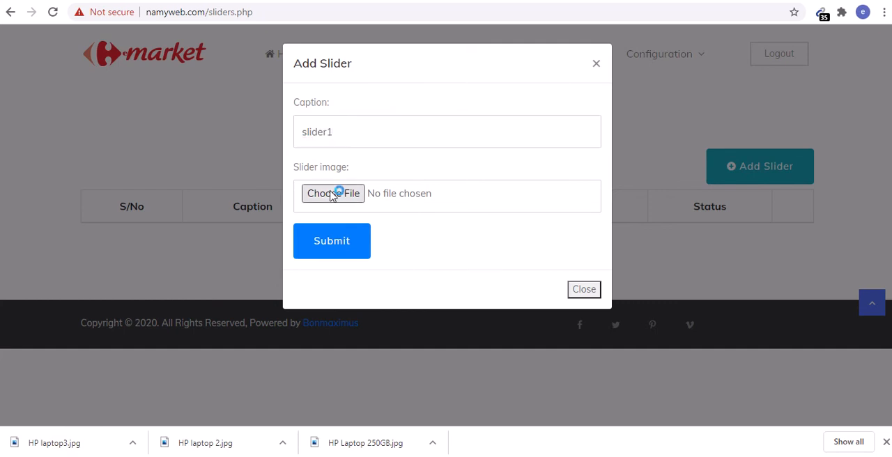
{"action": "left_click", "coordinate": [333, 193]}
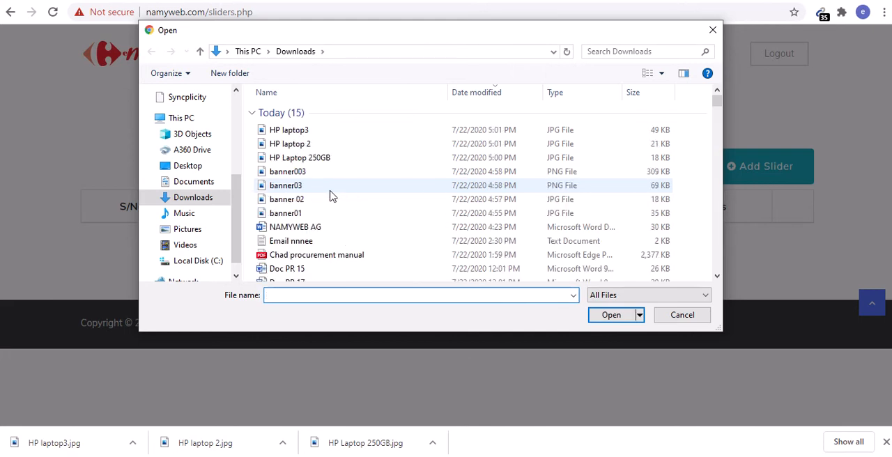
{"action": "left_click", "coordinate": [418, 295]}
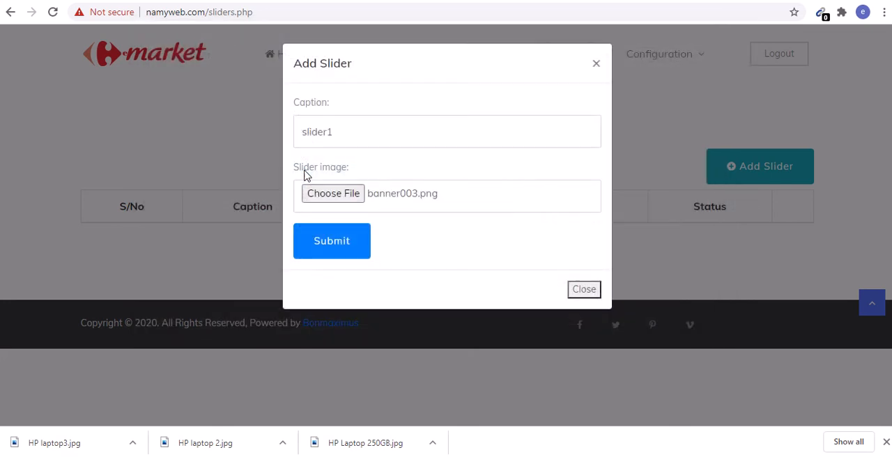
{"action": "left_click", "coordinate": [332, 241]}
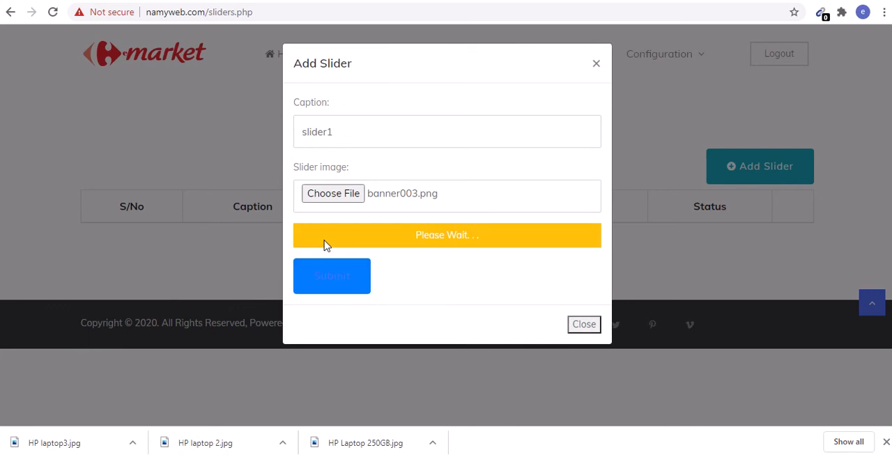
{"action": "left_click", "coordinate": [332, 276]}
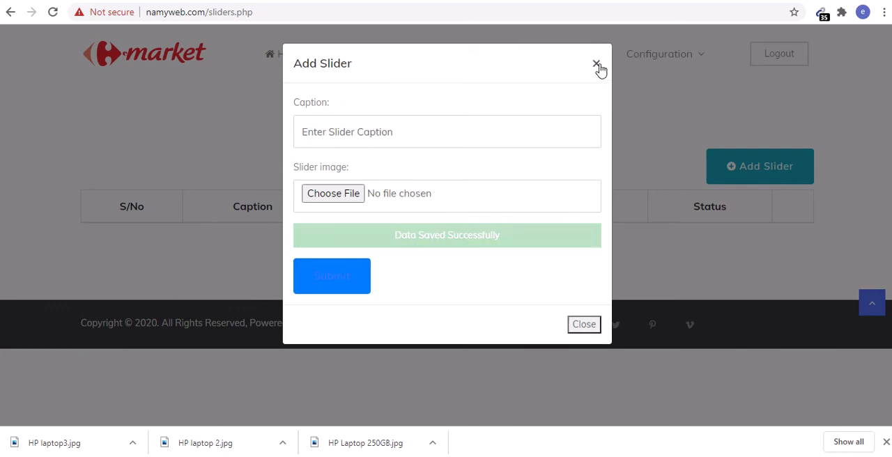
Close the Add Slider form and reload namyweb.com/timi to see the new banner
{"action": "left_click", "coordinate": [597, 64]}
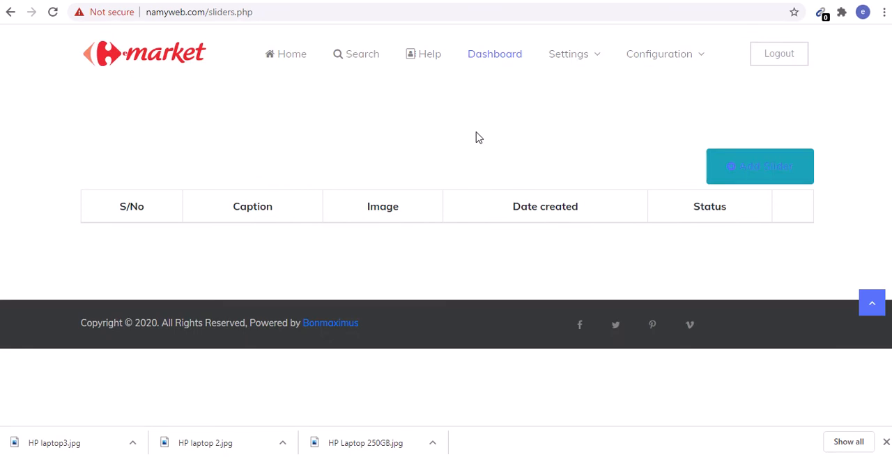
{"action": "mouse_move", "coordinate": [80, 33]}
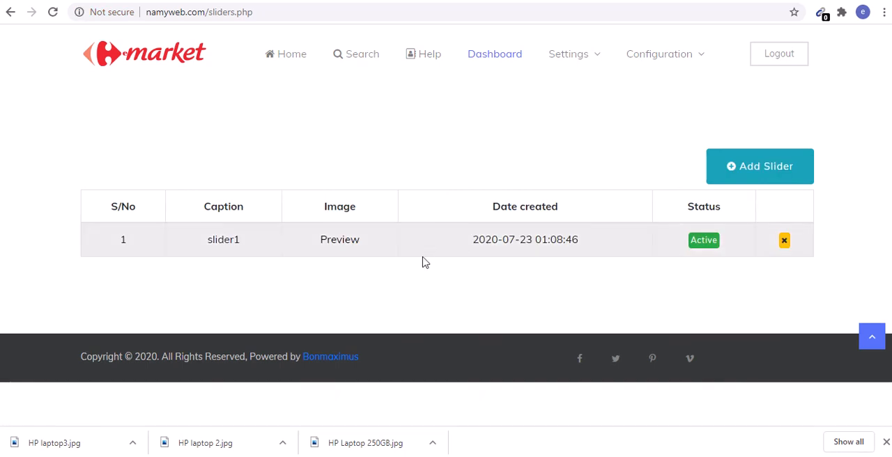
{"action": "mouse_move", "coordinate": [563, 261]}
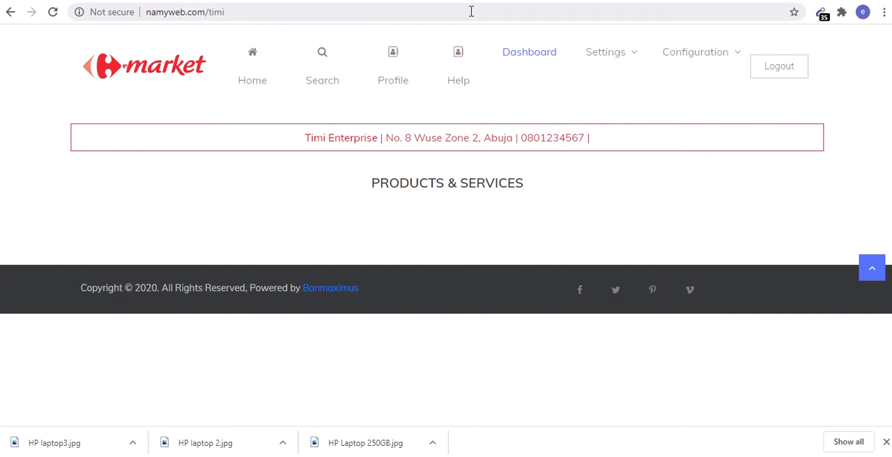
{"action": "left_click", "coordinate": [185, 12]}
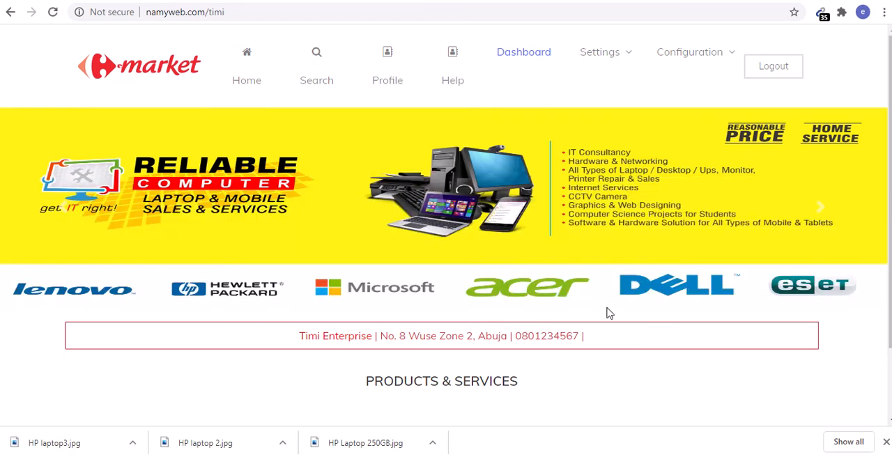
{"action": "mouse_move", "coordinate": [605, 119]}
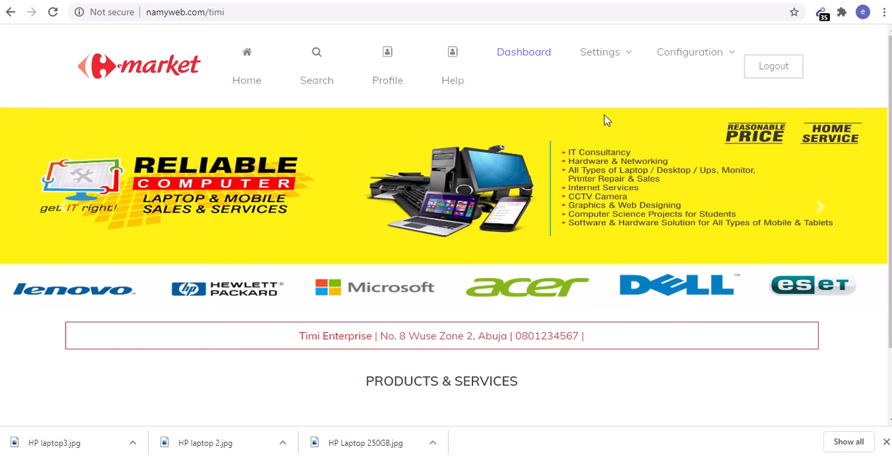
{"action": "mouse_move", "coordinate": [651, 34]}
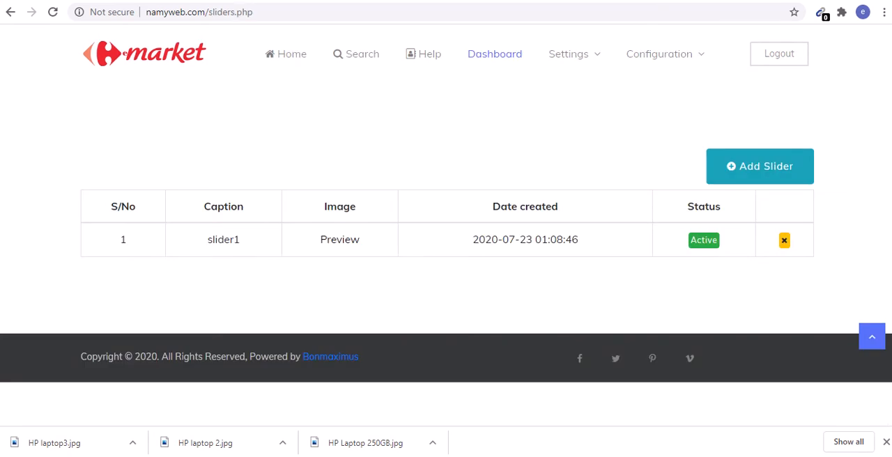
Add a second slider captioned 'sl 02' using banner01.jpg, submit, and close the form
{"action": "left_click", "coordinate": [759, 166]}
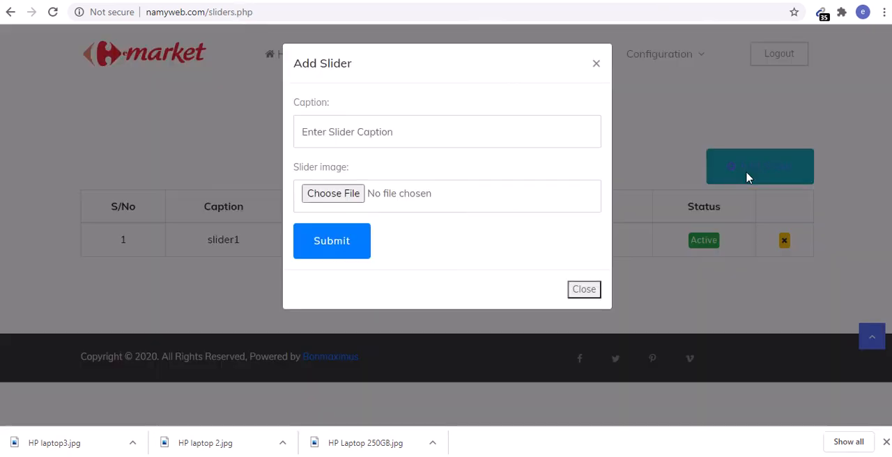
{"action": "left_click", "coordinate": [447, 131]}
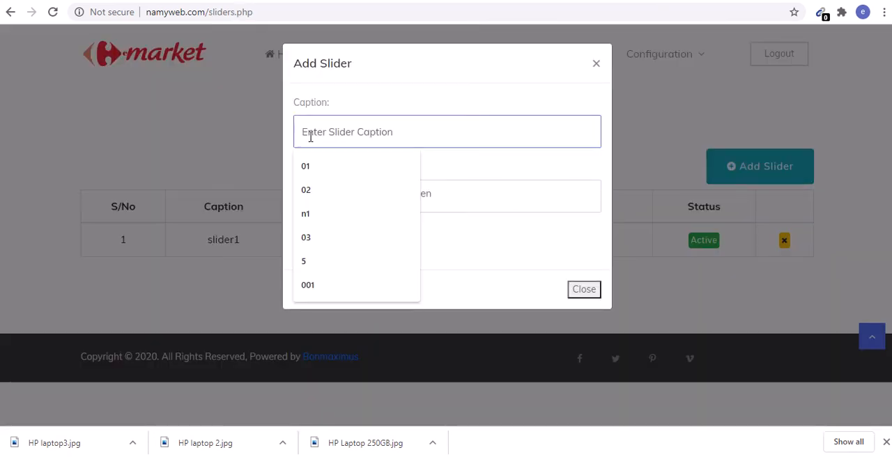
{"action": "type", "text": "sho"}
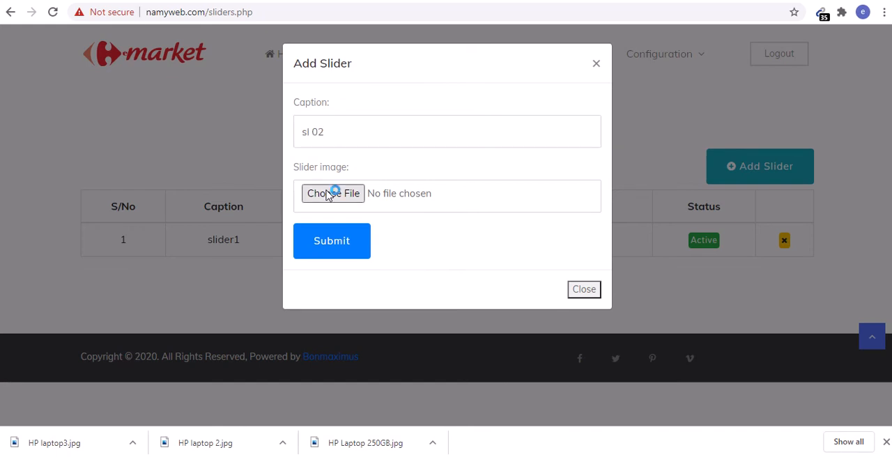
{"action": "left_click", "coordinate": [333, 194]}
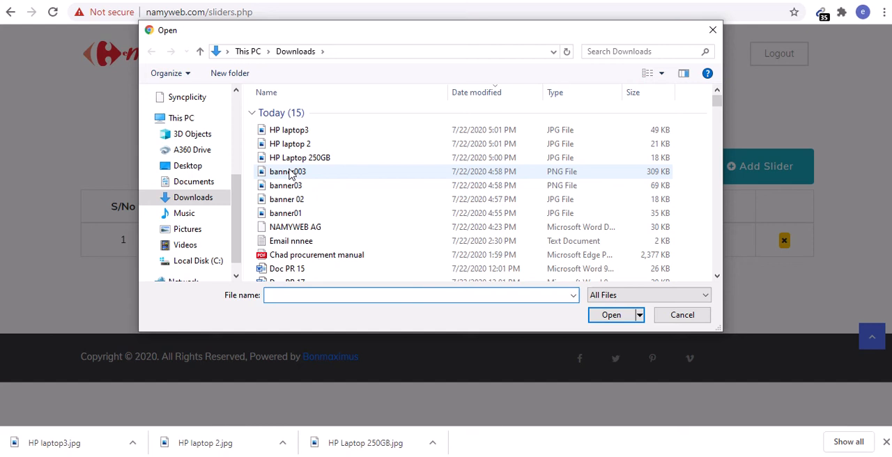
{"action": "left_click", "coordinate": [286, 199]}
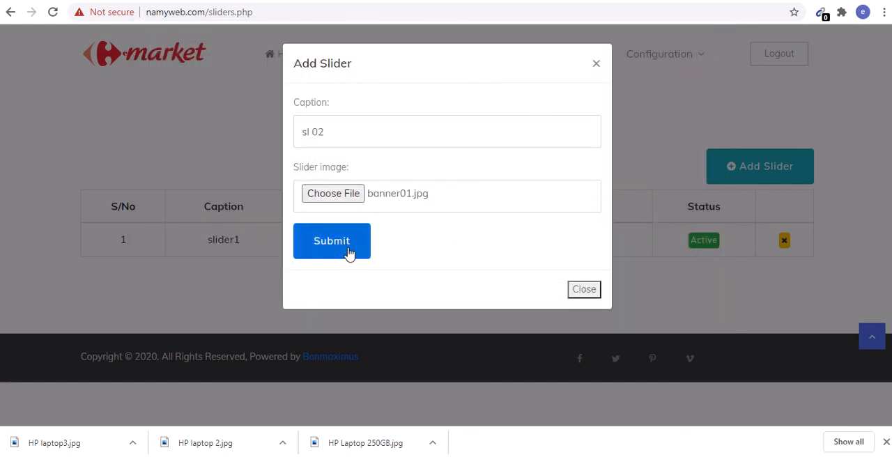
{"action": "left_click", "coordinate": [331, 241]}
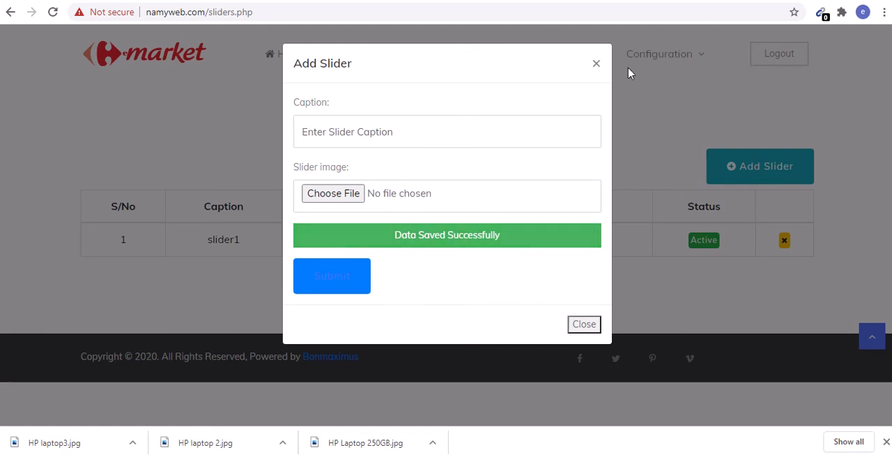
{"action": "left_click", "coordinate": [583, 324]}
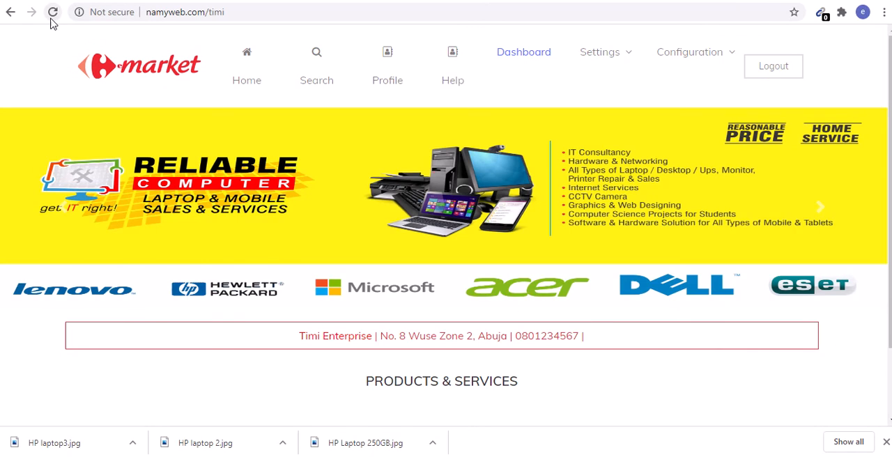
Reload the Timi Enterprise store page at namyweb.com/timi
{"action": "left_click", "coordinate": [52, 12]}
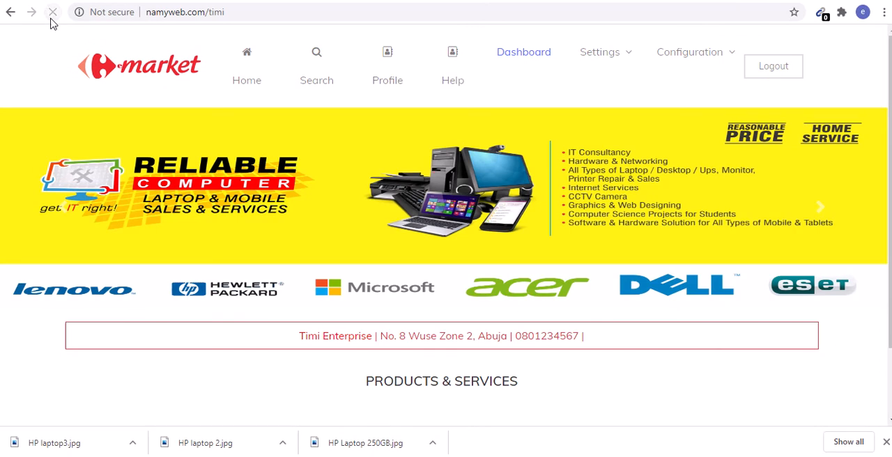
{"action": "left_click", "coordinate": [52, 12]}
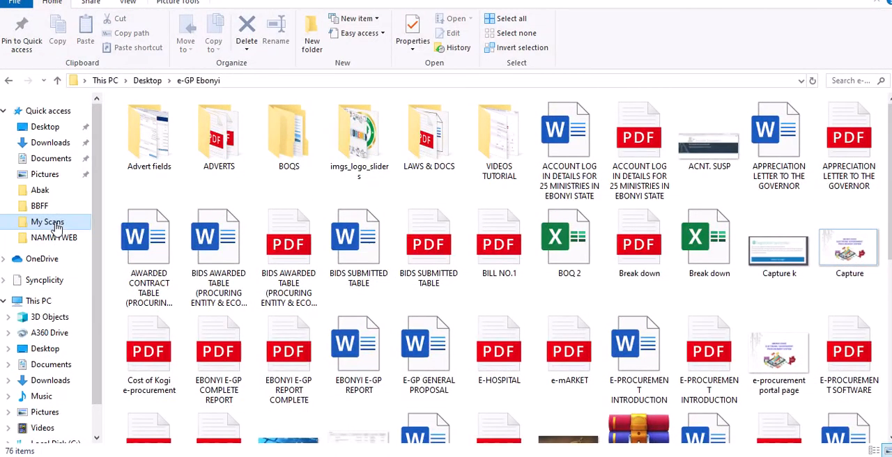
{"action": "left_click", "coordinate": [50, 143]}
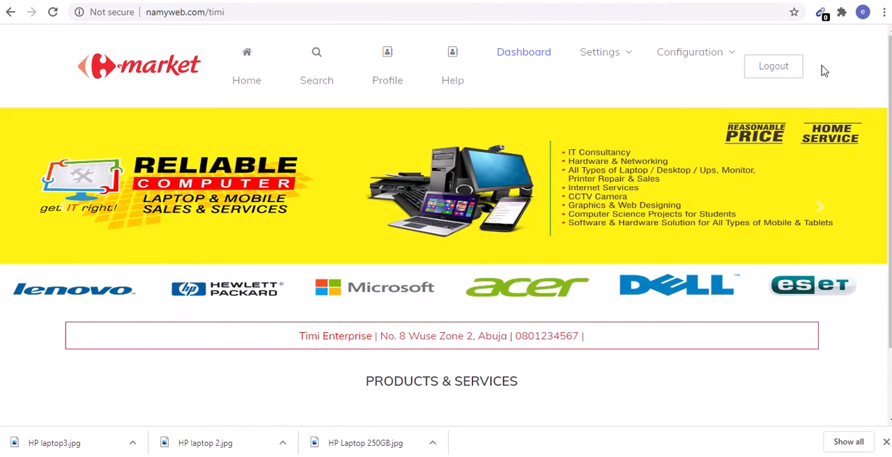
{"action": "mouse_move", "coordinate": [882, 49]}
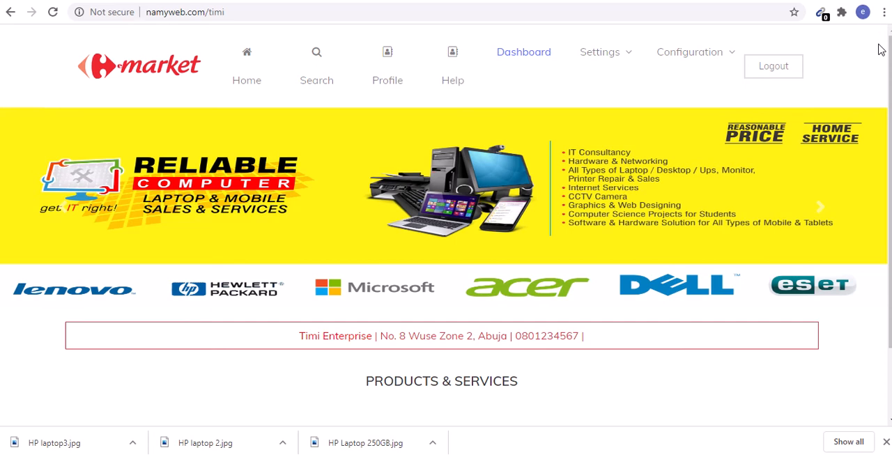
Scroll past the two active sliders and go to Configuration > Products
{"action": "scroll", "scroll_direction": "down", "scroll_amount": 3}
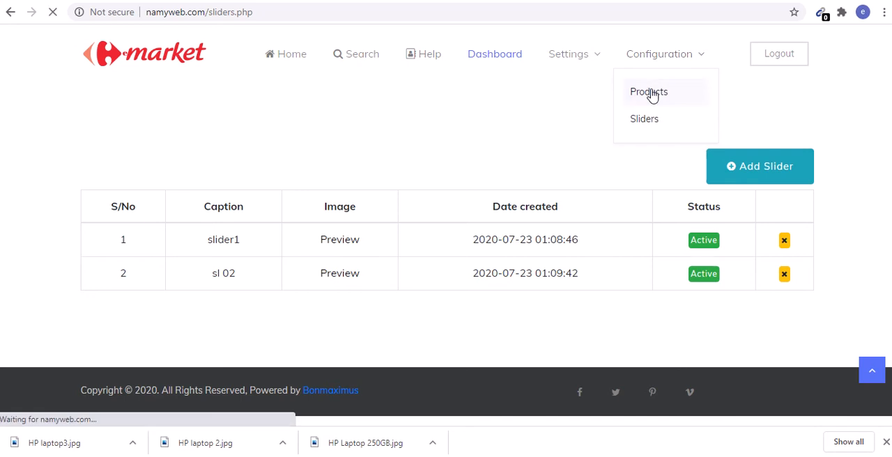
{"action": "left_click", "coordinate": [649, 91]}
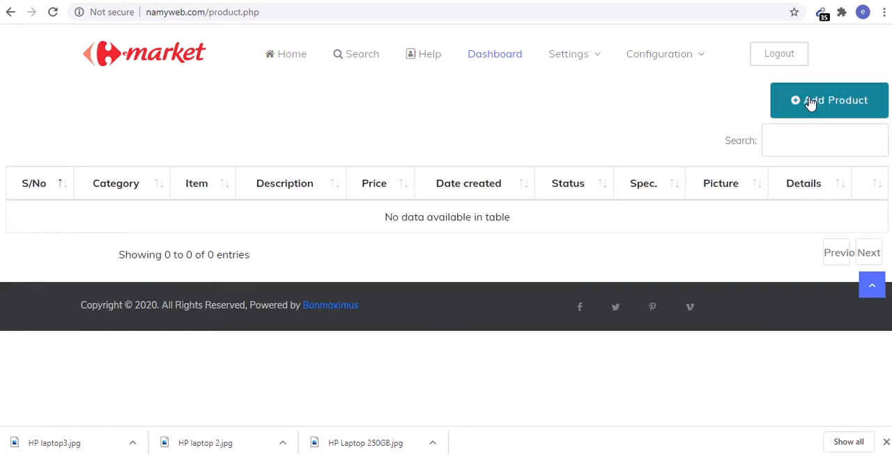
Start a new product and name it 'HP Computer'
{"action": "left_click", "coordinate": [828, 100]}
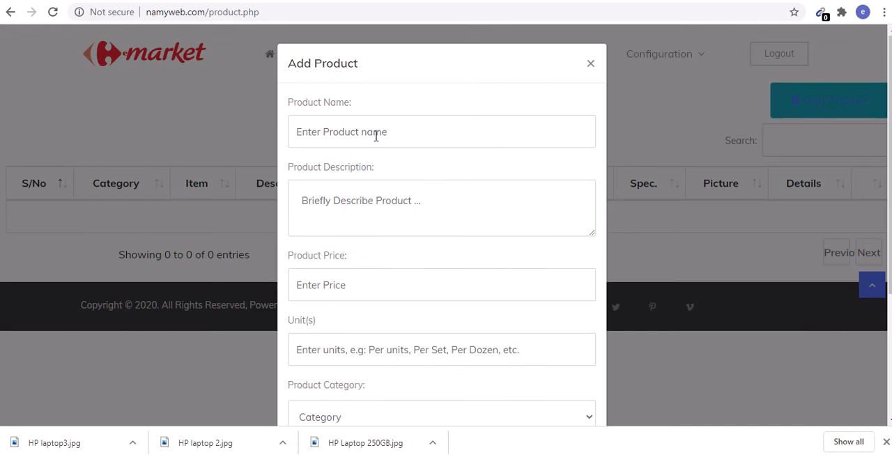
{"action": "left_click", "coordinate": [442, 132]}
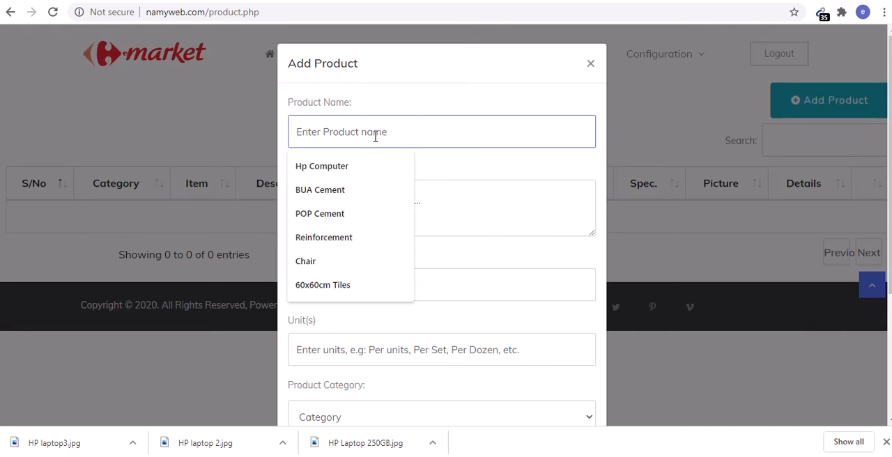
{"action": "type", "text": "H"}
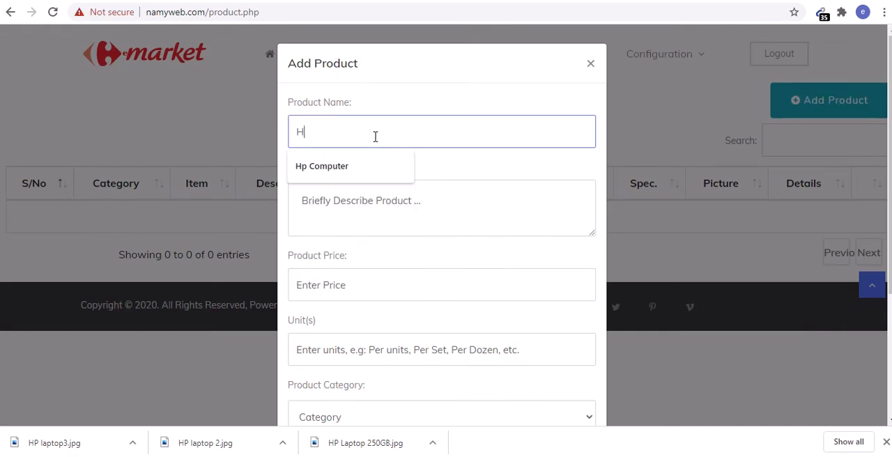
{"action": "type", "text": "P"}
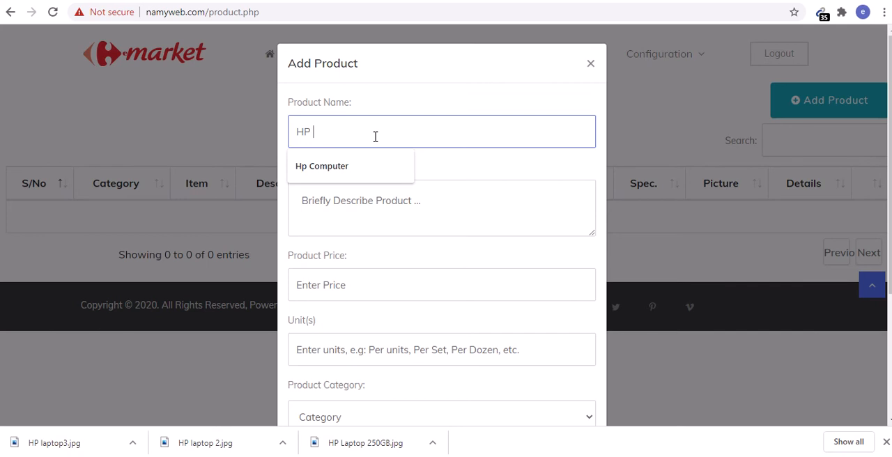
{"action": "key", "text": "Backspace"}
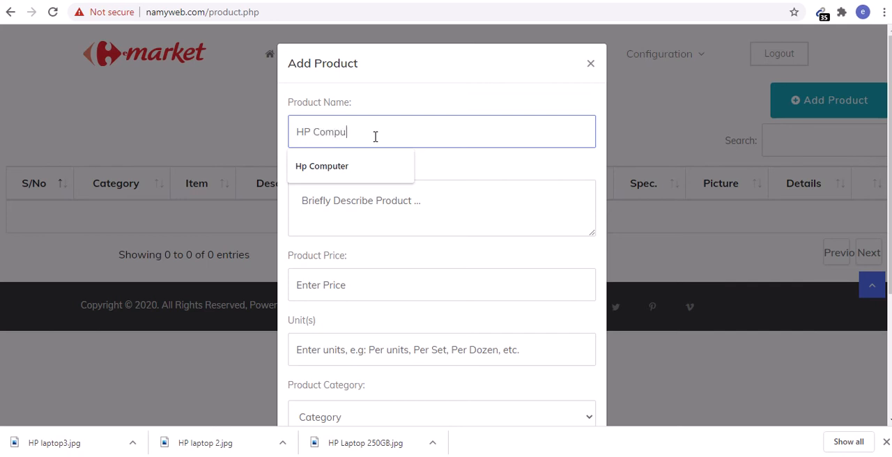
{"action": "left_click", "coordinate": [322, 165]}
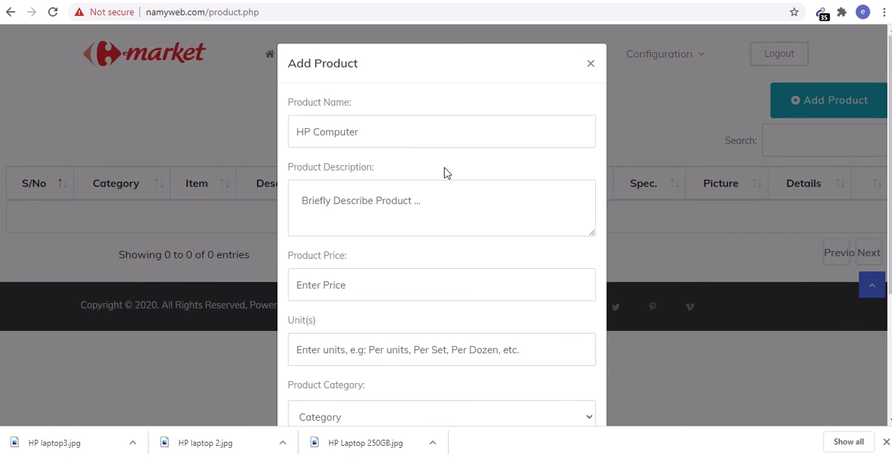
Enter the description '15.6" computer, 1TB Core i3.'
{"action": "left_click", "coordinate": [433, 207]}
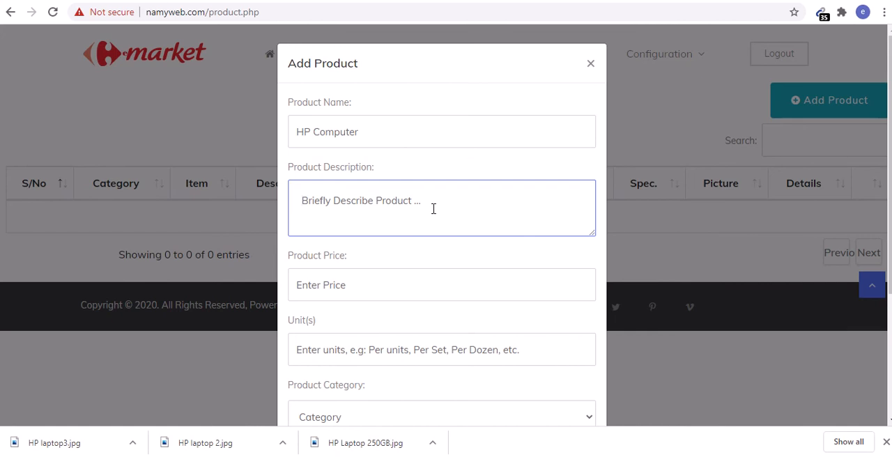
{"action": "type", "text": "15"}
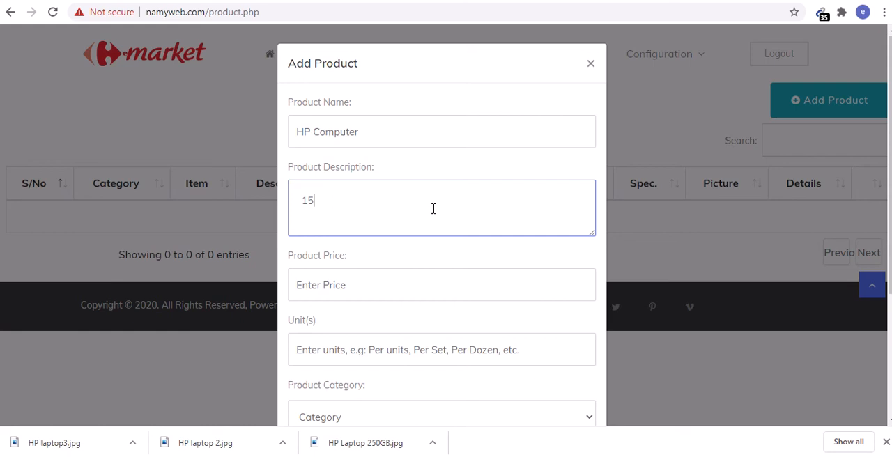
{"action": "type", "text": ".6\" H"}
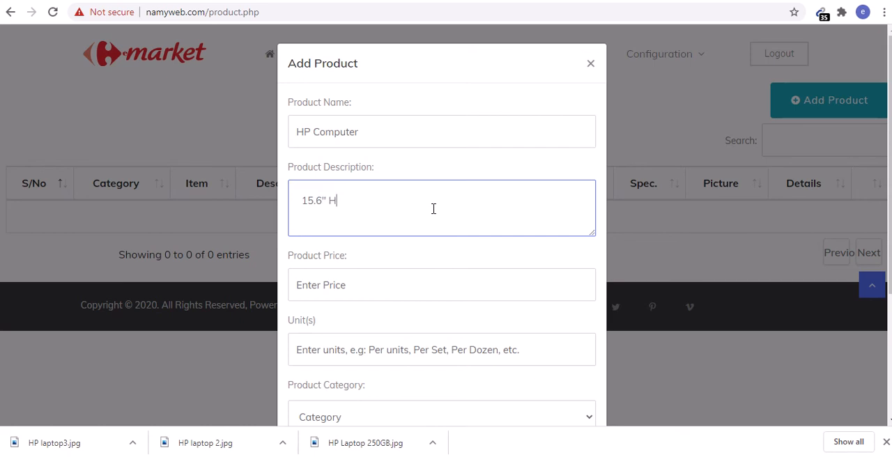
{"action": "type", "text": "p c"}
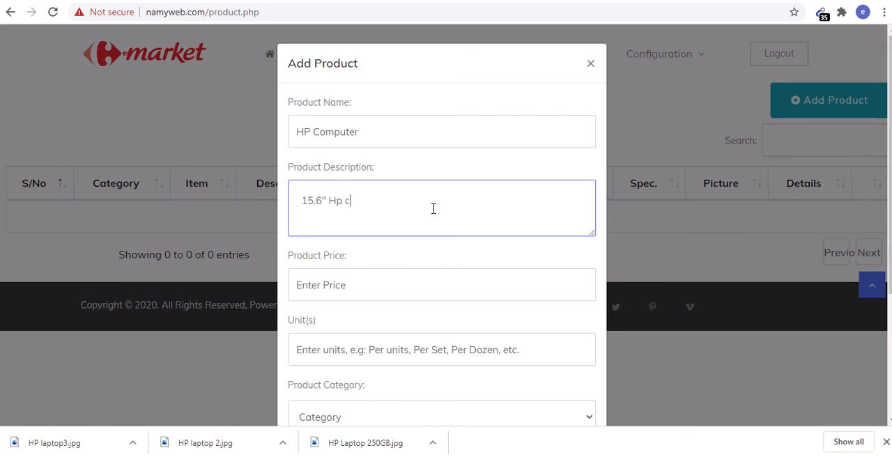
{"action": "type", "text": "omputer"}
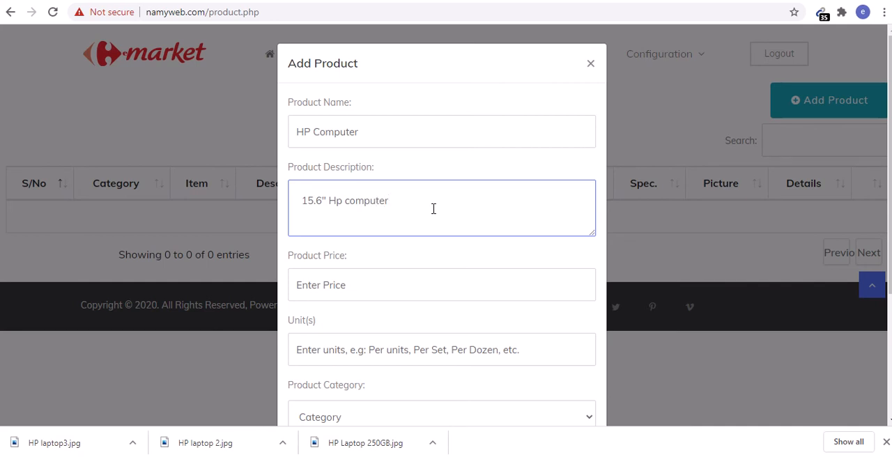
{"action": "type", "text": ", 1"}
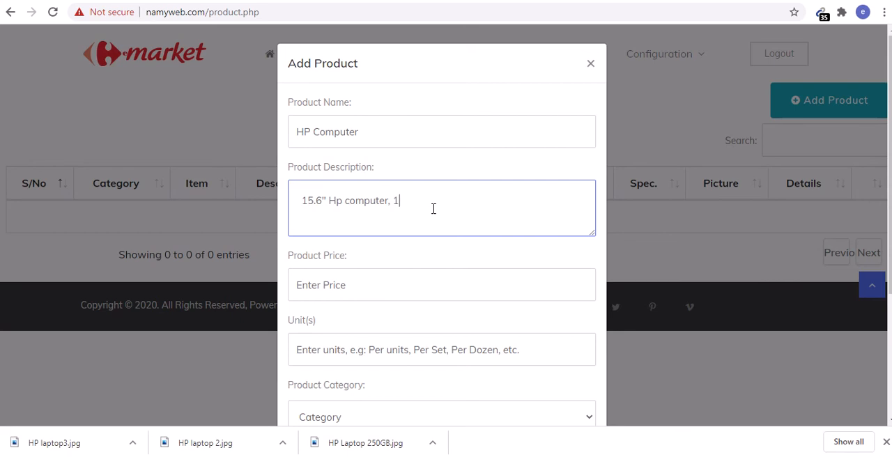
{"action": "type", "text": "TB,"}
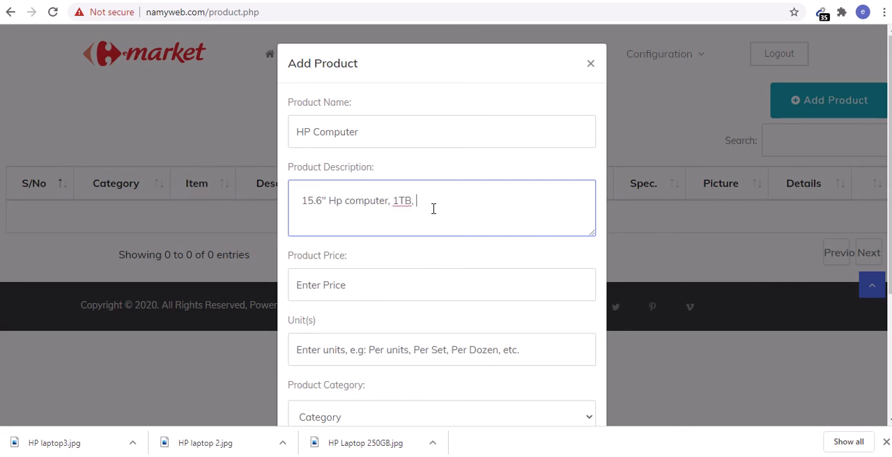
{"action": "type", "text": "Cor"}
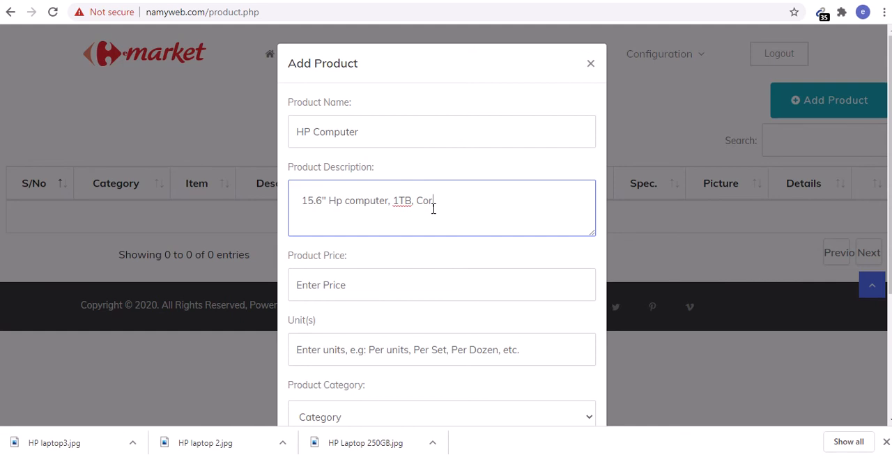
{"action": "type", "text": "e i3"}
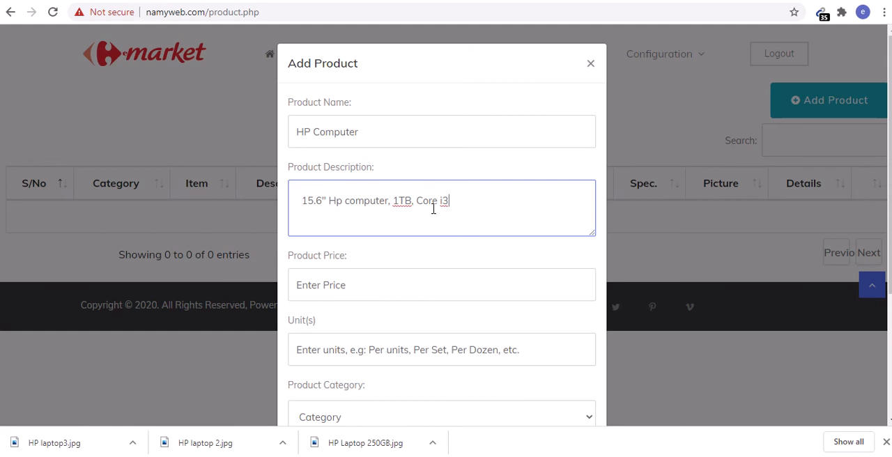
{"action": "type", "text": "."}
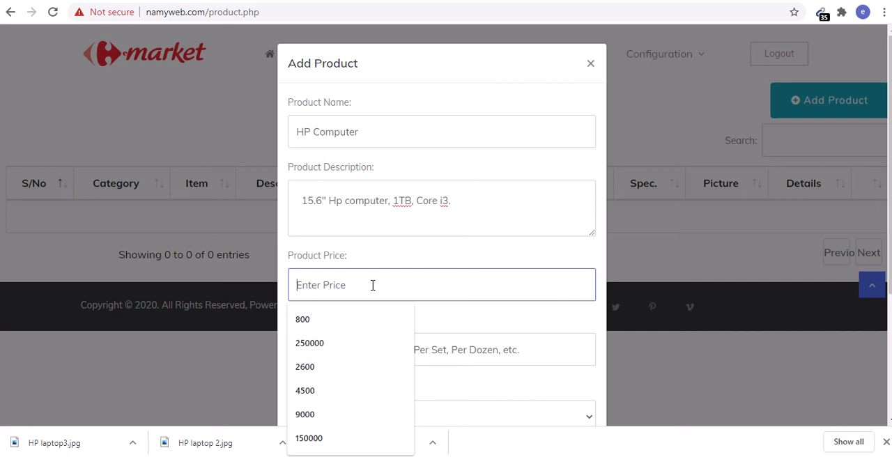
Set the price to 220000 and the unit to 'Per unit'
{"action": "type", "text": "250"}
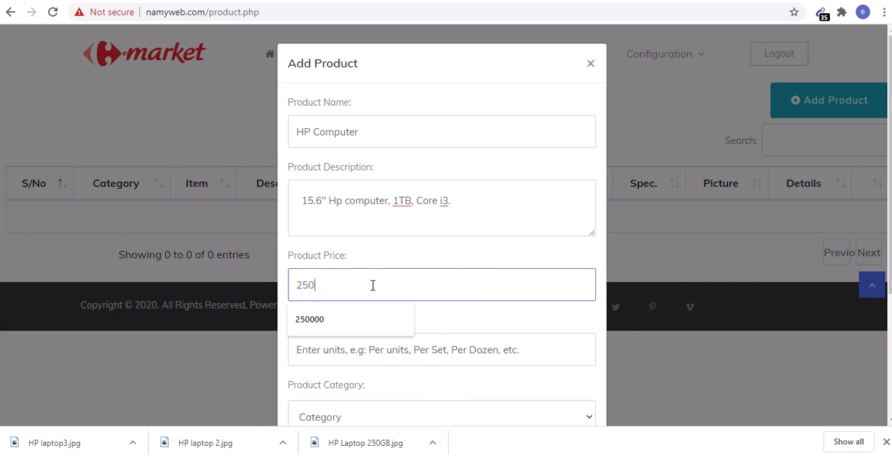
{"action": "key", "text": "Backspace"}
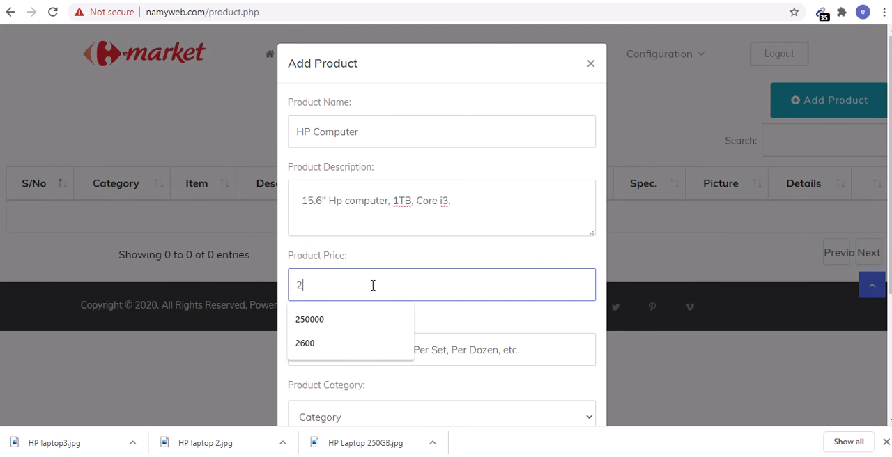
{"action": "type", "text": "2"}
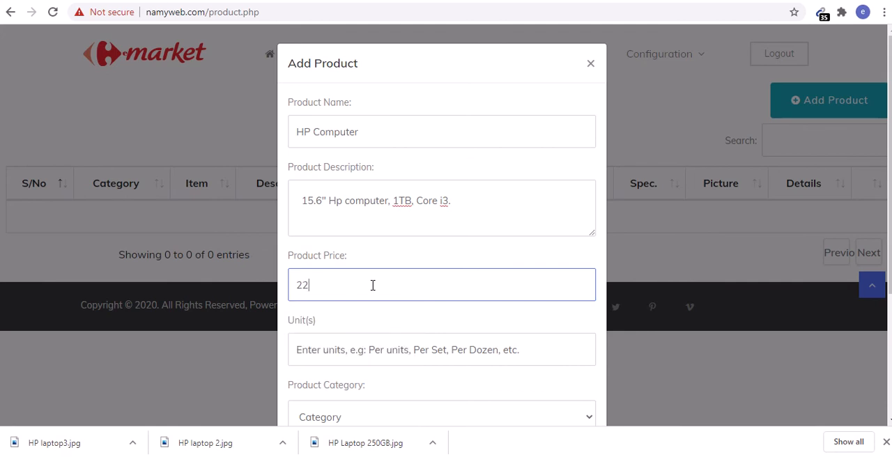
{"action": "type", "text": "0000"}
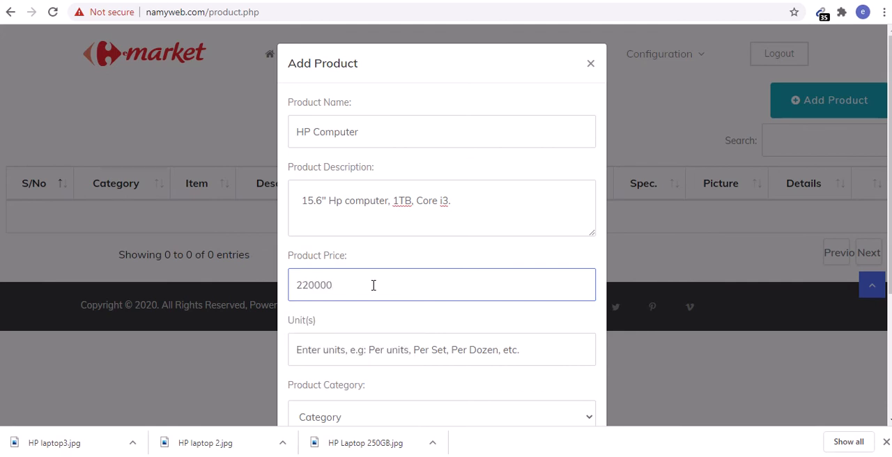
{"action": "mouse_move", "coordinate": [363, 361]}
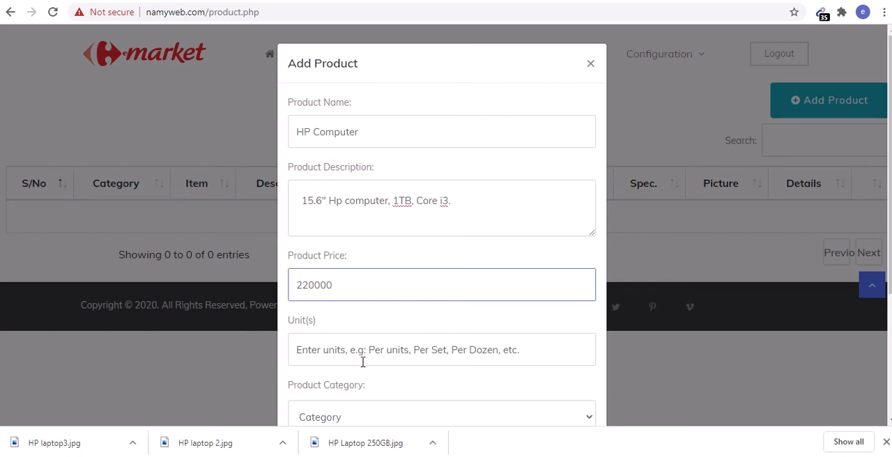
{"action": "mouse_move", "coordinate": [401, 358]}
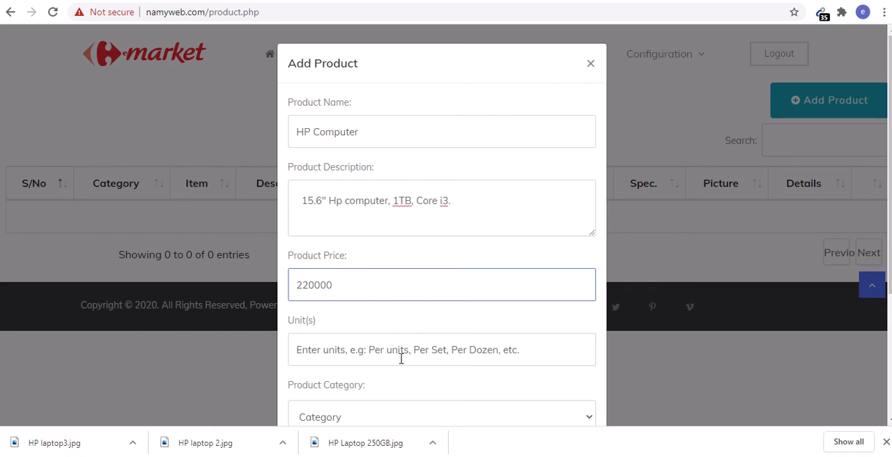
{"action": "left_click", "coordinate": [442, 349]}
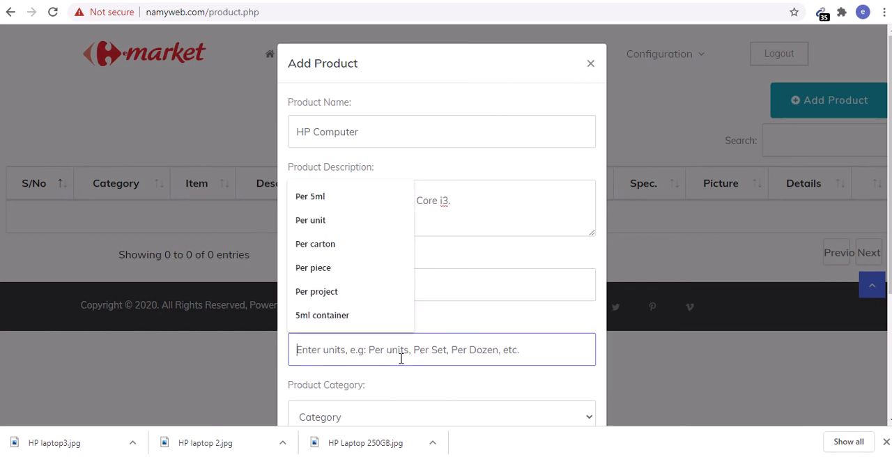
{"action": "type", "text": "Per"}
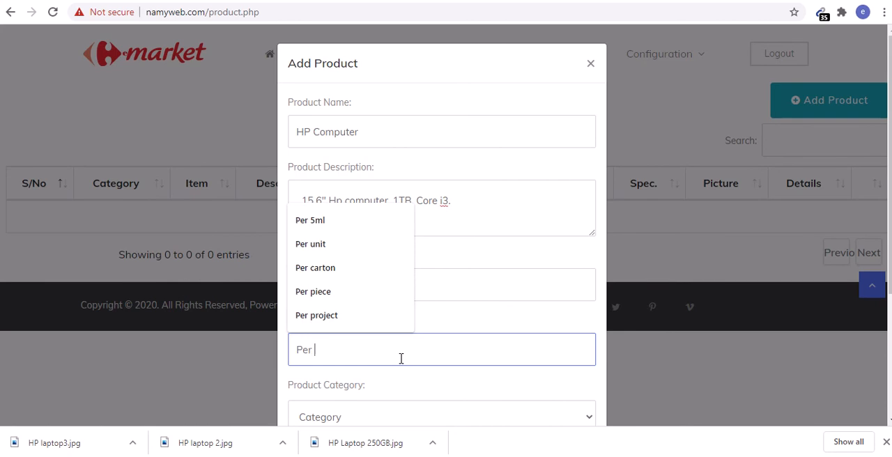
{"action": "left_click", "coordinate": [310, 244]}
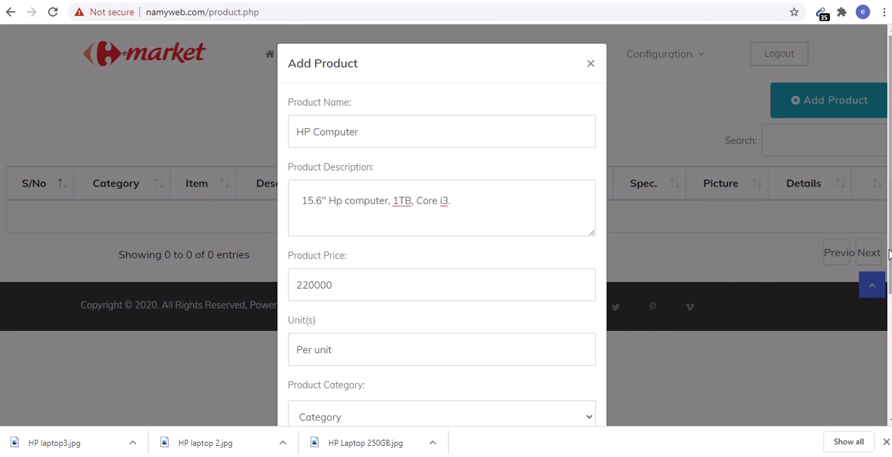
Set category Computers, attach HP Laptop 250GB.jpg, and submit the HP Computer product
{"action": "scroll", "scroll_direction": "down", "scroll_amount": 3}
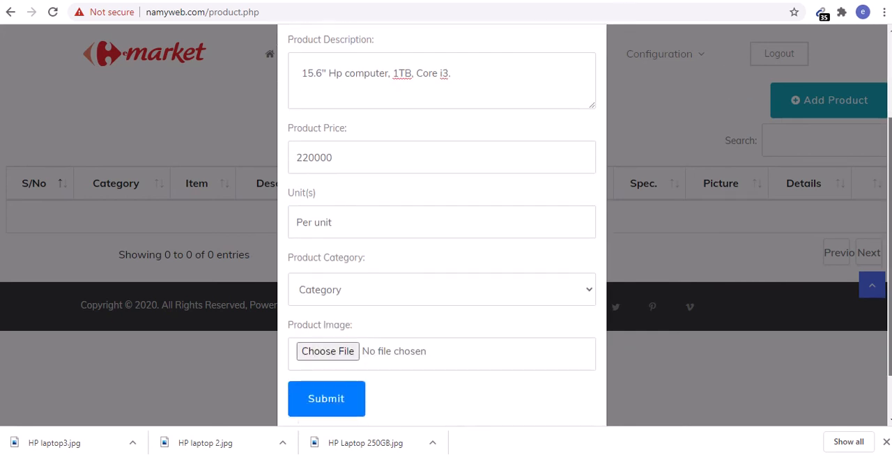
{"action": "scroll", "scroll_direction": "down", "scroll_amount": 3}
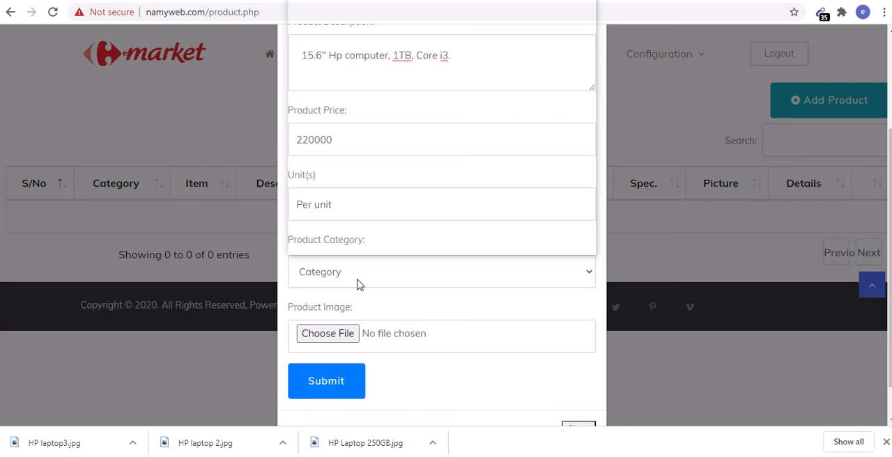
{"action": "left_click", "coordinate": [442, 272]}
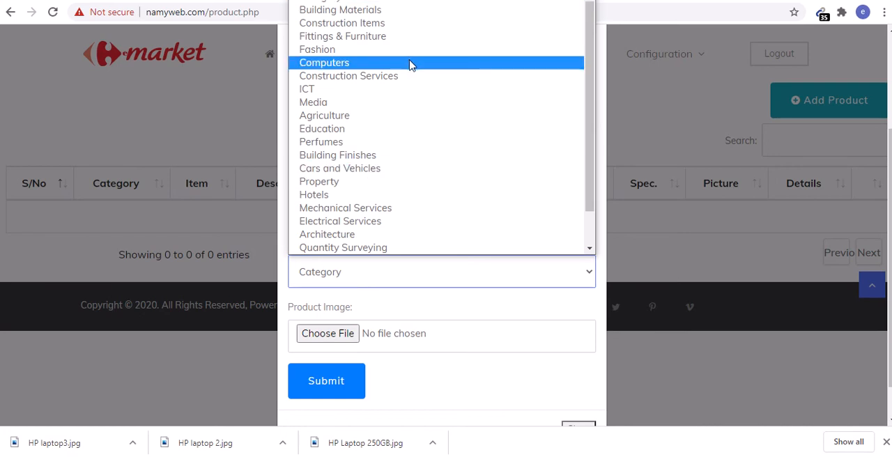
{"action": "mouse_move", "coordinate": [436, 69]}
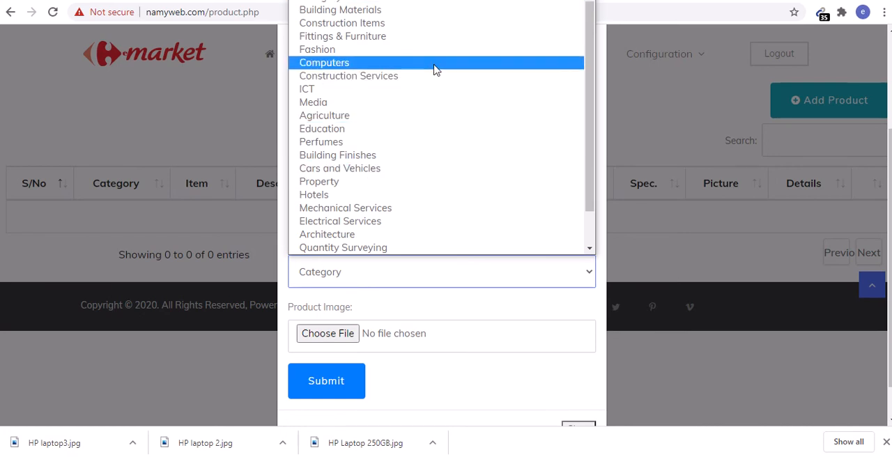
{"action": "left_click", "coordinate": [324, 63]}
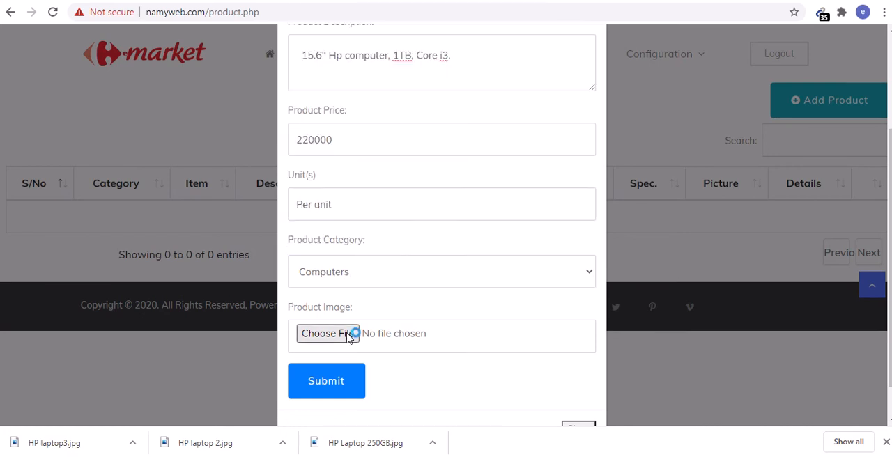
{"action": "left_click", "coordinate": [327, 333]}
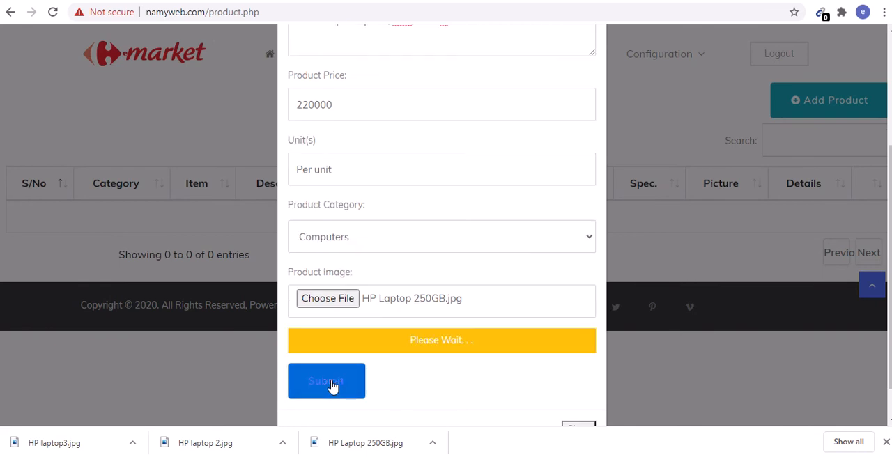
{"action": "left_click", "coordinate": [326, 381]}
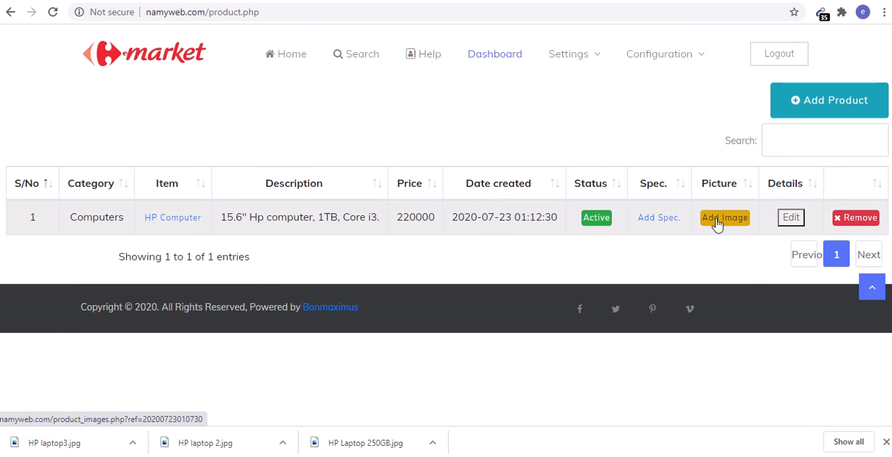
Upload HP laptop 2.jpg and HP laptop3.jpg to HP Computer's image list
{"action": "left_click", "coordinate": [725, 217]}
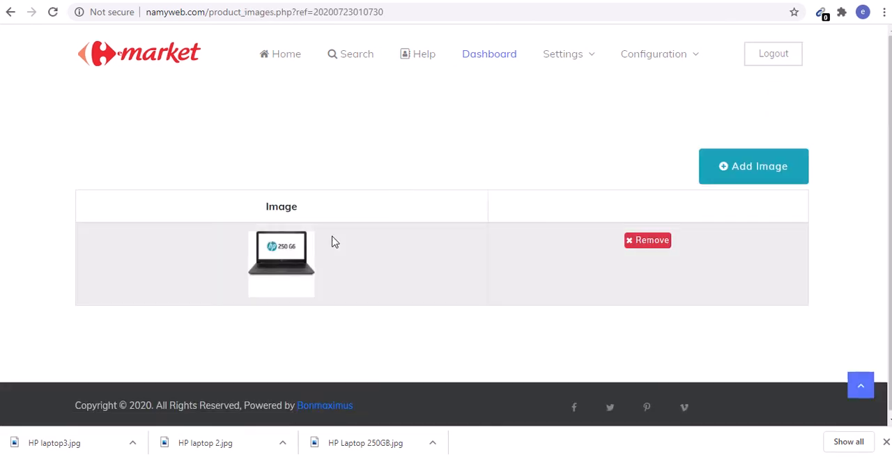
{"action": "left_click", "coordinate": [753, 166]}
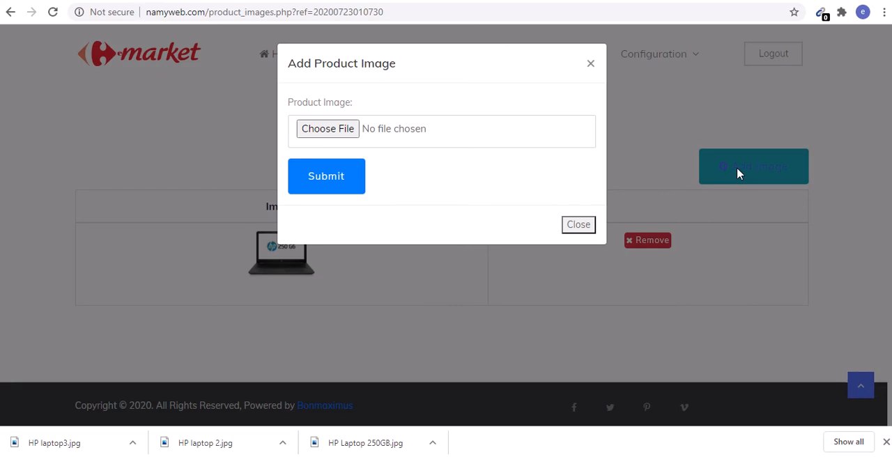
{"action": "mouse_move", "coordinate": [328, 129]}
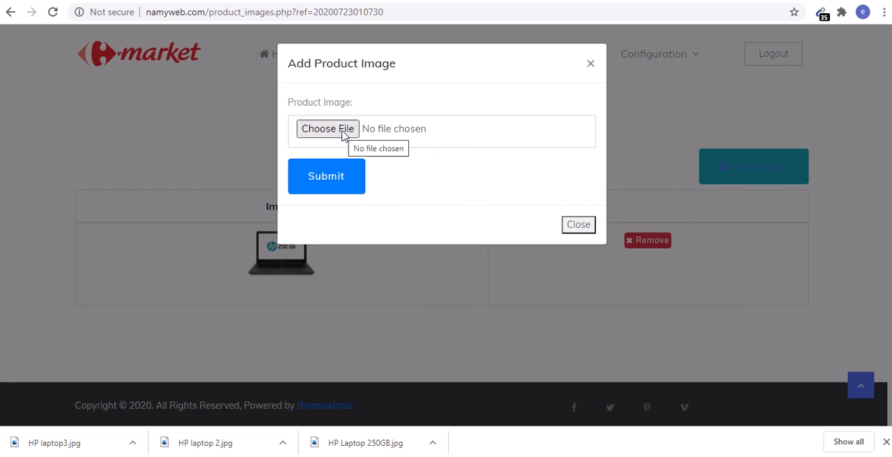
{"action": "left_click", "coordinate": [328, 129]}
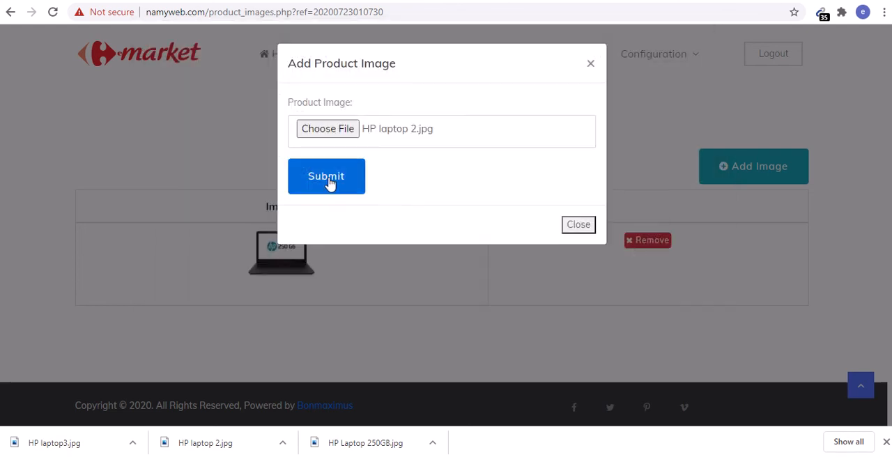
{"action": "left_click", "coordinate": [326, 175]}
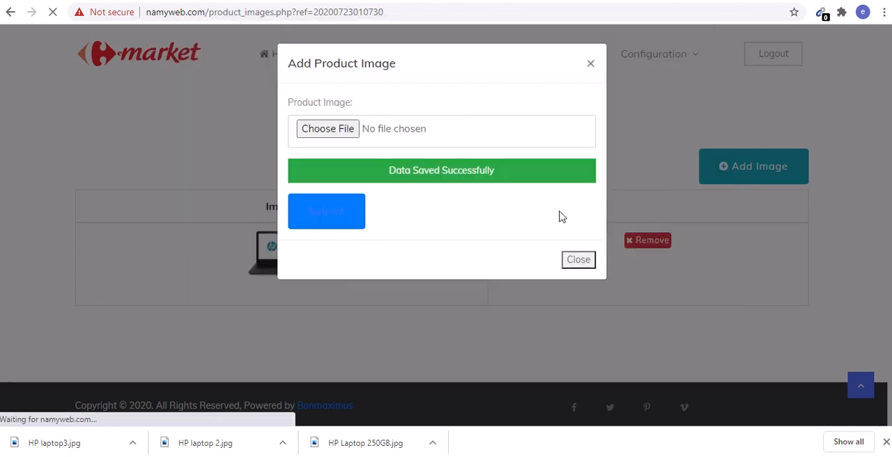
{"action": "left_click", "coordinate": [578, 259]}
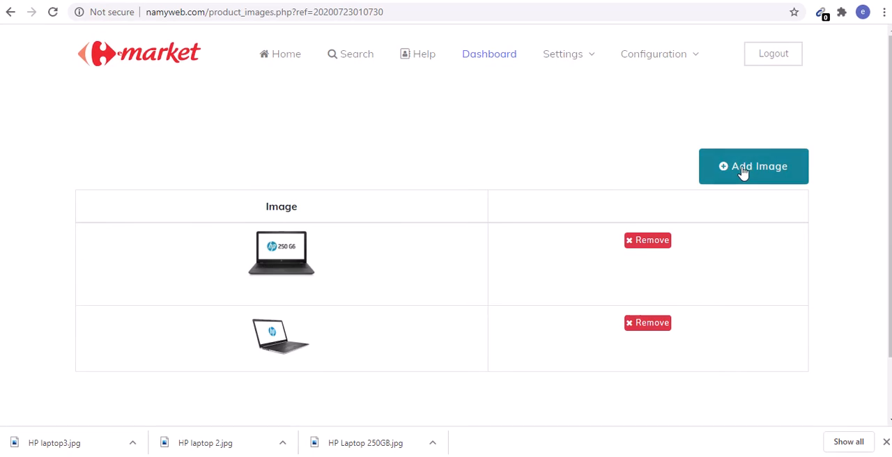
{"action": "left_click", "coordinate": [754, 166]}
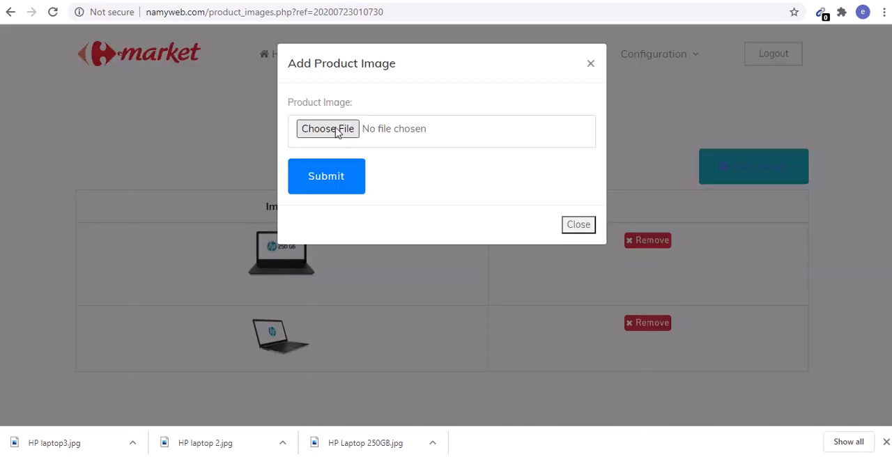
{"action": "left_click", "coordinate": [327, 128]}
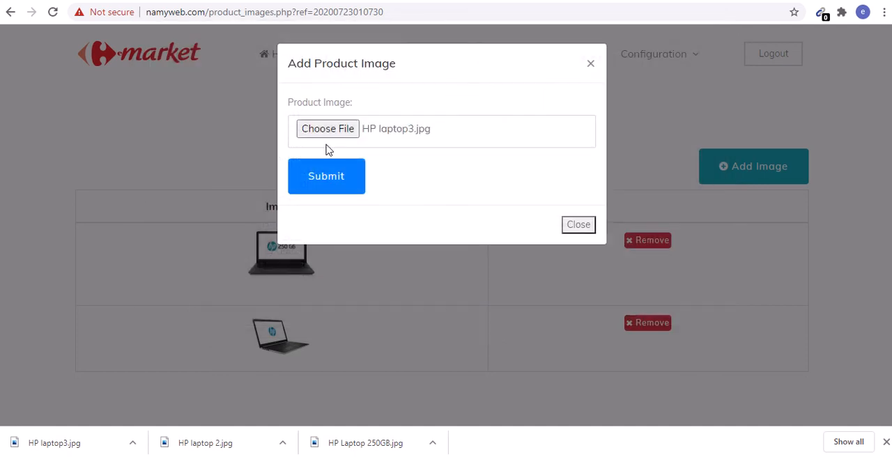
{"action": "left_click", "coordinate": [326, 176]}
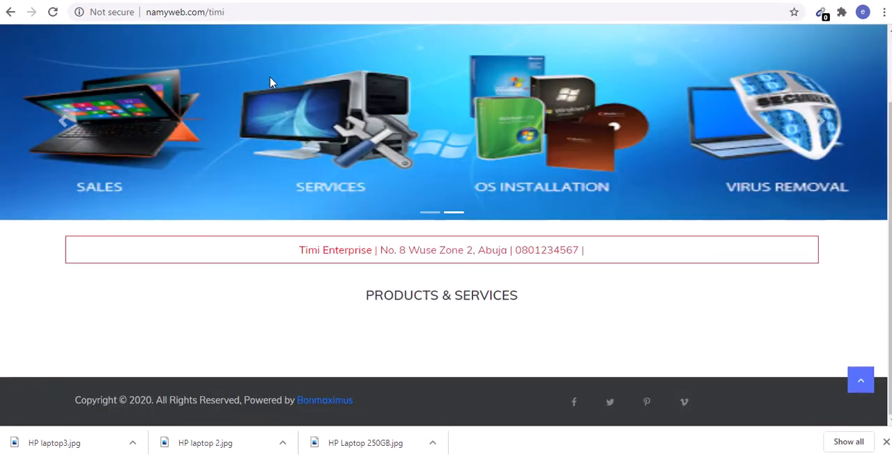
Open HP Computer's store detail page and view its photos, including the rear view
{"action": "left_click", "coordinate": [53, 12]}
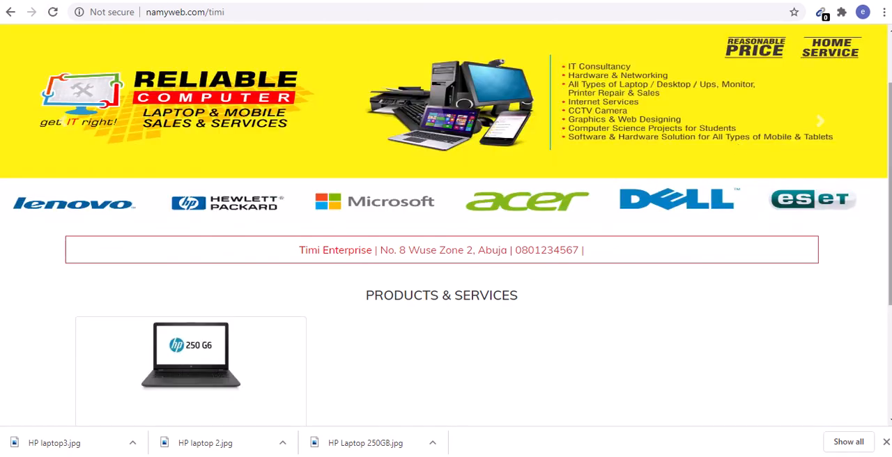
{"action": "scroll", "scroll_direction": "down", "scroll_amount": 3}
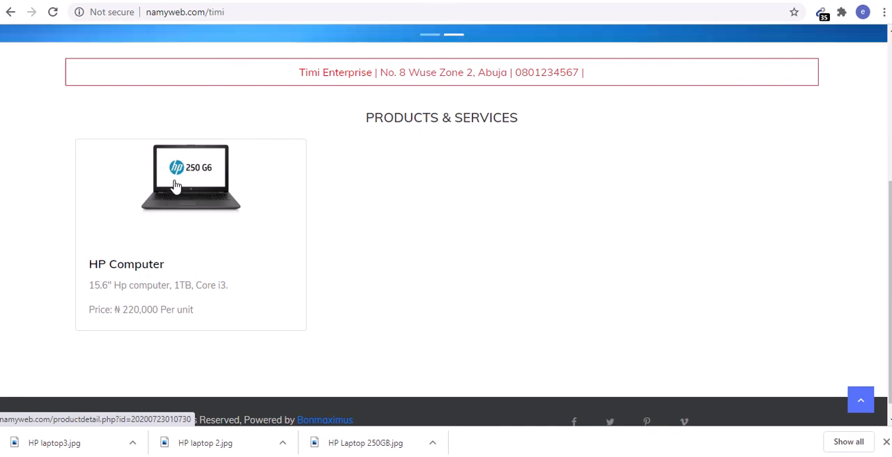
{"action": "left_click", "coordinate": [190, 177]}
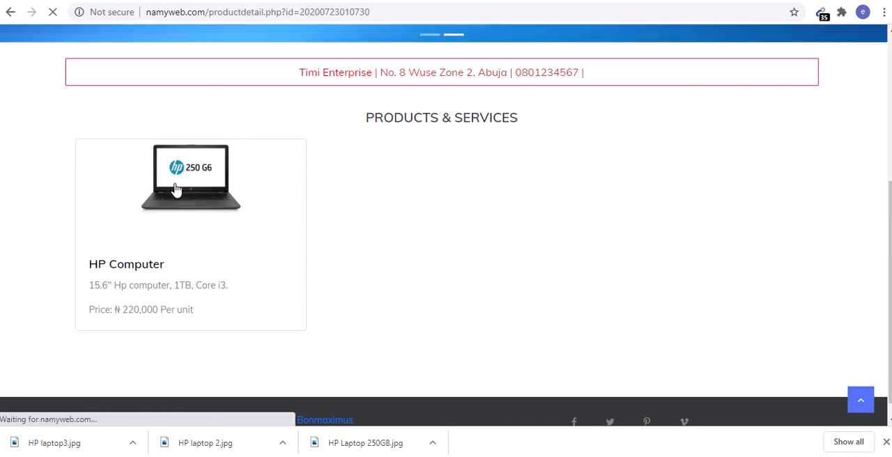
{"action": "left_click", "coordinate": [190, 178]}
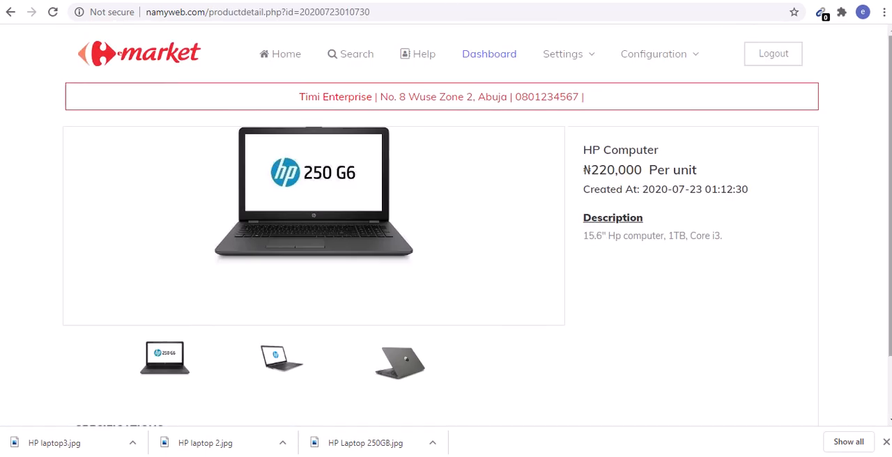
{"action": "scroll", "scroll_direction": "down", "scroll_amount": 3}
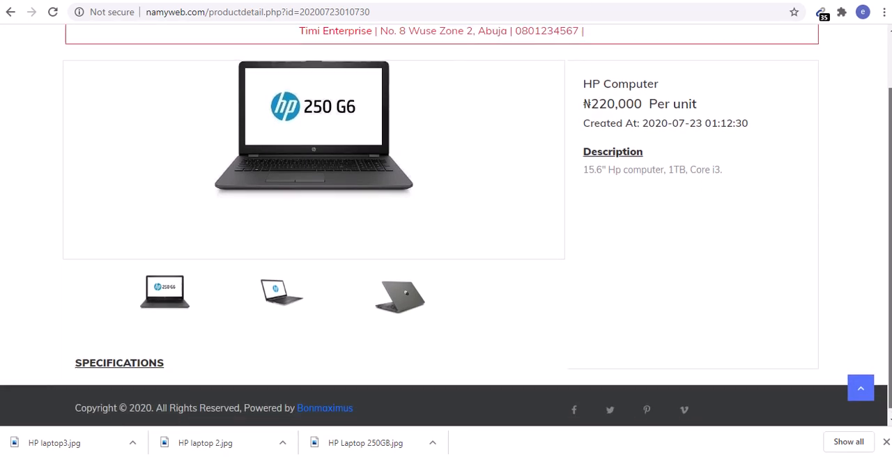
{"action": "scroll", "scroll_direction": "down", "scroll_amount": 3}
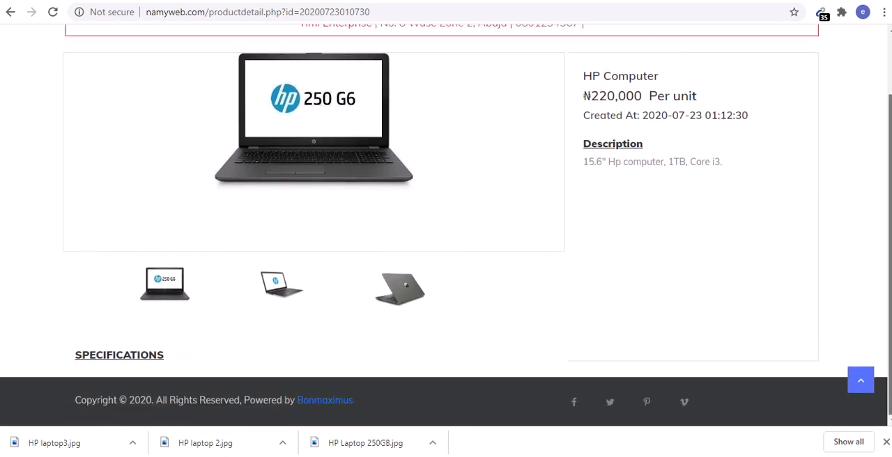
{"action": "scroll", "scroll_direction": "up", "scroll_amount": 3}
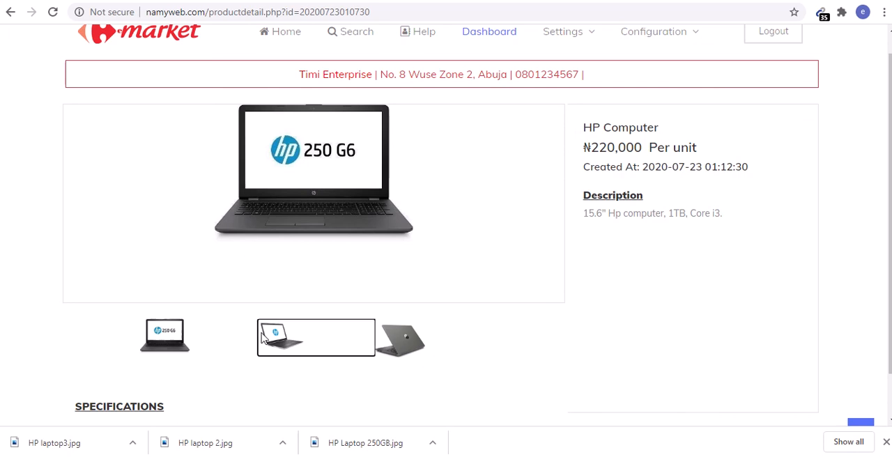
{"action": "left_click", "coordinate": [434, 340]}
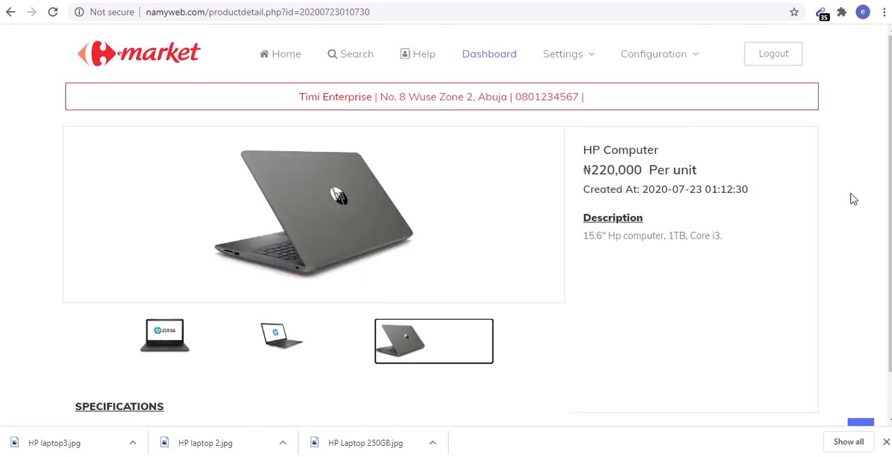
{"action": "scroll", "scroll_direction": "down", "scroll_amount": 3}
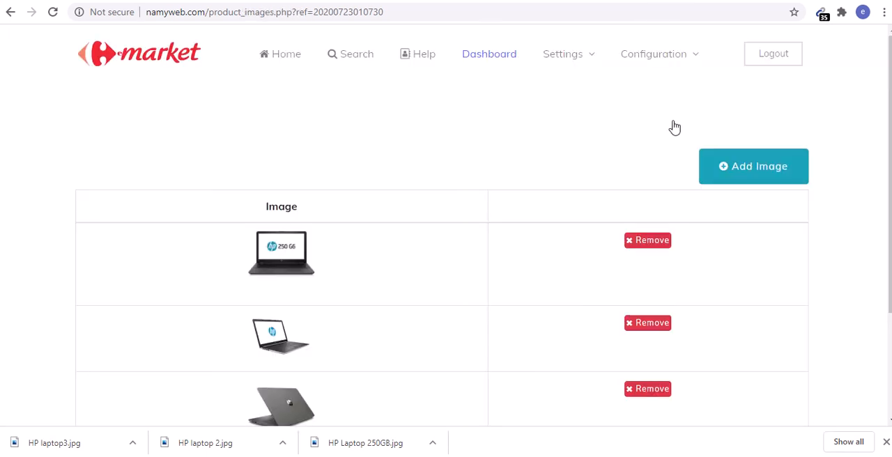
Go from the product list to HP Computer's specifications page
{"action": "left_click", "coordinate": [653, 53]}
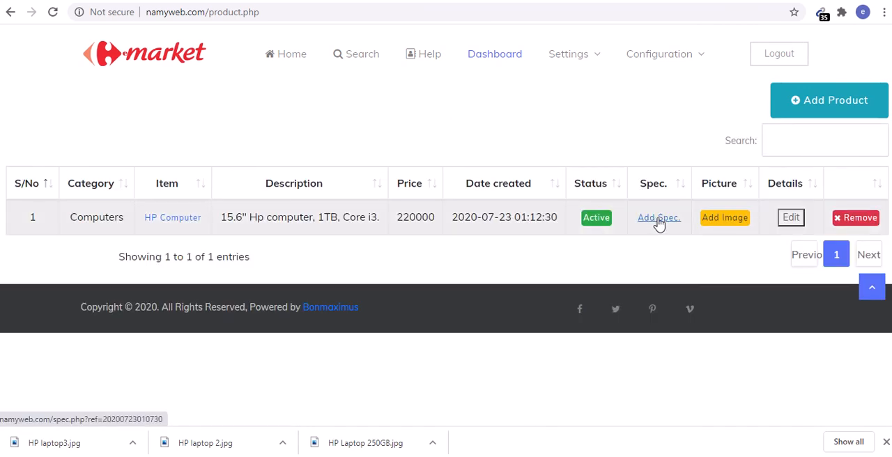
{"action": "left_click", "coordinate": [657, 217]}
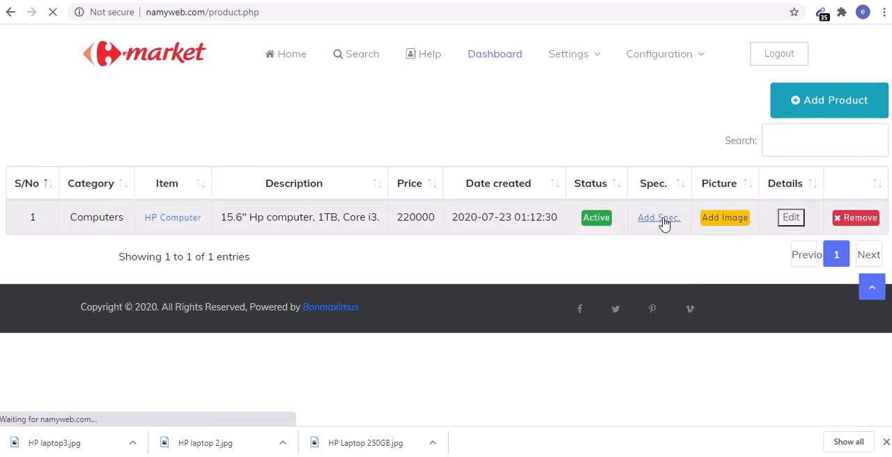
{"action": "left_click", "coordinate": [658, 217]}
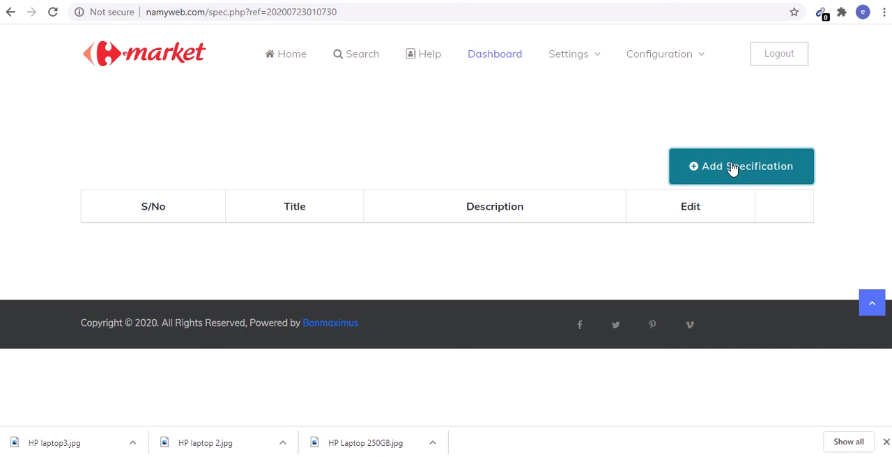
Add a Processor specification described as Intel core i3
{"action": "left_click", "coordinate": [741, 166]}
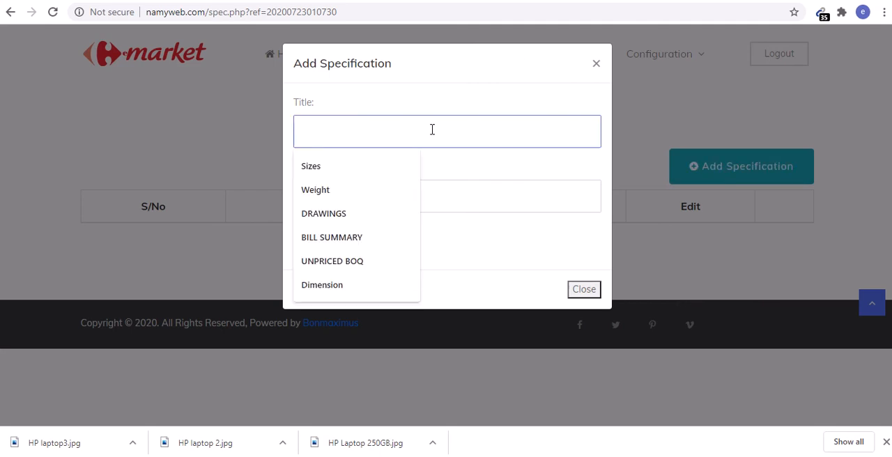
{"action": "left_click", "coordinate": [432, 131]}
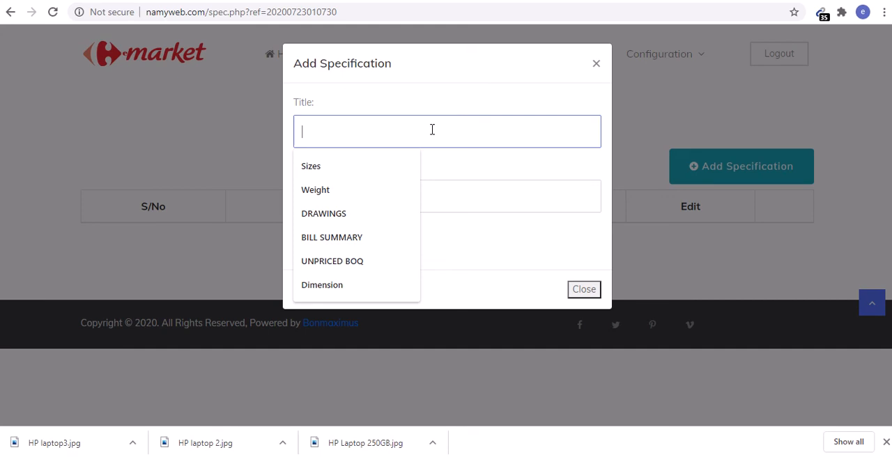
{"action": "type", "text": "P"}
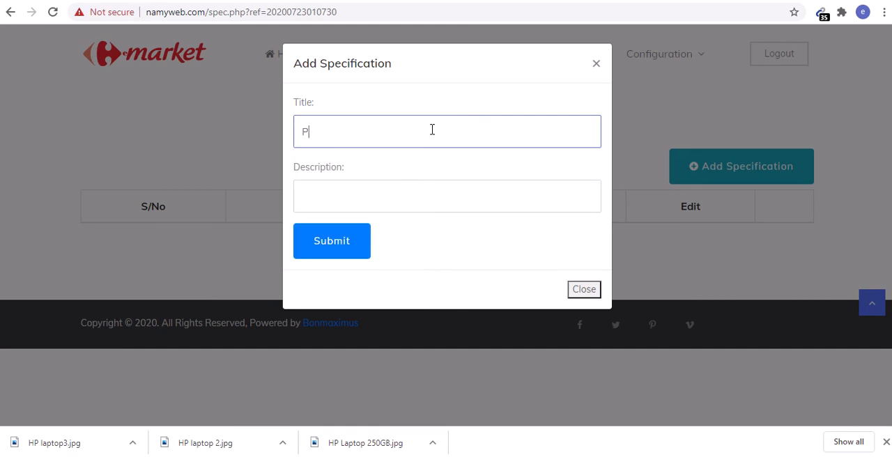
{"action": "type", "text": "rocessor"}
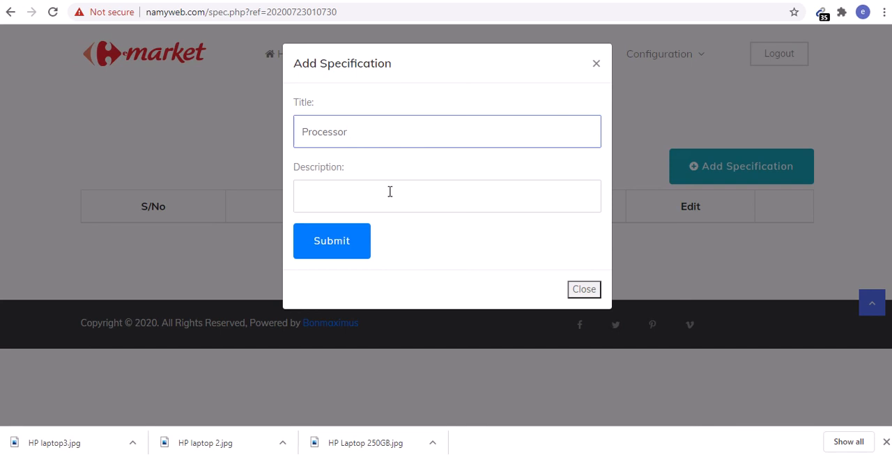
{"action": "left_click", "coordinate": [447, 196]}
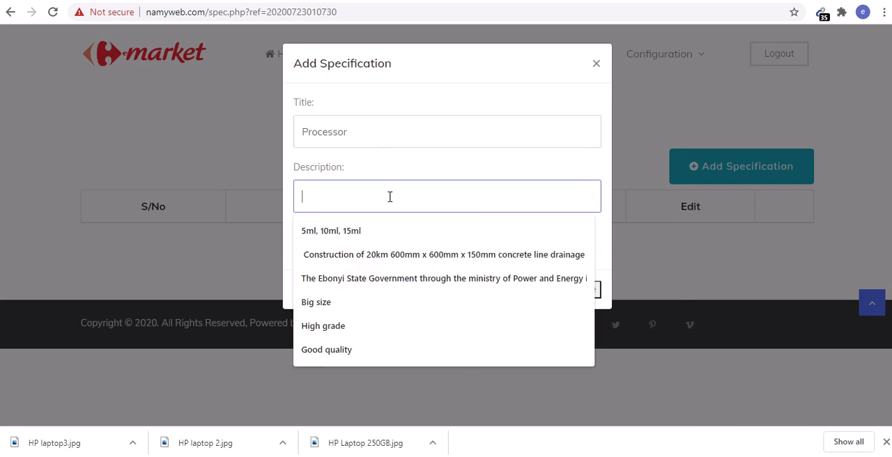
{"action": "type", "text": "Intel core i3"}
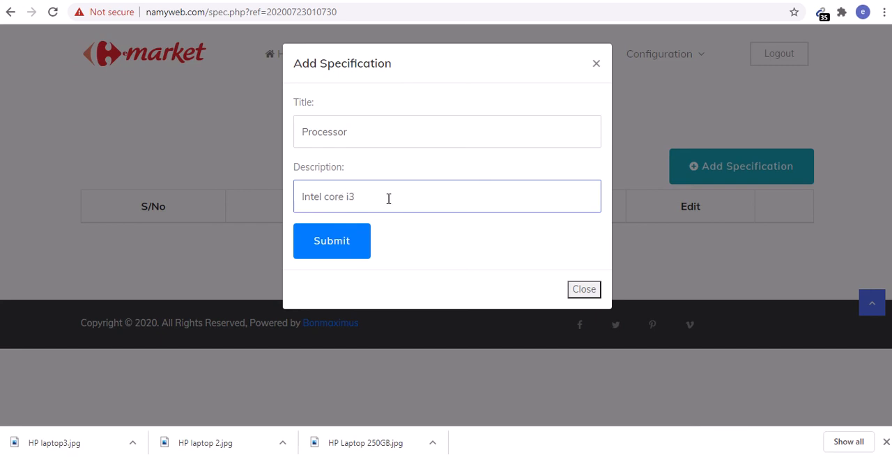
{"action": "left_click", "coordinate": [331, 241]}
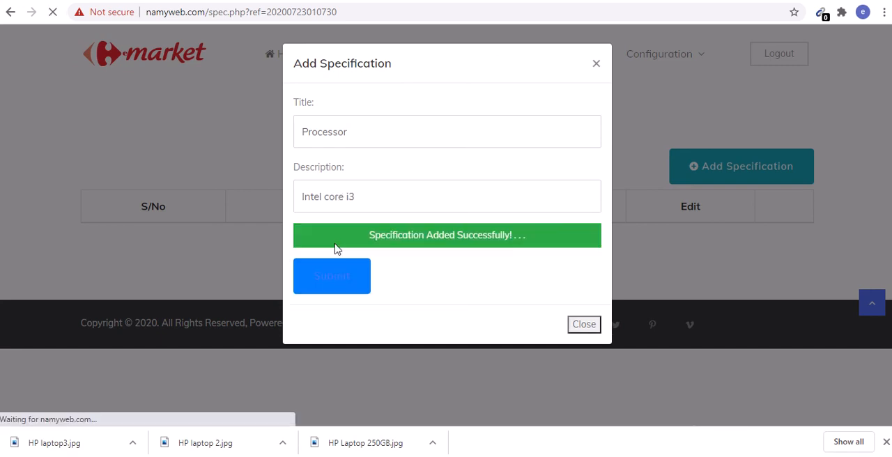
{"action": "left_click", "coordinate": [583, 324]}
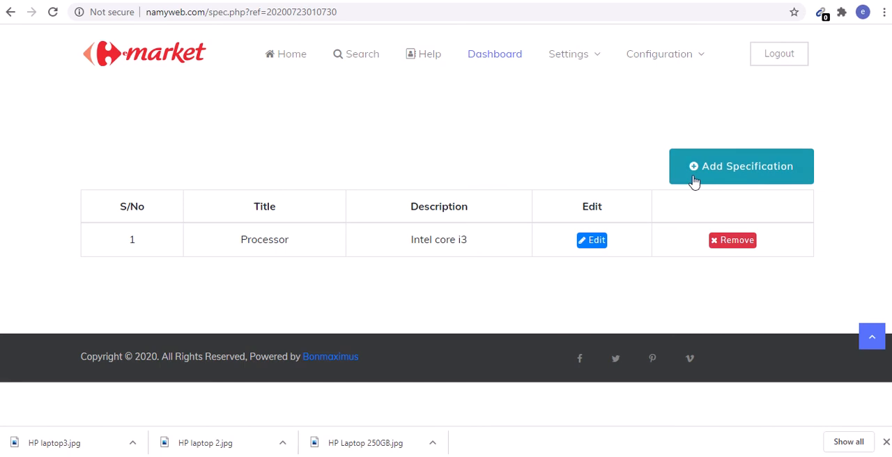
Submit an Operating system specification reading Microsoft Windows 10 Home for HP Computer
{"action": "left_click", "coordinate": [741, 166]}
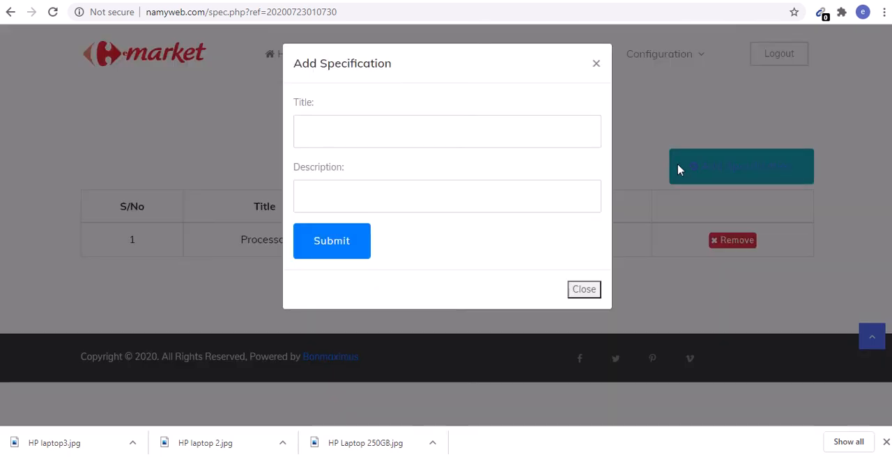
{"action": "left_click", "coordinate": [446, 131]}
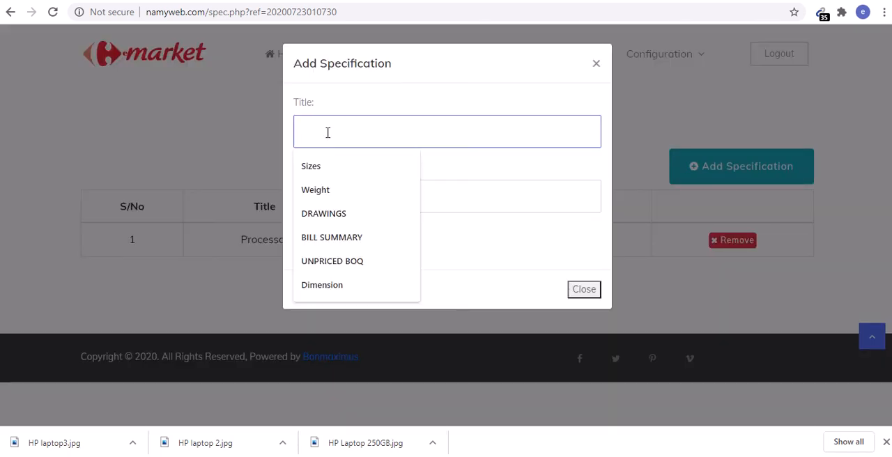
{"action": "type", "text": "Oprating s"}
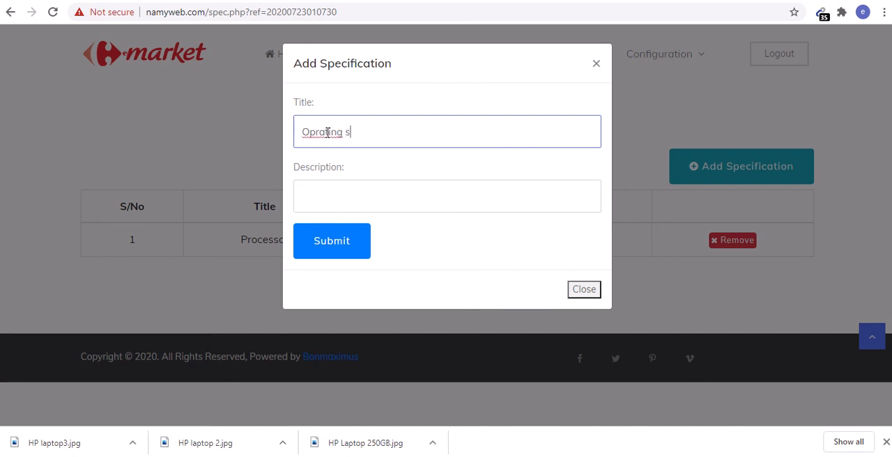
{"action": "type", "text": "ystem"}
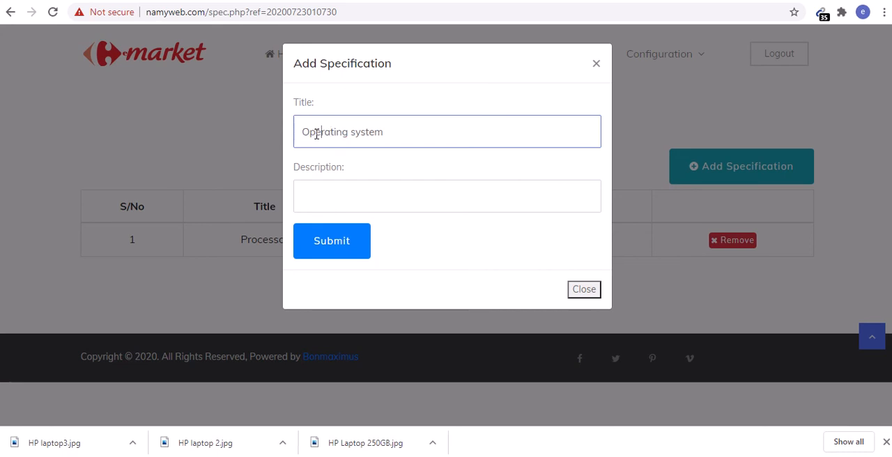
{"action": "left_click", "coordinate": [446, 196]}
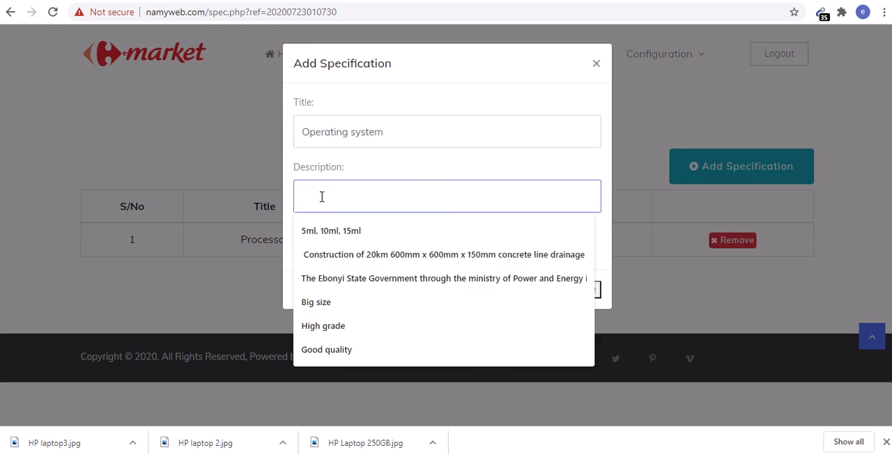
{"action": "type", "text": "Micr"}
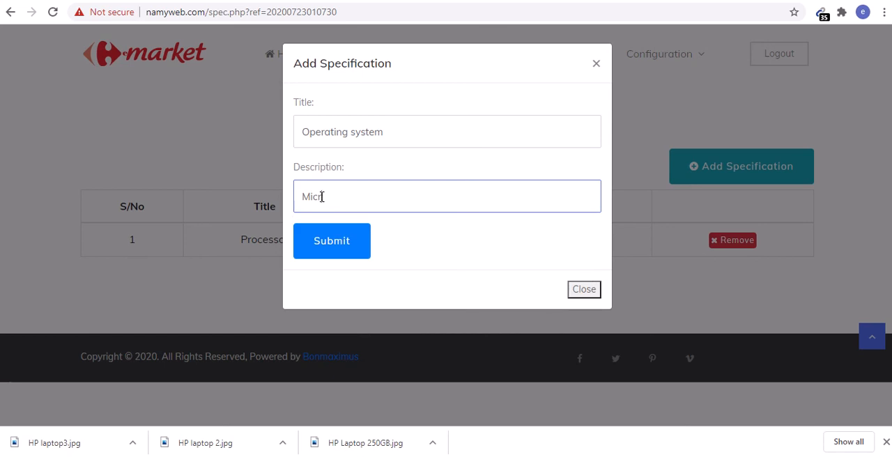
{"action": "type", "text": "osoft"}
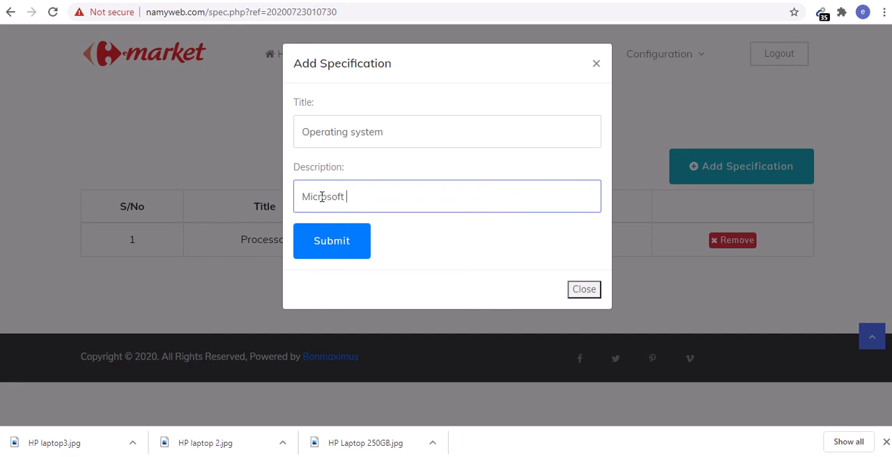
{"action": "type", "text": "Wind"}
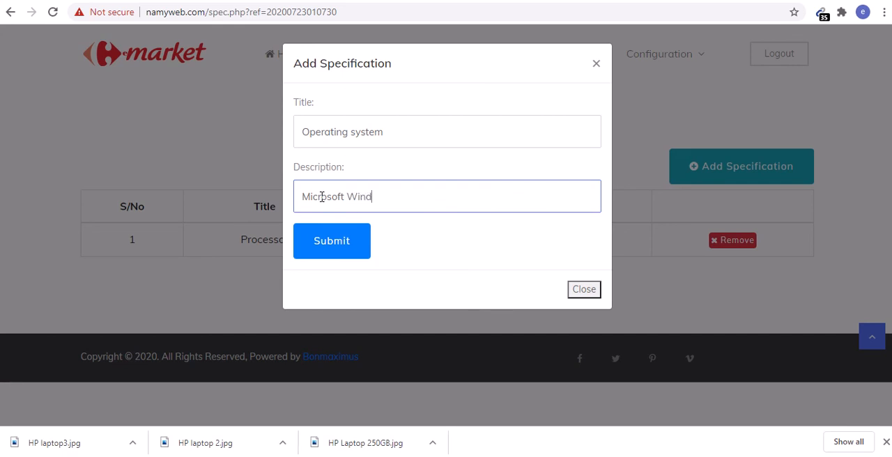
{"action": "type", "text": "ows 10"}
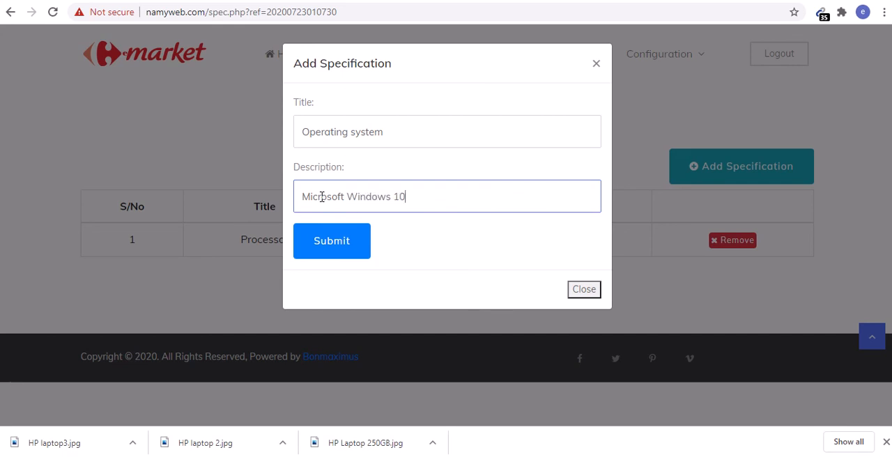
{"action": "type", "text": "Home"}
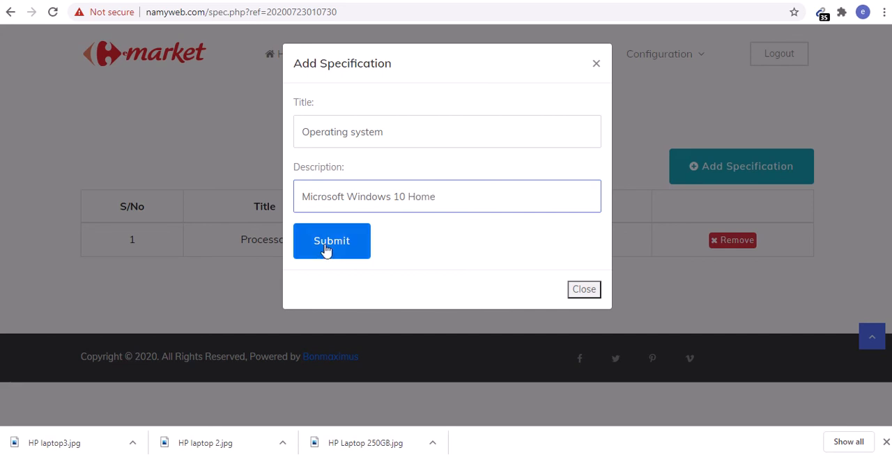
{"action": "left_click", "coordinate": [332, 240]}
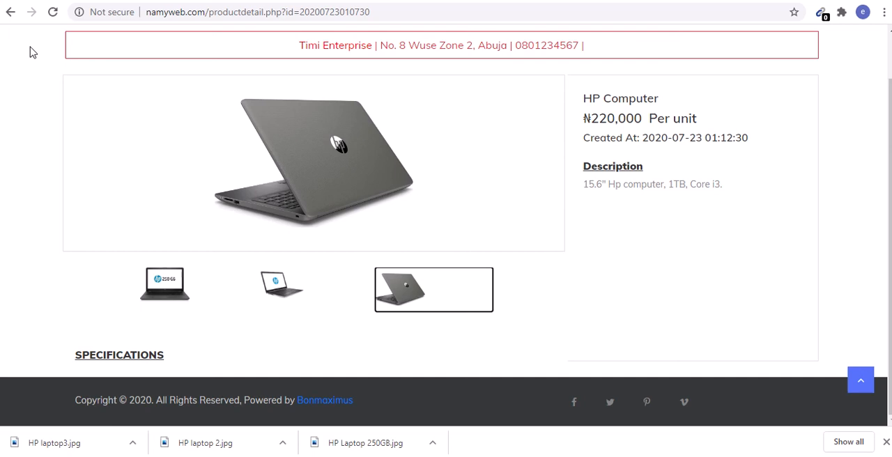
Reload HP Computer's page and scroll to the Processor and Operating system rows
{"action": "left_click", "coordinate": [164, 284]}
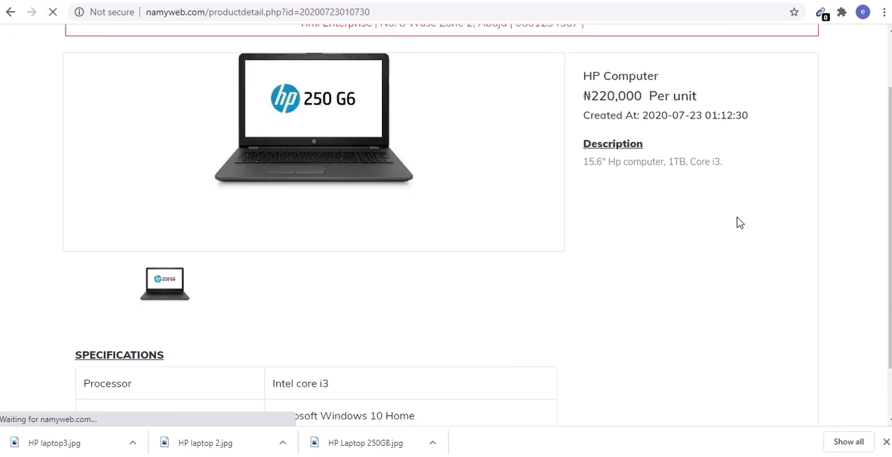
{"action": "scroll", "scroll_direction": "down", "scroll_amount": 3}
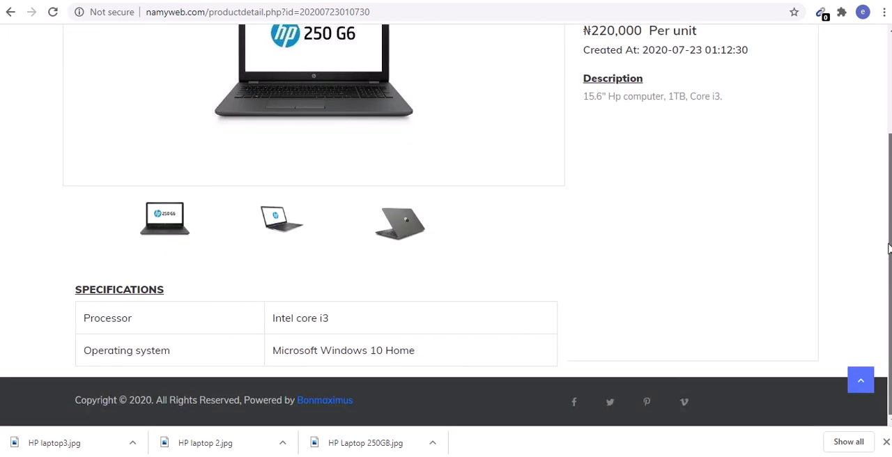
{"action": "mouse_move", "coordinate": [316, 324]}
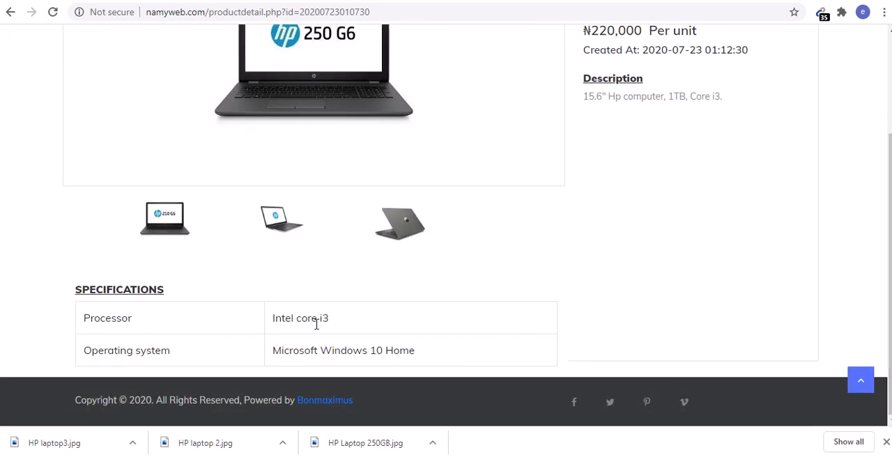
{"action": "mouse_move", "coordinate": [148, 349]}
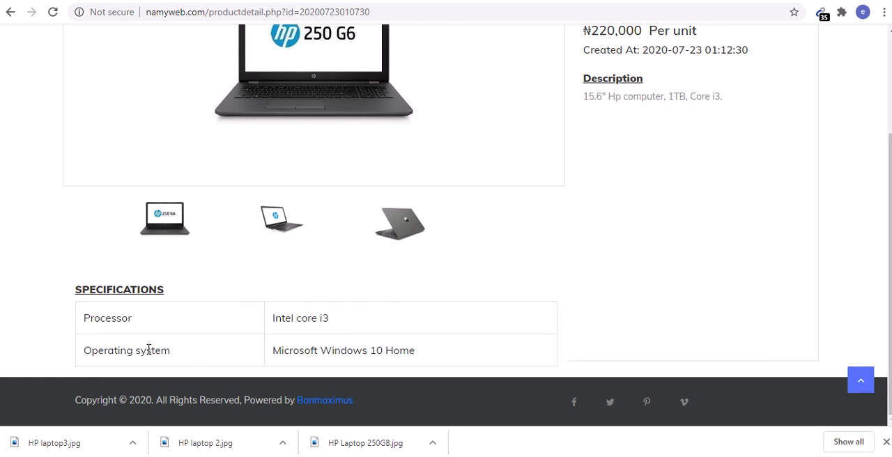
{"action": "mouse_move", "coordinate": [344, 352]}
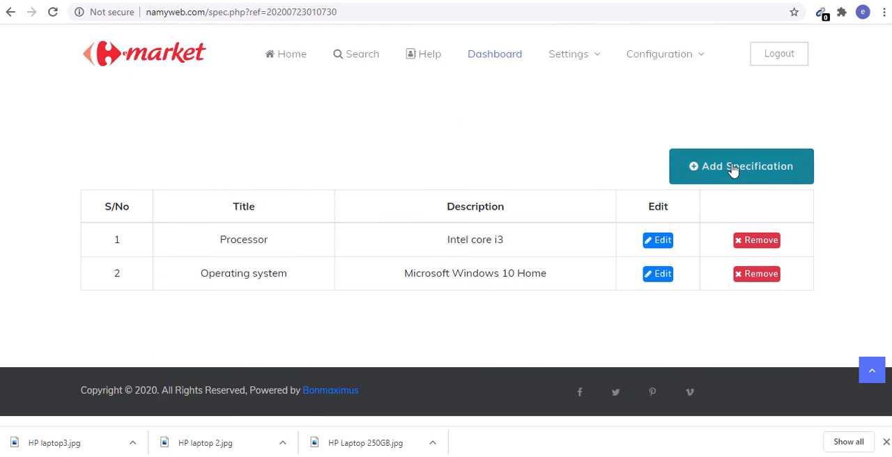
Submit a Graphics specification described as Intel HD graphics 520, then close the form
{"action": "left_click", "coordinate": [741, 165]}
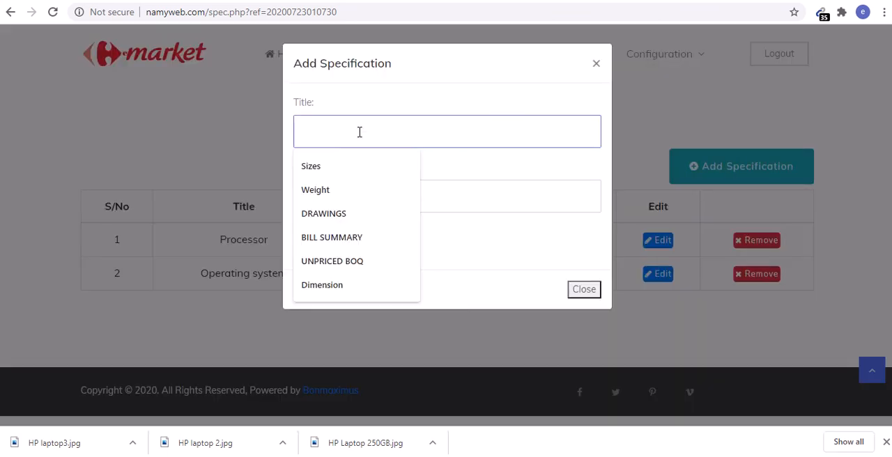
{"action": "left_click", "coordinate": [359, 132]}
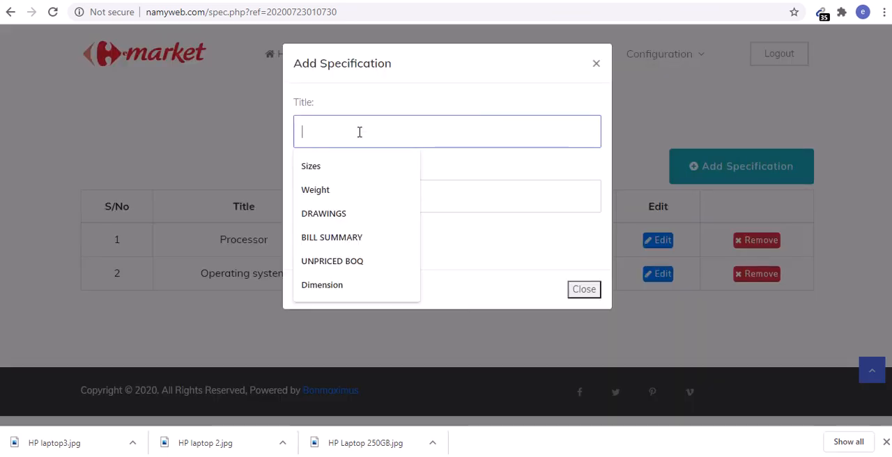
{"action": "type", "text": "Graphics"}
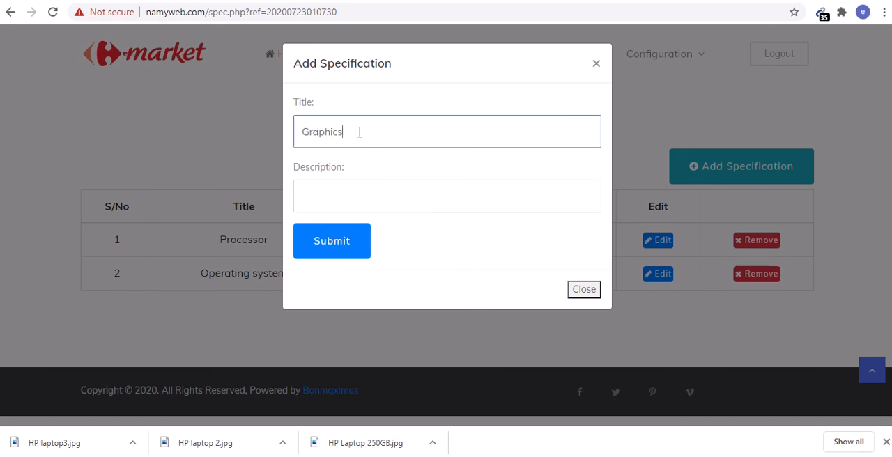
{"action": "left_click", "coordinate": [446, 196]}
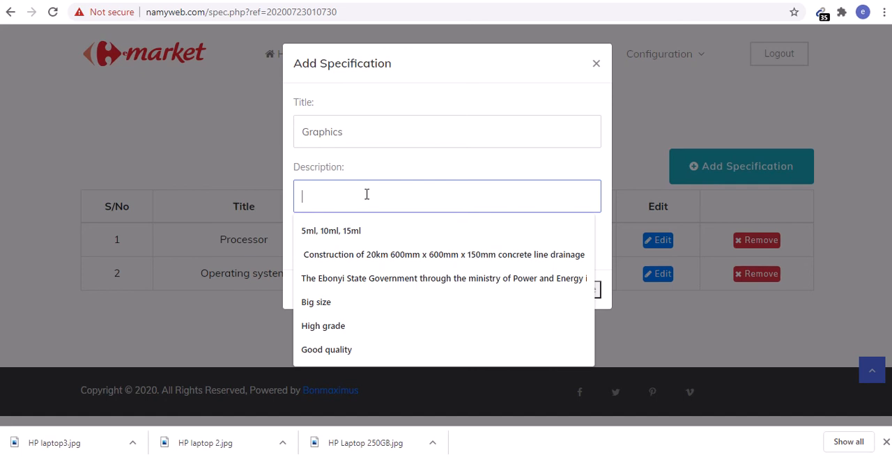
{"action": "type", "text": "Intel"}
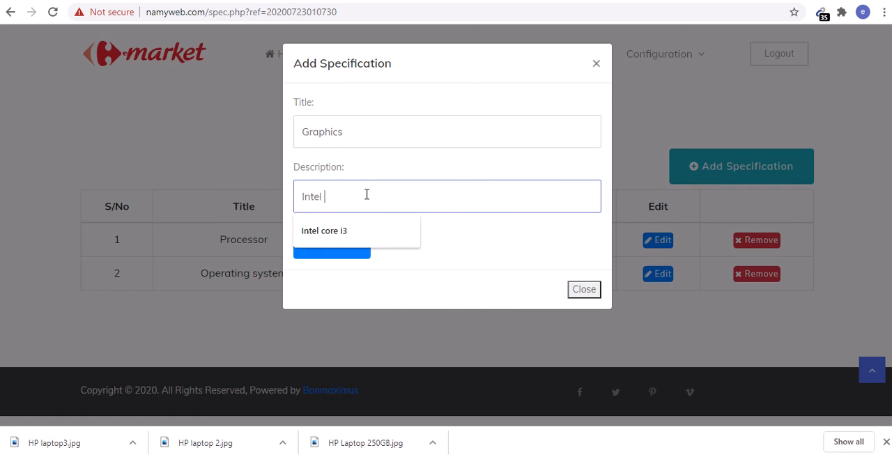
{"action": "type", "text": "H"}
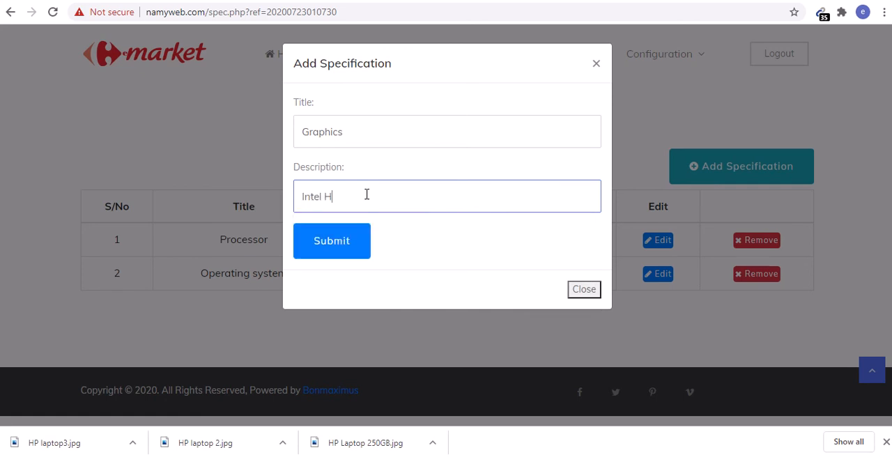
{"action": "type", "text": "D"}
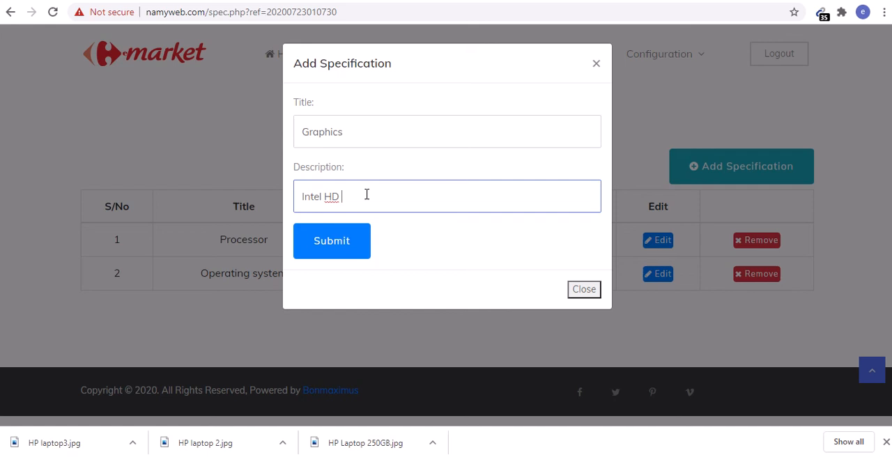
{"action": "type", "text": "grap"}
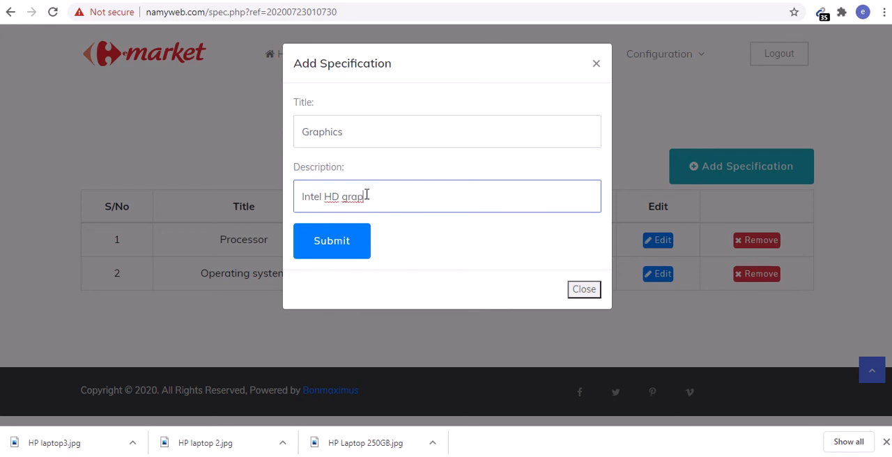
{"action": "type", "text": "hics"}
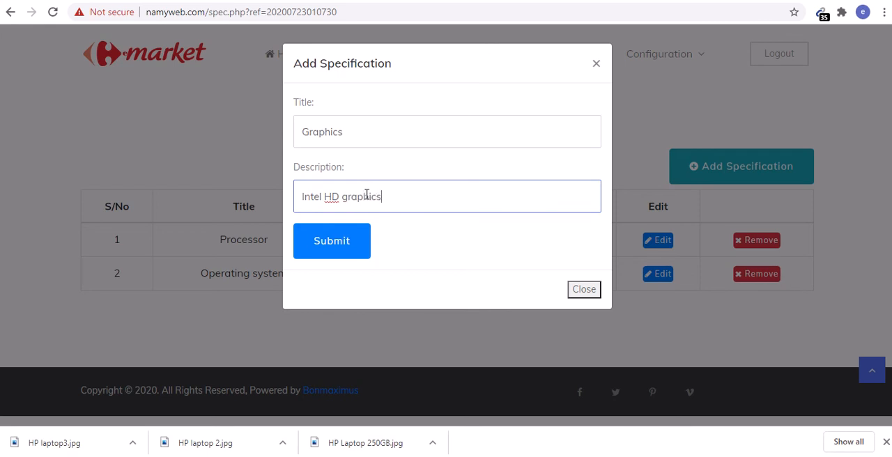
{"action": "type", "text": "520"}
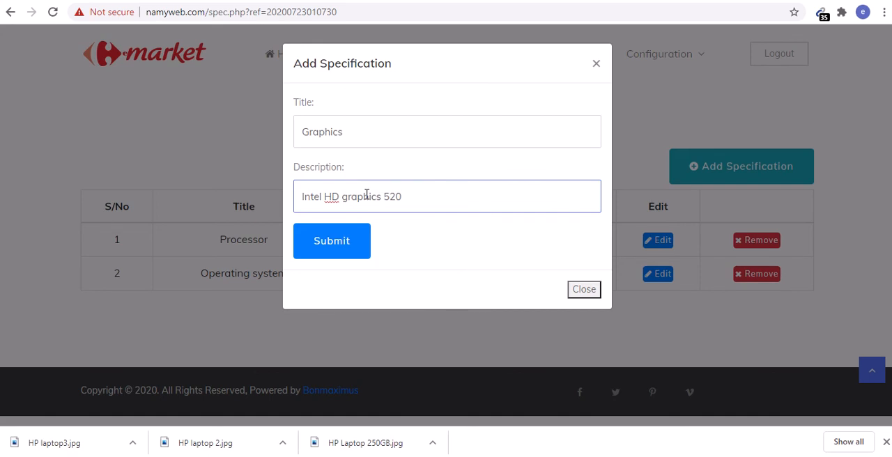
{"action": "left_click", "coordinate": [331, 240]}
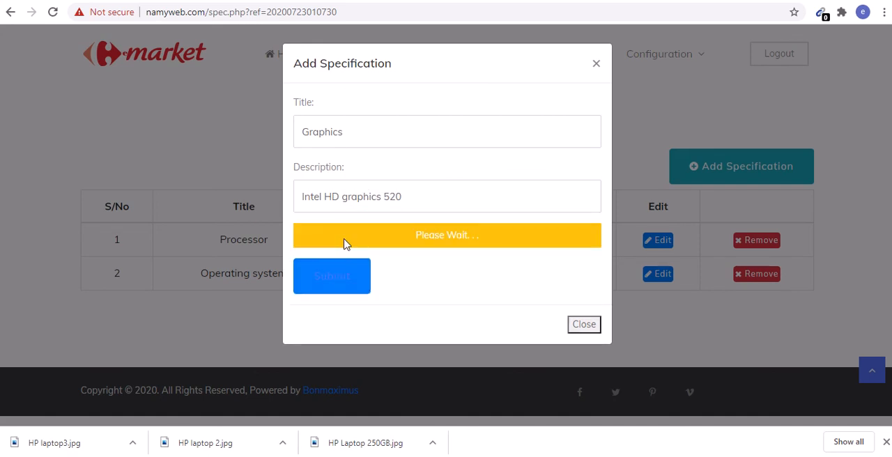
{"action": "left_click", "coordinate": [331, 276]}
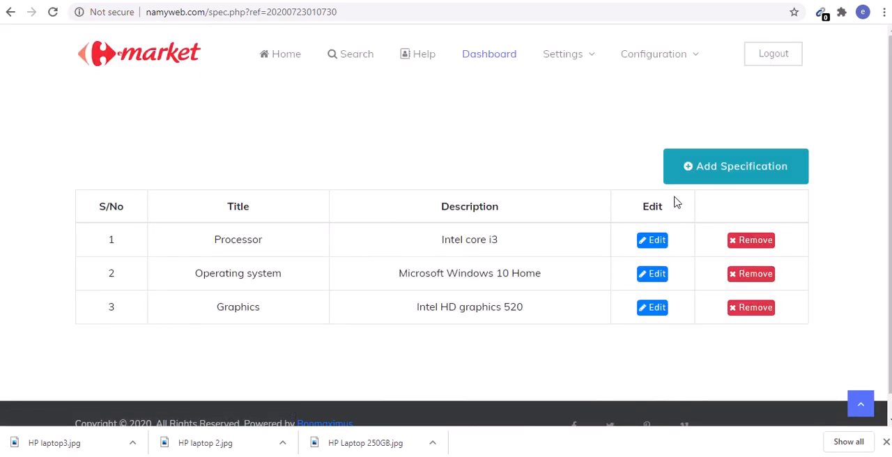
Submit a Hard drive specification with the description 1 Terabytes
{"action": "left_click", "coordinate": [736, 166]}
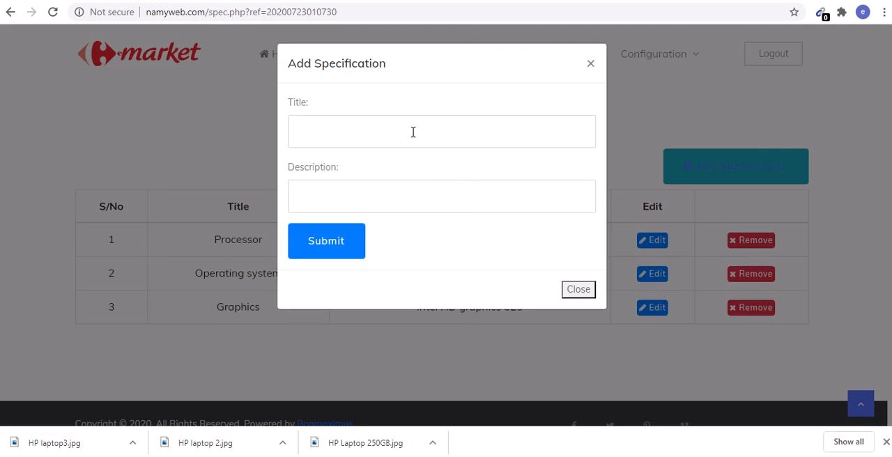
{"action": "type", "text": "Hard dri"}
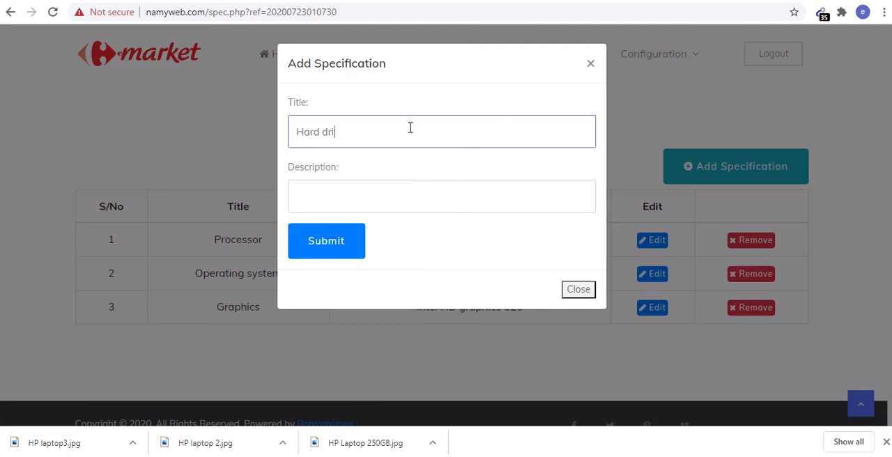
{"action": "left_click", "coordinate": [441, 195]}
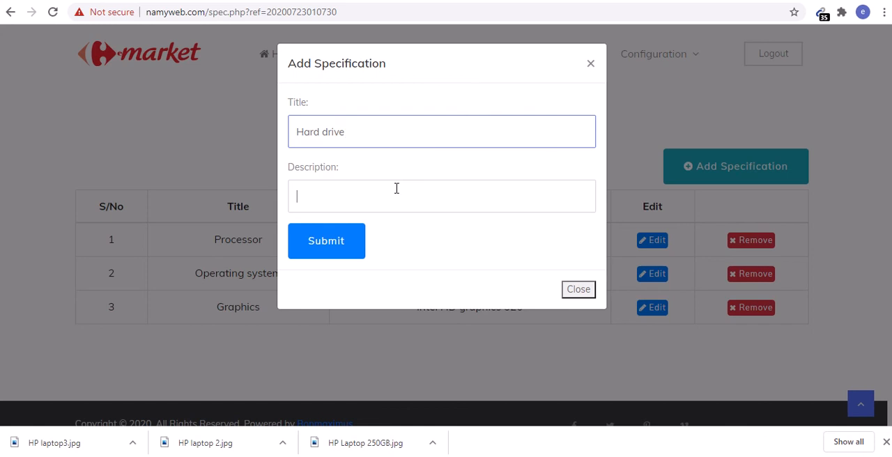
{"action": "type", "text": "1 Tera"}
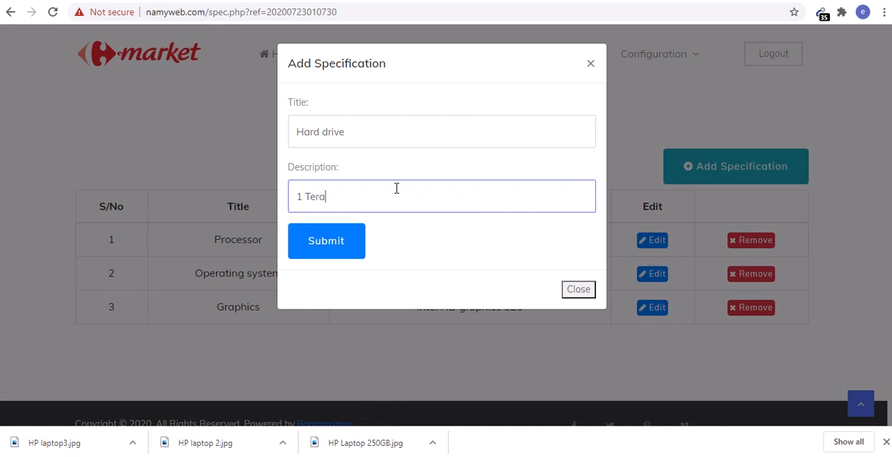
{"action": "type", "text": "bytes"}
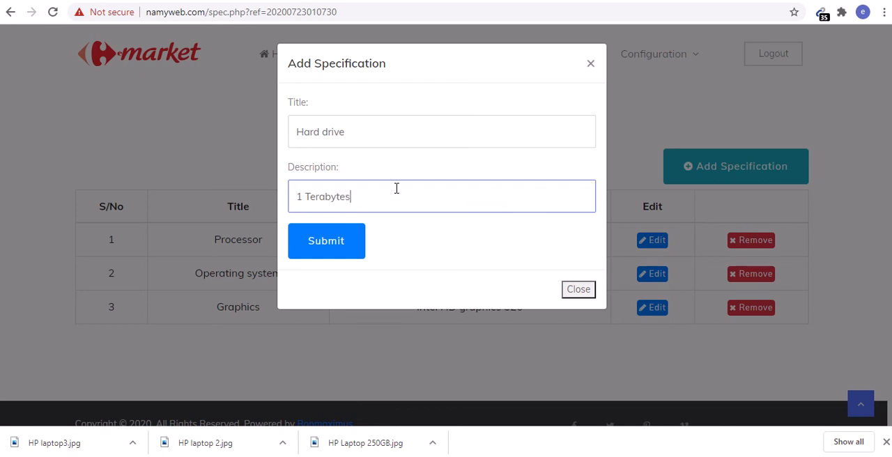
{"action": "left_click", "coordinate": [327, 241]}
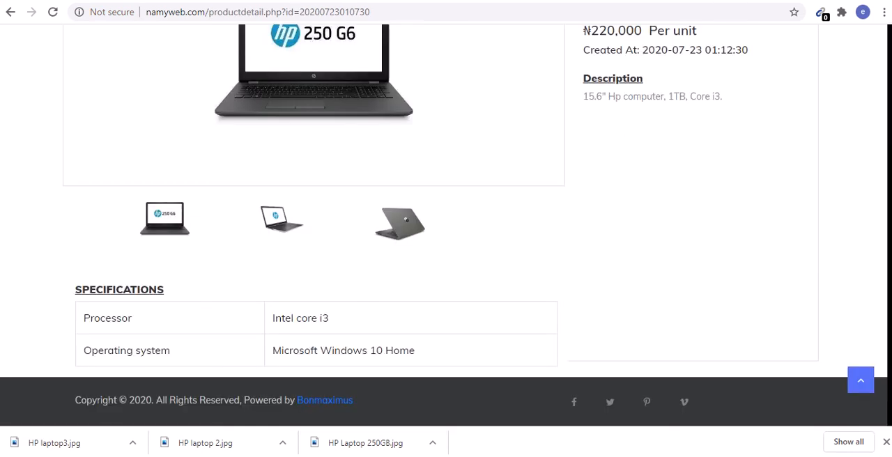
{"action": "mouse_move", "coordinate": [154, 336]}
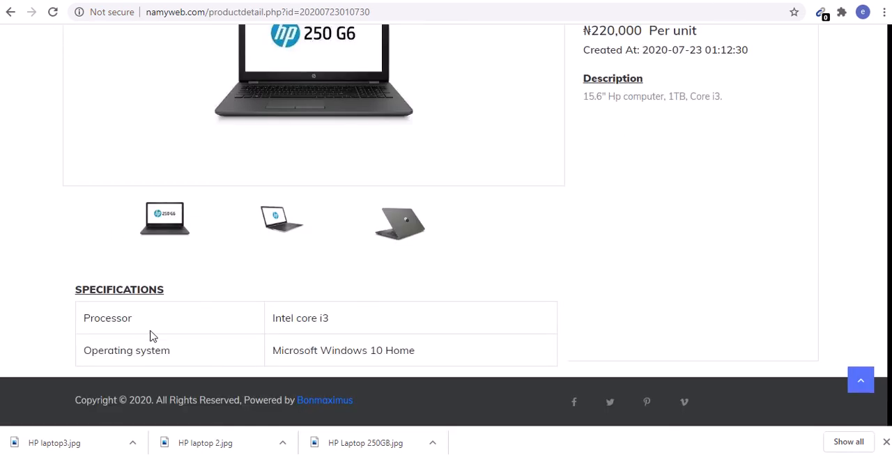
{"action": "mouse_move", "coordinate": [49, 9]}
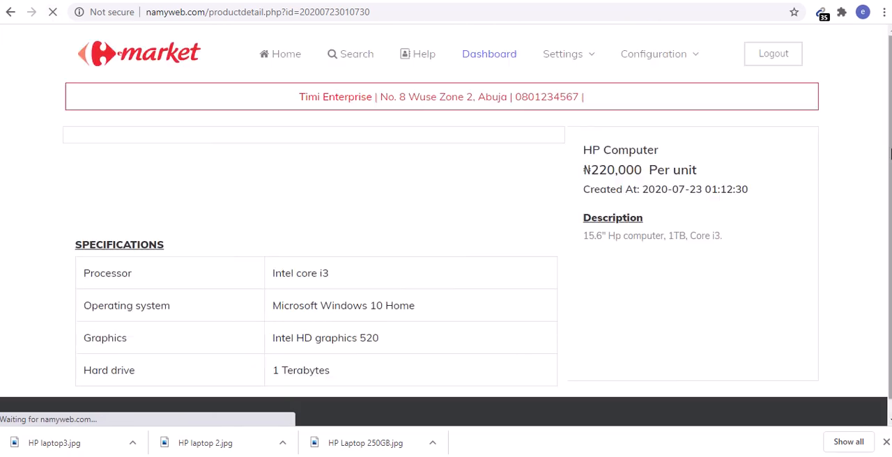
Scroll through the four-row specifications table, then visit the Timi Enterprise store page
{"action": "scroll", "scroll_direction": "down", "scroll_amount": 3}
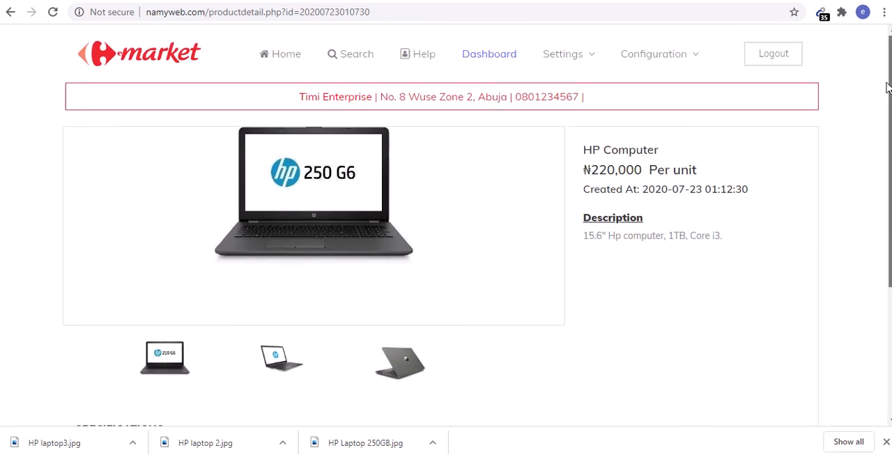
{"action": "mouse_move", "coordinate": [335, 97]}
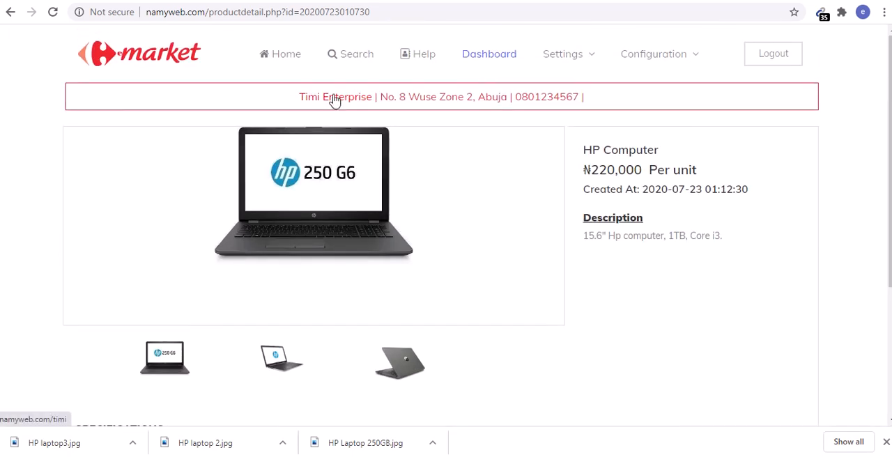
{"action": "left_click", "coordinate": [335, 97]}
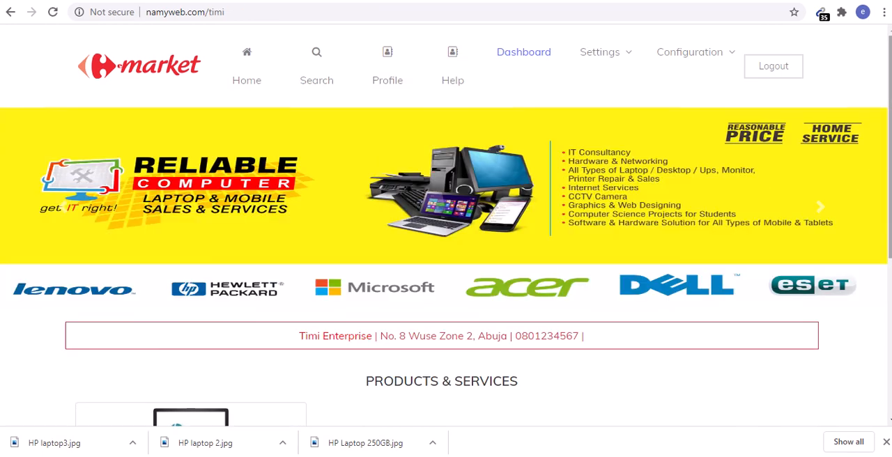
{"action": "mouse_move", "coordinate": [341, 293]}
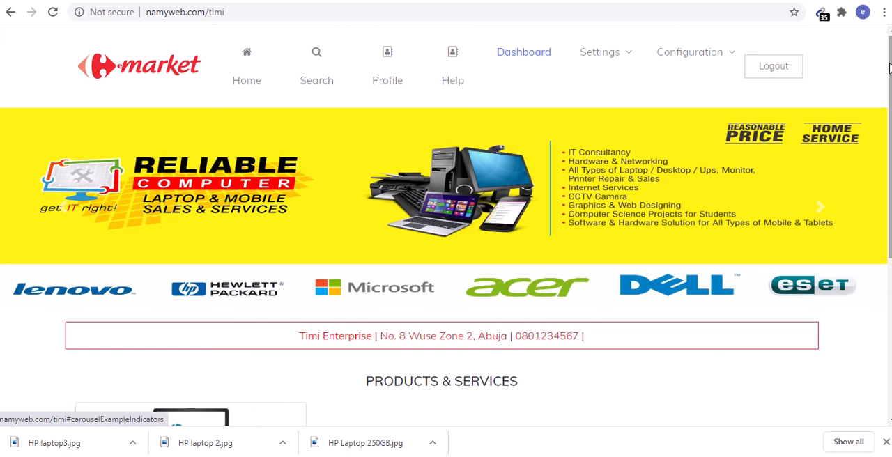
Scroll the Timi Enterprise storefront, then open Timi Ola's user profile
{"action": "scroll", "scroll_direction": "down", "scroll_amount": 3}
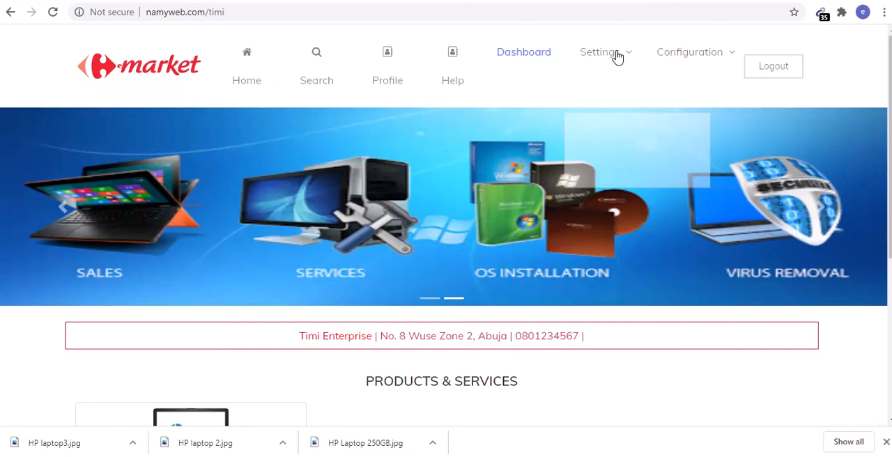
{"action": "left_click", "coordinate": [387, 66]}
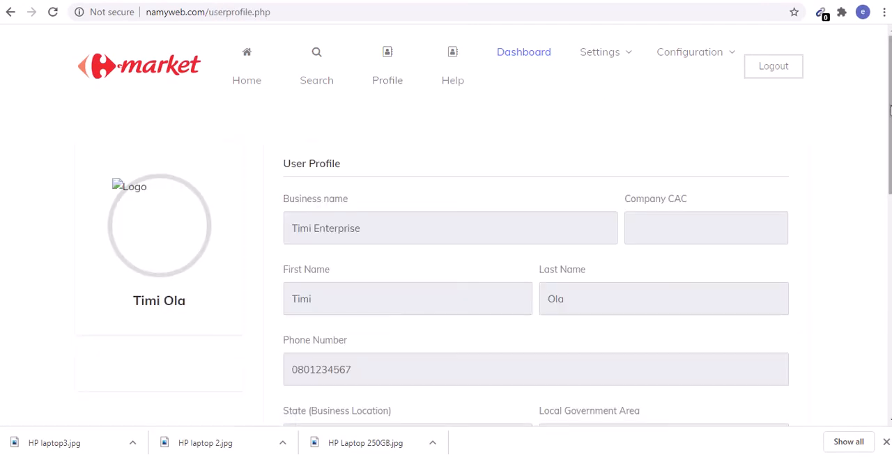
Open the Profile Edit form from the account settings menu
{"action": "scroll", "scroll_direction": "down", "scroll_amount": 3}
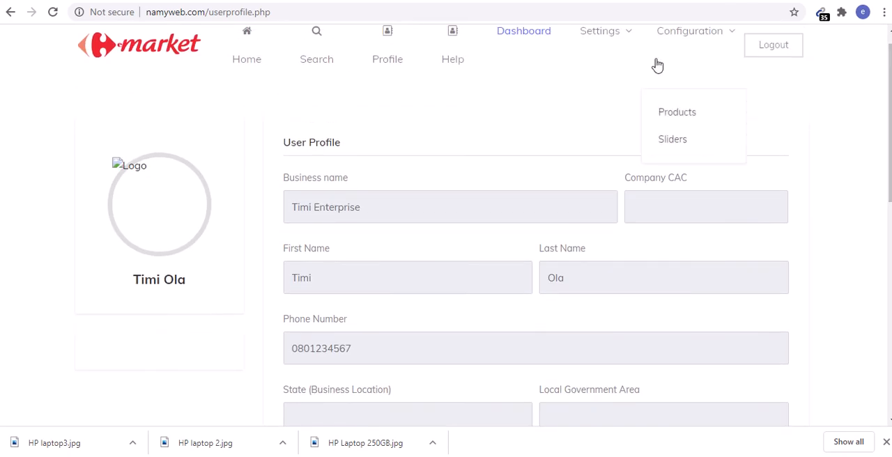
{"action": "left_click", "coordinate": [599, 30]}
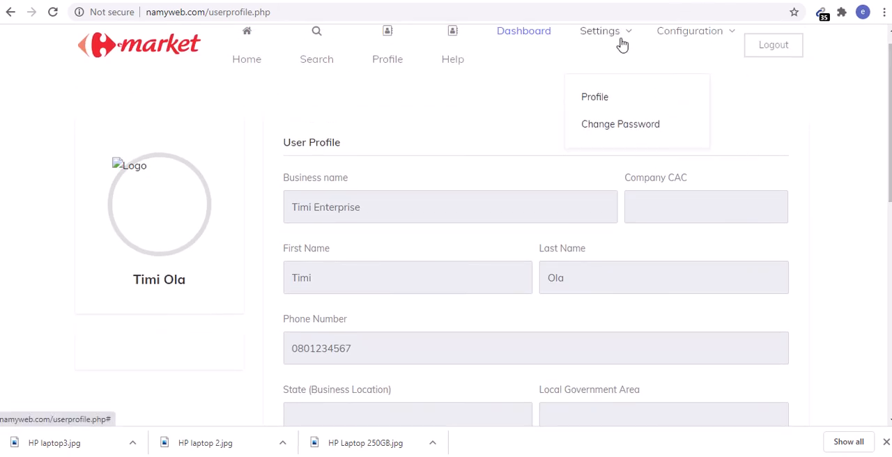
{"action": "left_click", "coordinate": [595, 97]}
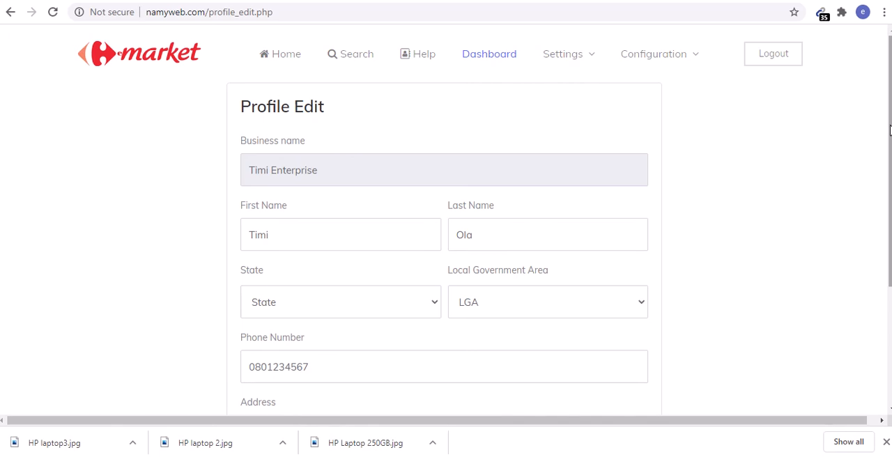
Open the sliders page listing slider1 and sl 02 from Configuration
{"action": "scroll", "scroll_direction": "down", "scroll_amount": 3}
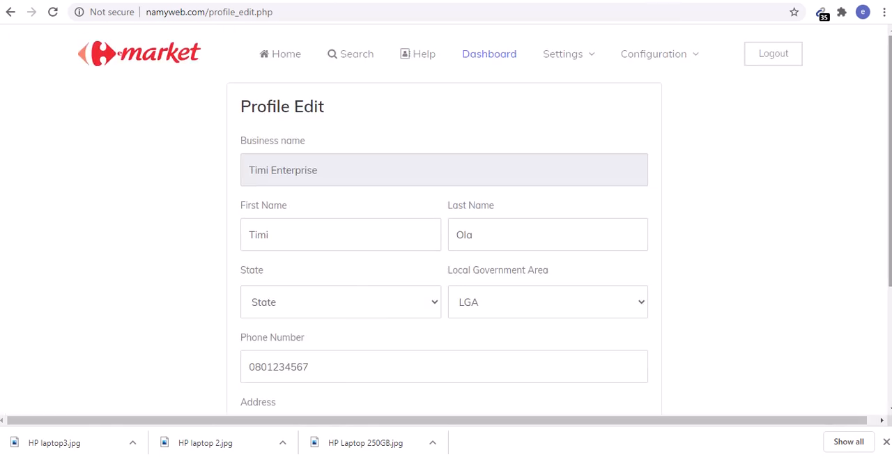
{"action": "mouse_move", "coordinate": [582, 66]}
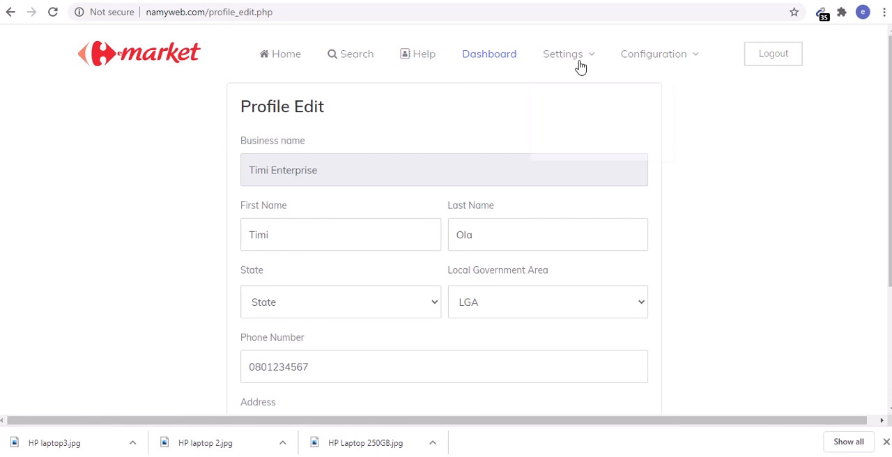
{"action": "left_click", "coordinate": [653, 54]}
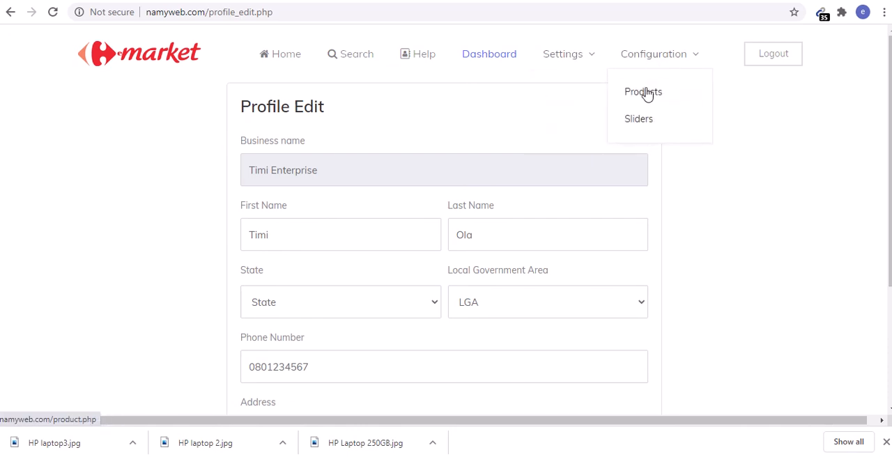
{"action": "left_click", "coordinate": [638, 118]}
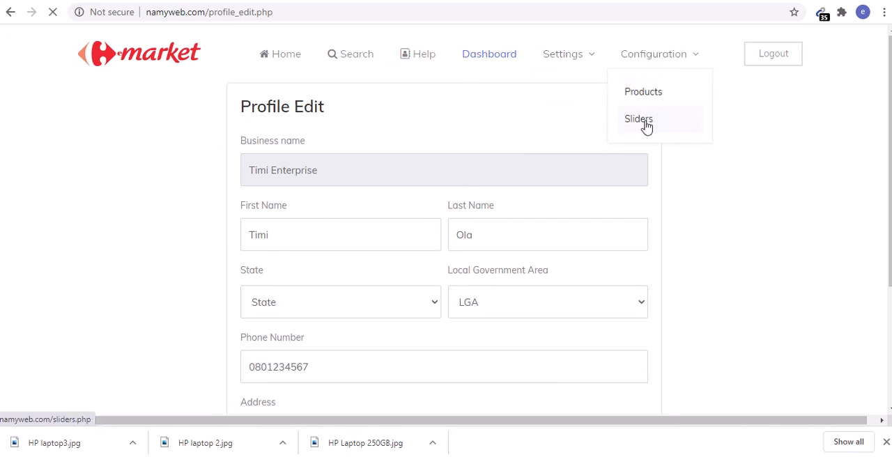
{"action": "left_click", "coordinate": [638, 118]}
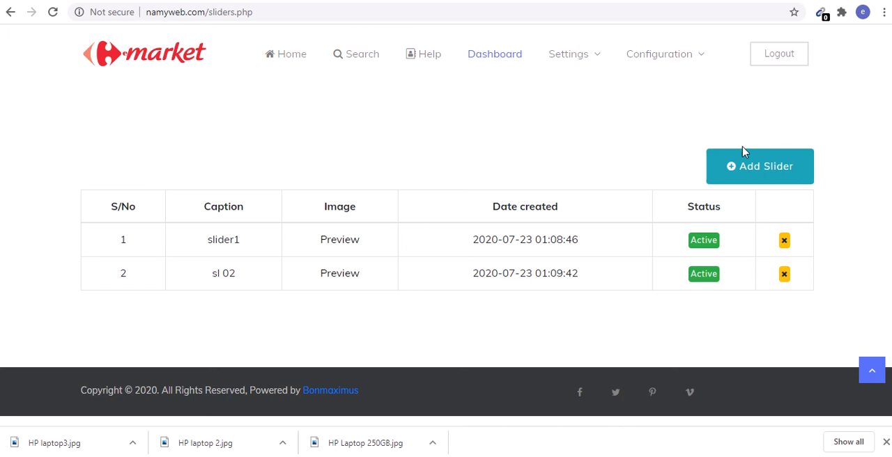
Open the products list from Configuration and bring up an empty Add Product form
{"action": "left_click", "coordinate": [658, 53]}
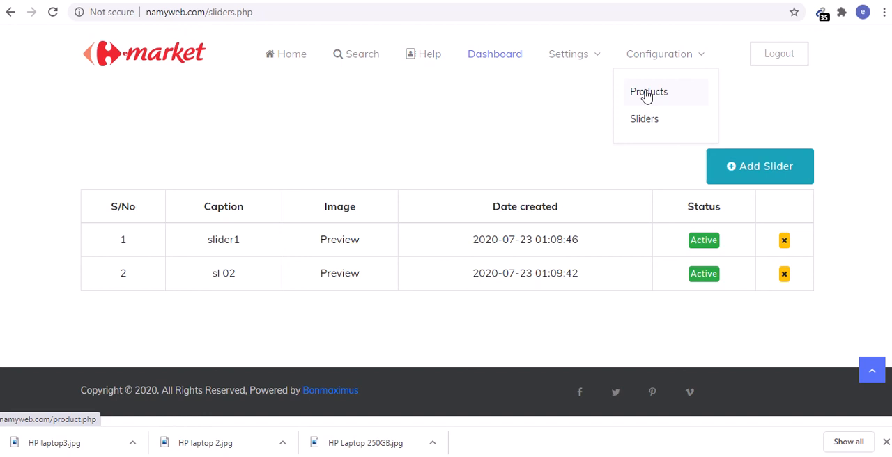
{"action": "left_click", "coordinate": [658, 54]}
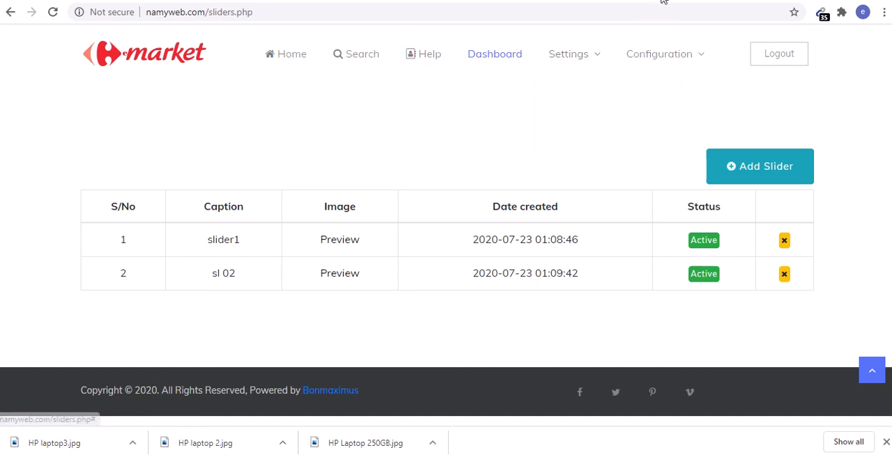
{"action": "left_click", "coordinate": [658, 54]}
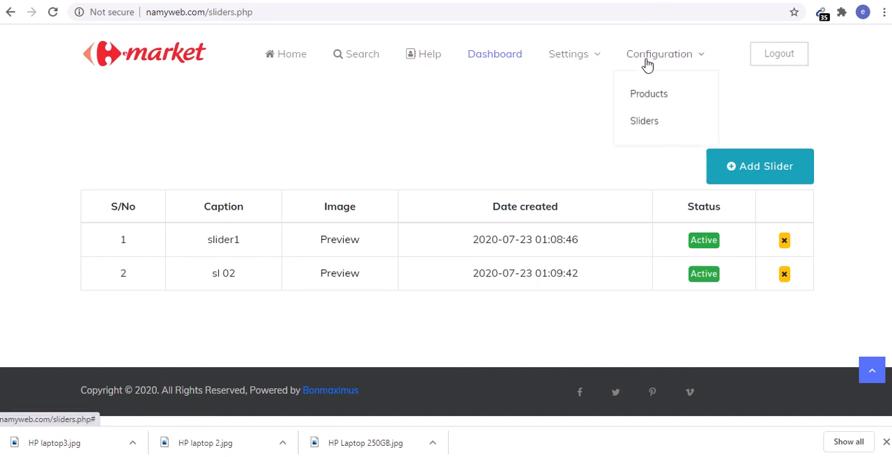
{"action": "left_click", "coordinate": [648, 93]}
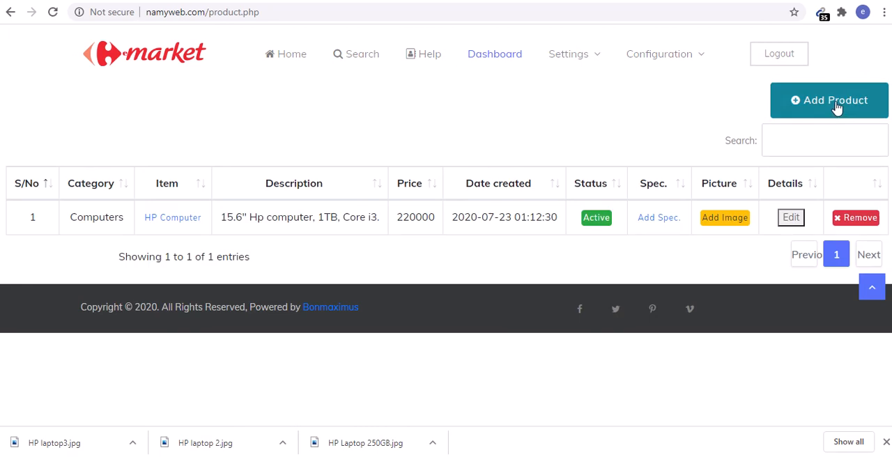
{"action": "left_click", "coordinate": [829, 99]}
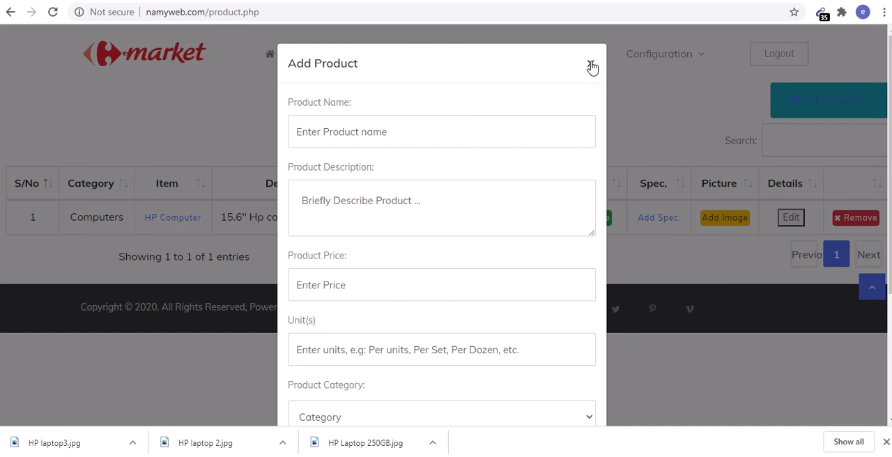
{"action": "left_click", "coordinate": [592, 65]}
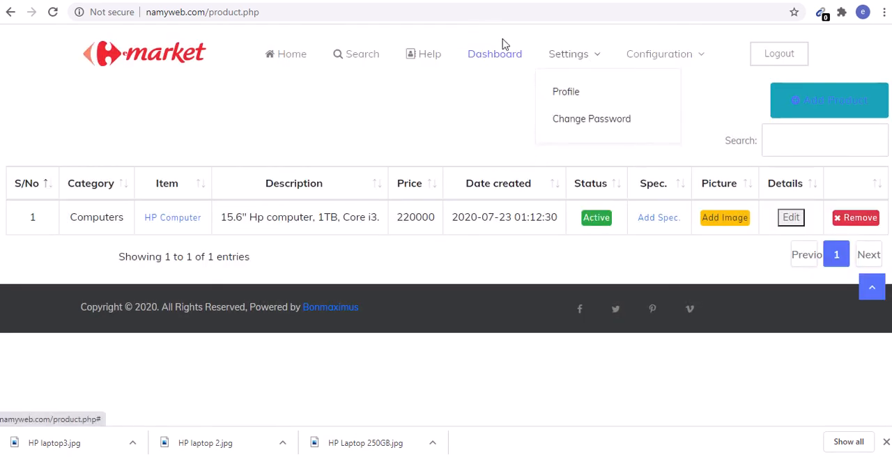
{"action": "left_click", "coordinate": [202, 12]}
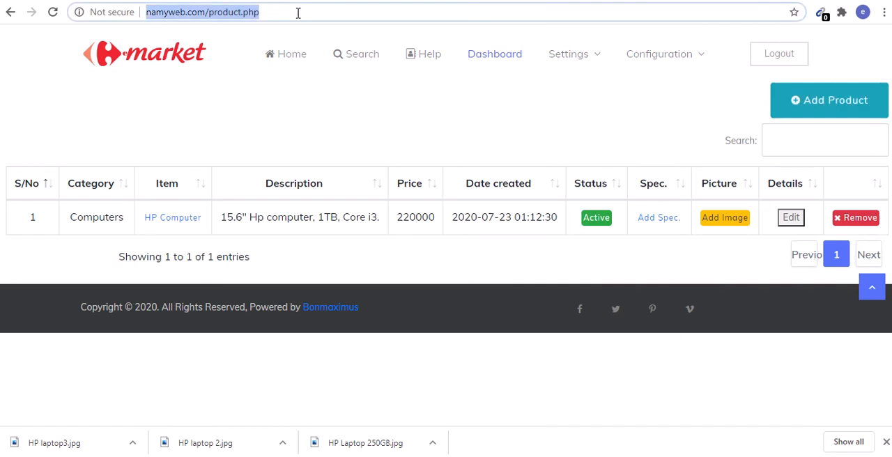
Enter the EVECH store's namyweb.com address to load its storefront
{"action": "type", "text": "namyweb.com/produc"}
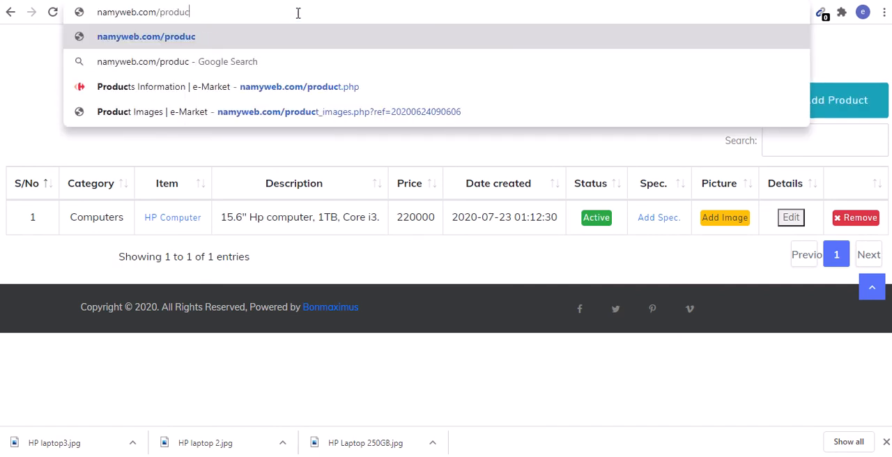
{"action": "key", "text": "Backspace"}
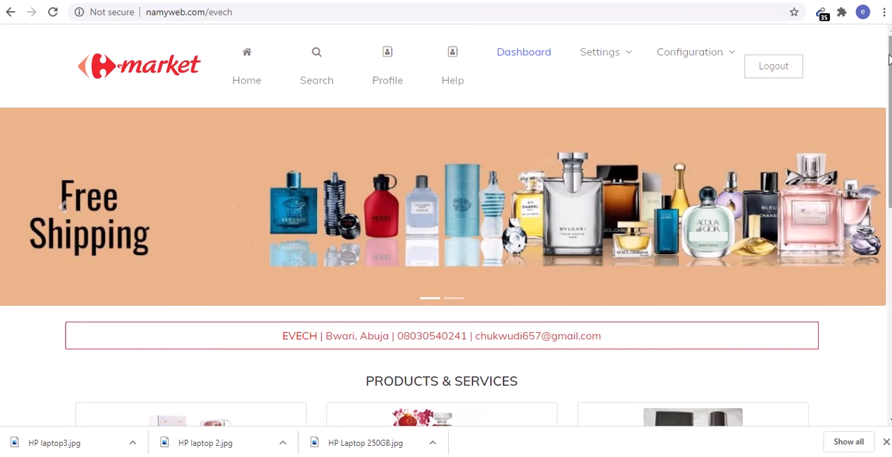
Scroll through EVECH's six perfume products and open the Black Alfango Perfume item
{"action": "scroll", "scroll_direction": "down", "scroll_amount": 3}
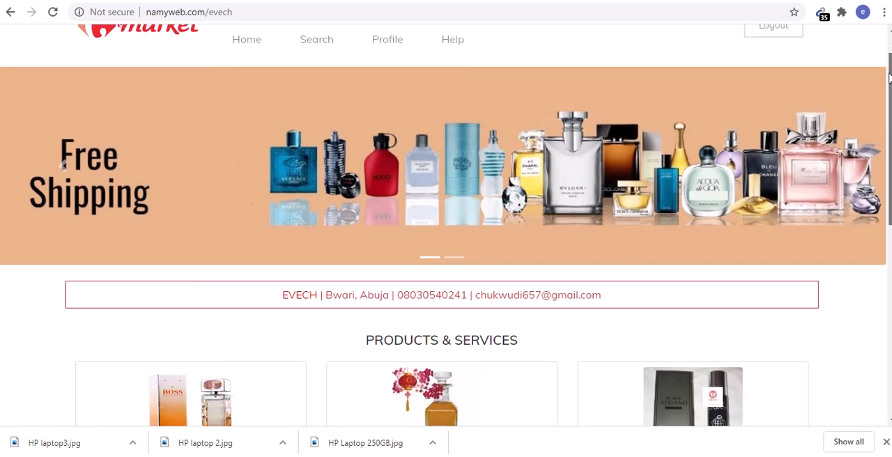
{"action": "scroll", "scroll_direction": "down", "scroll_amount": 3}
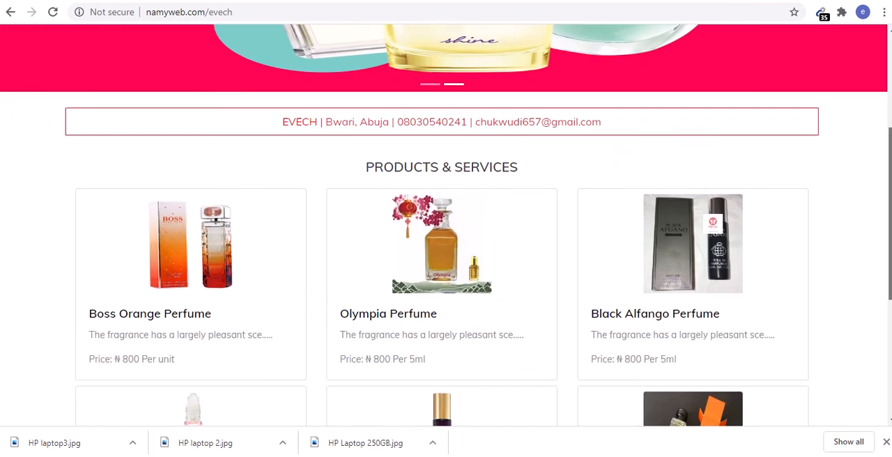
{"action": "scroll", "scroll_direction": "down", "scroll_amount": 3}
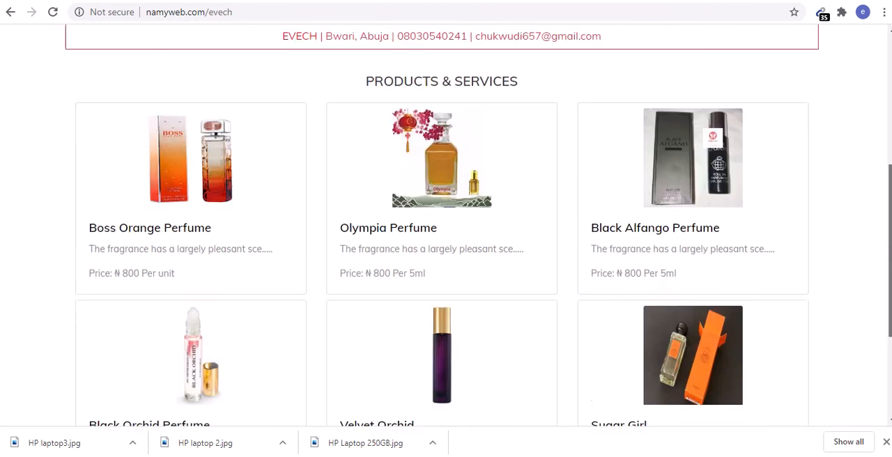
{"action": "scroll", "scroll_direction": "up", "scroll_amount": 3}
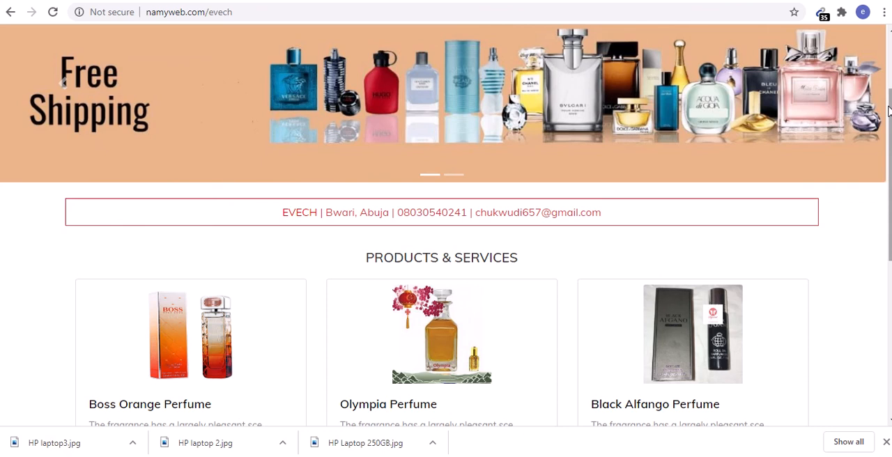
{"action": "scroll", "scroll_direction": "down", "scroll_amount": 3}
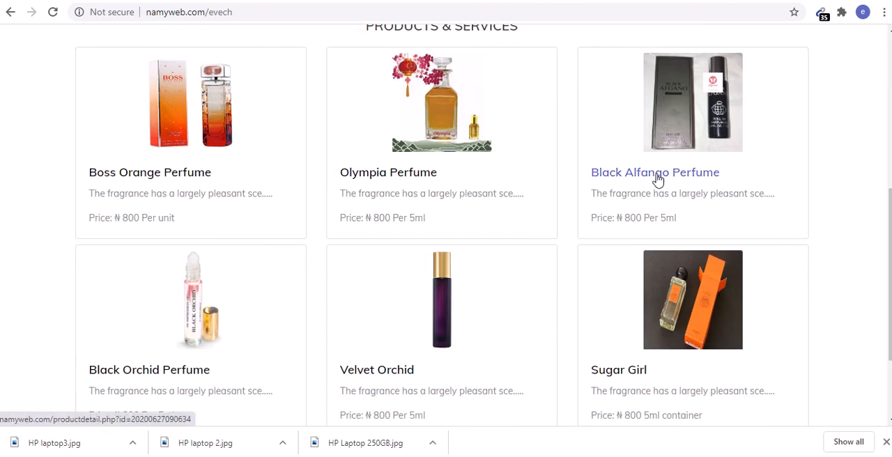
{"action": "mouse_move", "coordinate": [654, 173]}
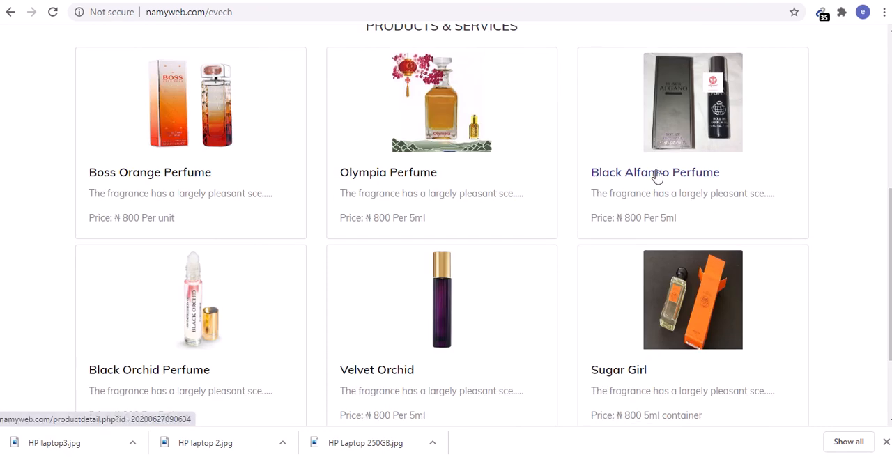
{"action": "mouse_move", "coordinate": [640, 173]}
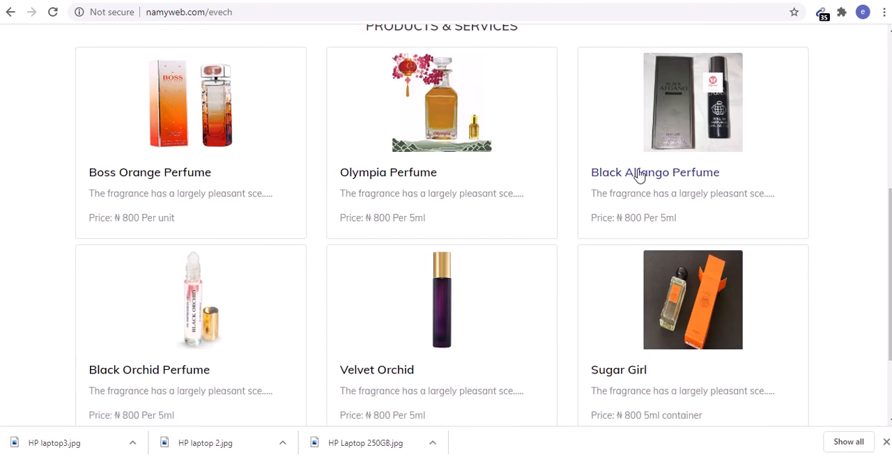
{"action": "left_click", "coordinate": [654, 172]}
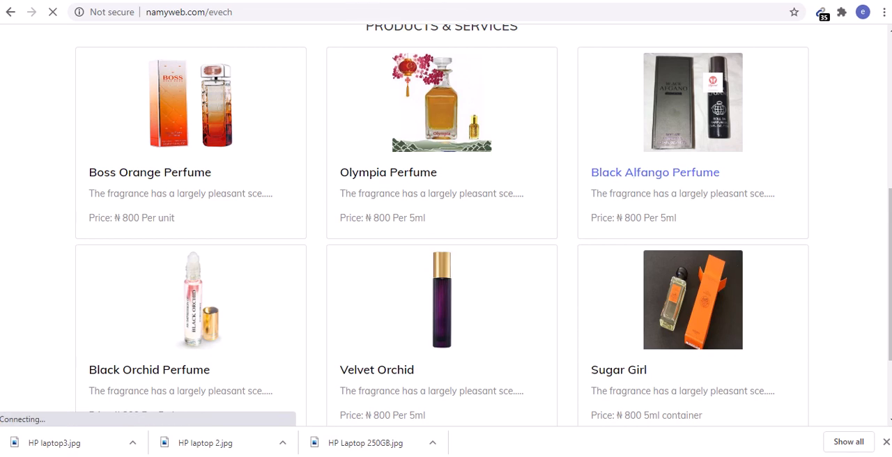
View Black Alfango Perfume at ₦800 per 5ml, return to EVECH's storefront, and open Settings
{"action": "left_click", "coordinate": [654, 172]}
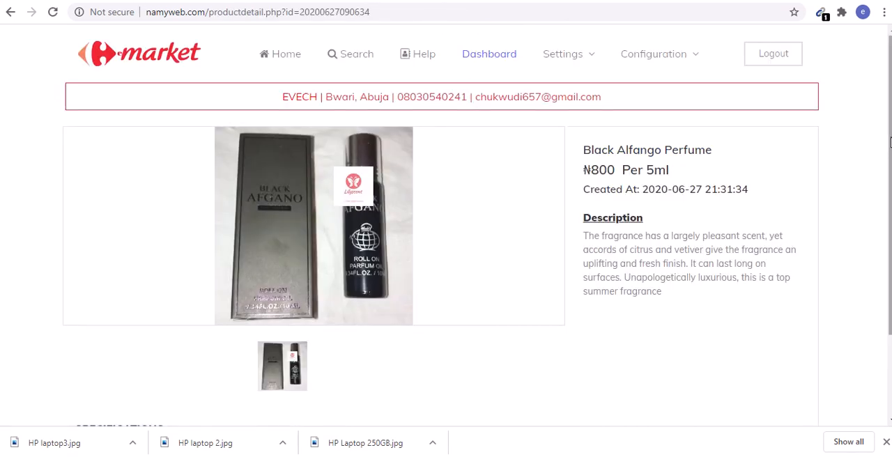
{"action": "scroll", "scroll_direction": "down", "scroll_amount": 3}
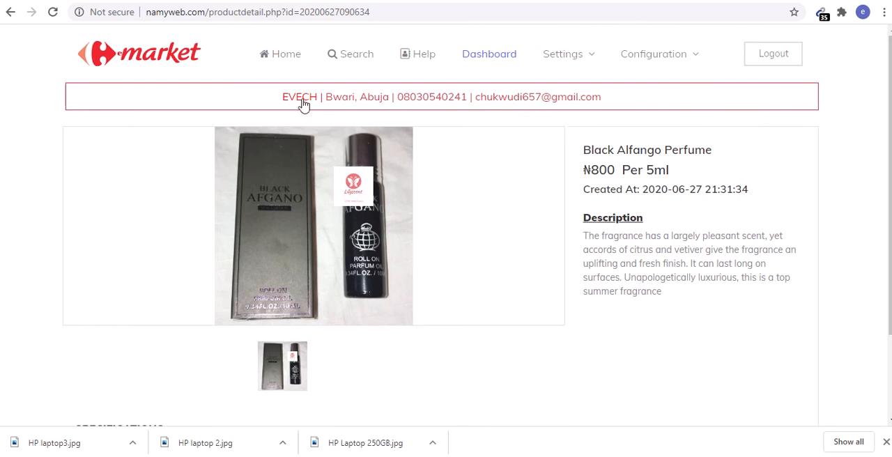
{"action": "mouse_move", "coordinate": [305, 104]}
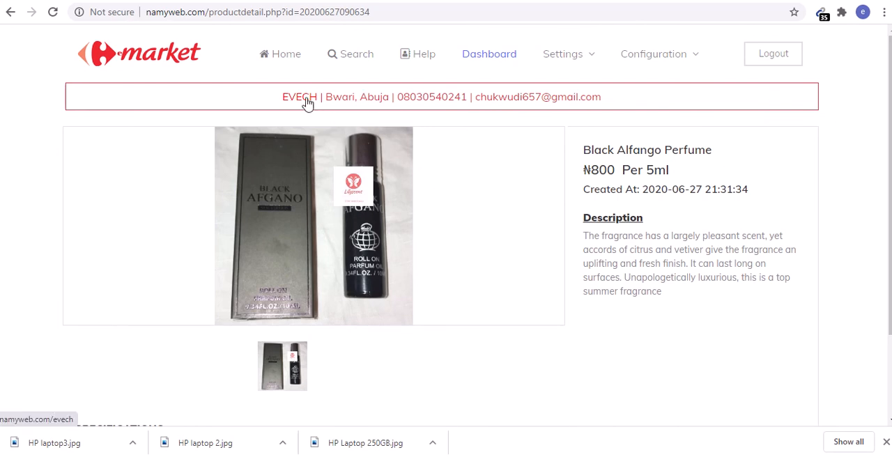
{"action": "left_click", "coordinate": [299, 97]}
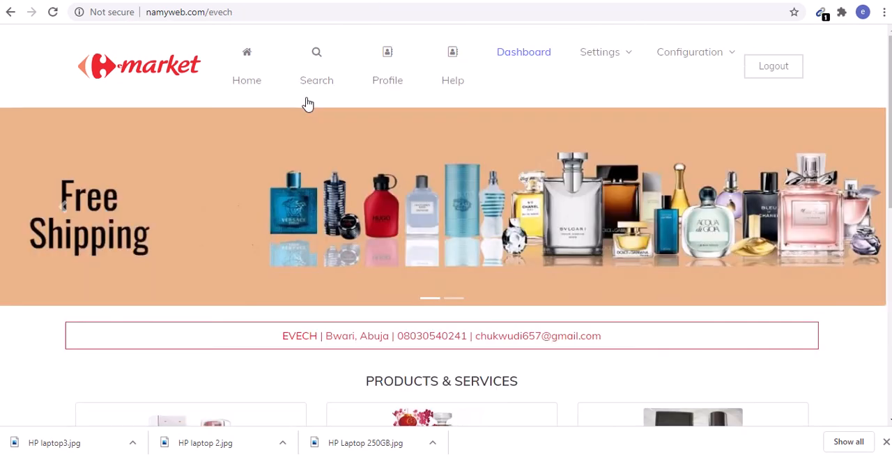
{"action": "left_click", "coordinate": [689, 52]}
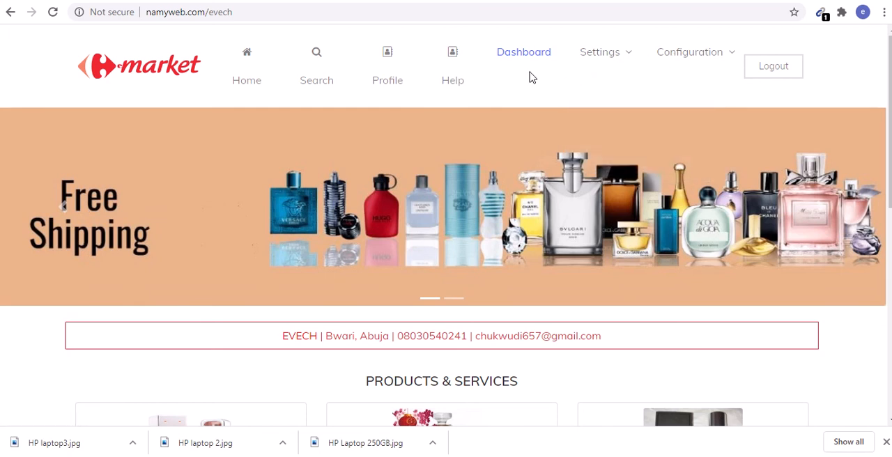
{"action": "left_click", "coordinate": [599, 52]}
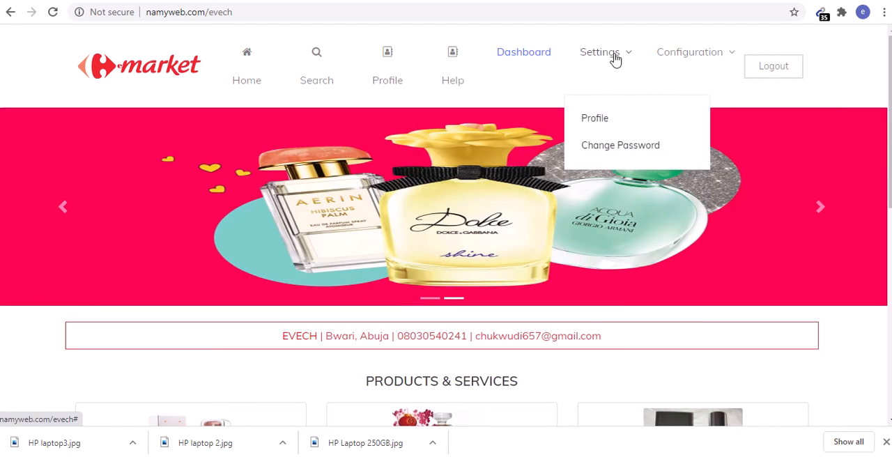